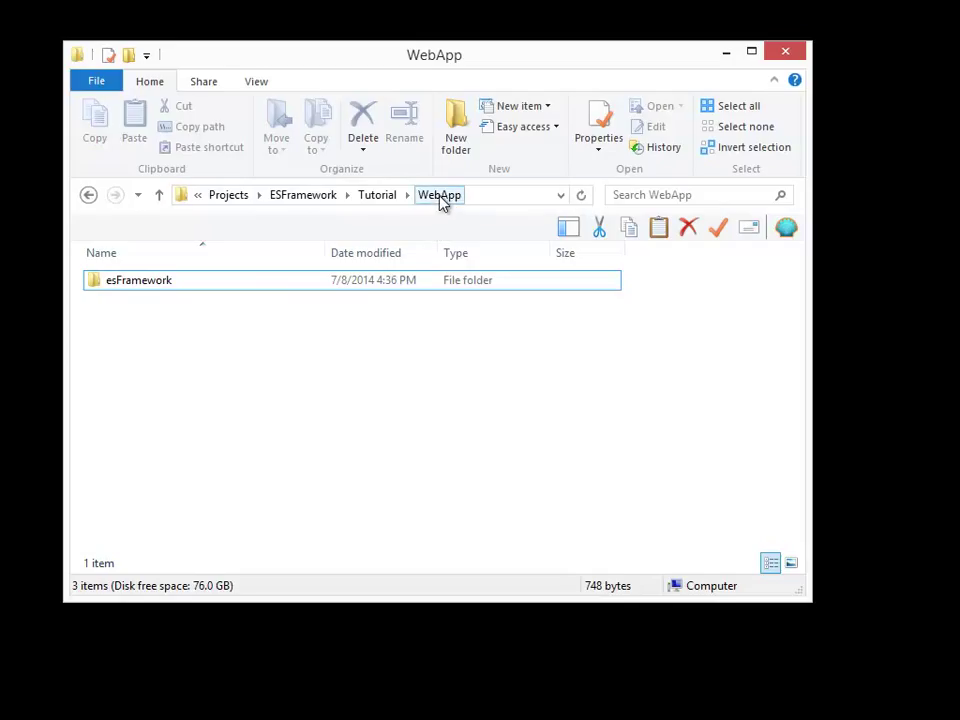
- Create three new folders in WebApp named images, styles and html
click(138, 280)
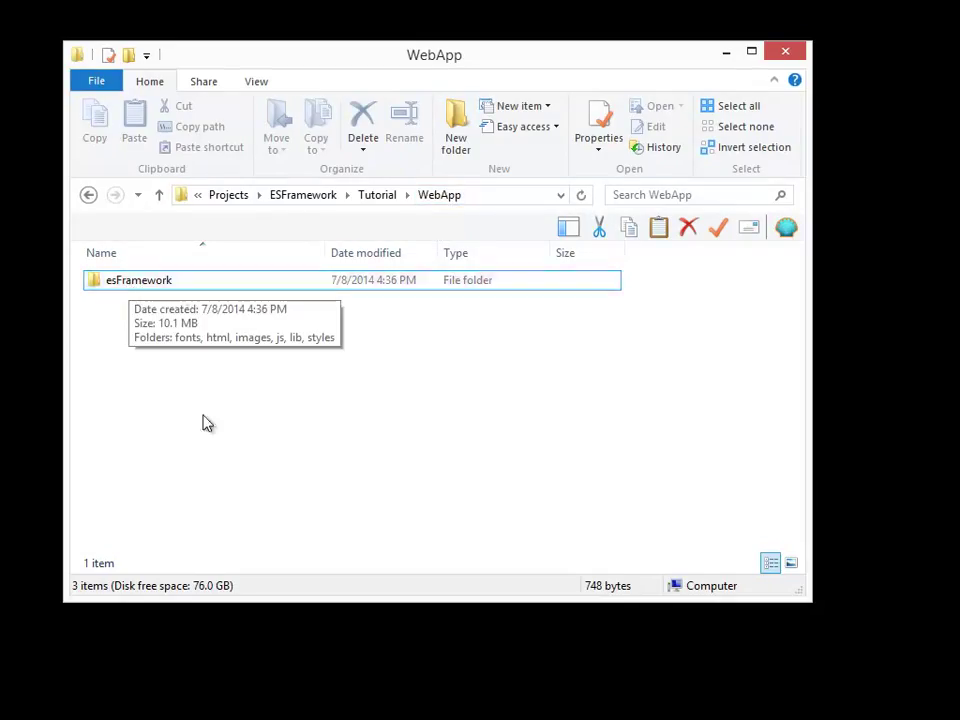
click(456, 124)
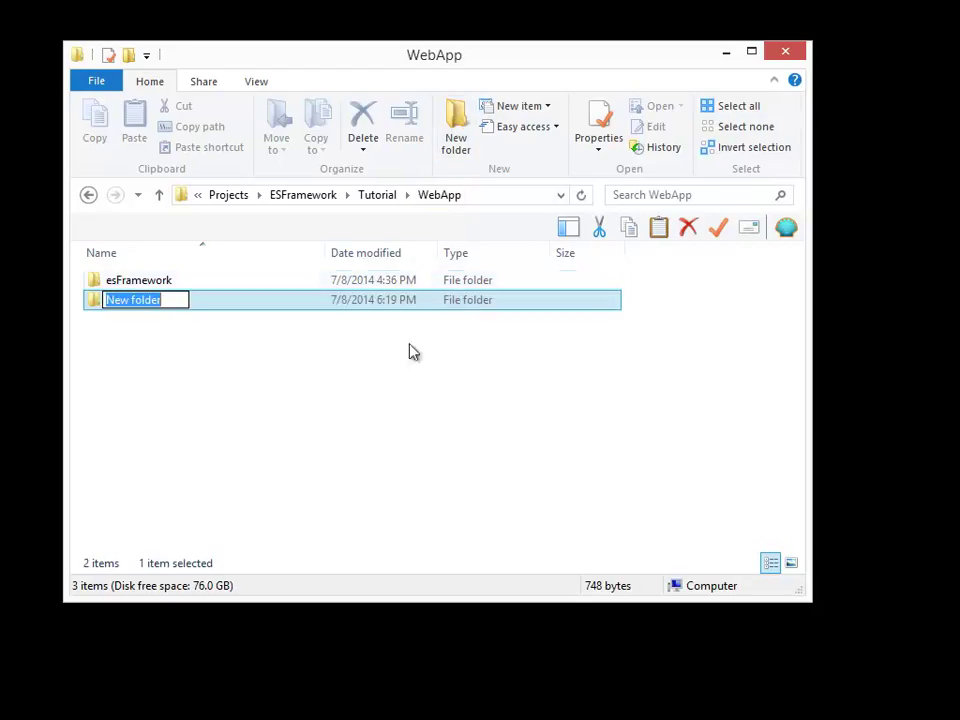
text(in)
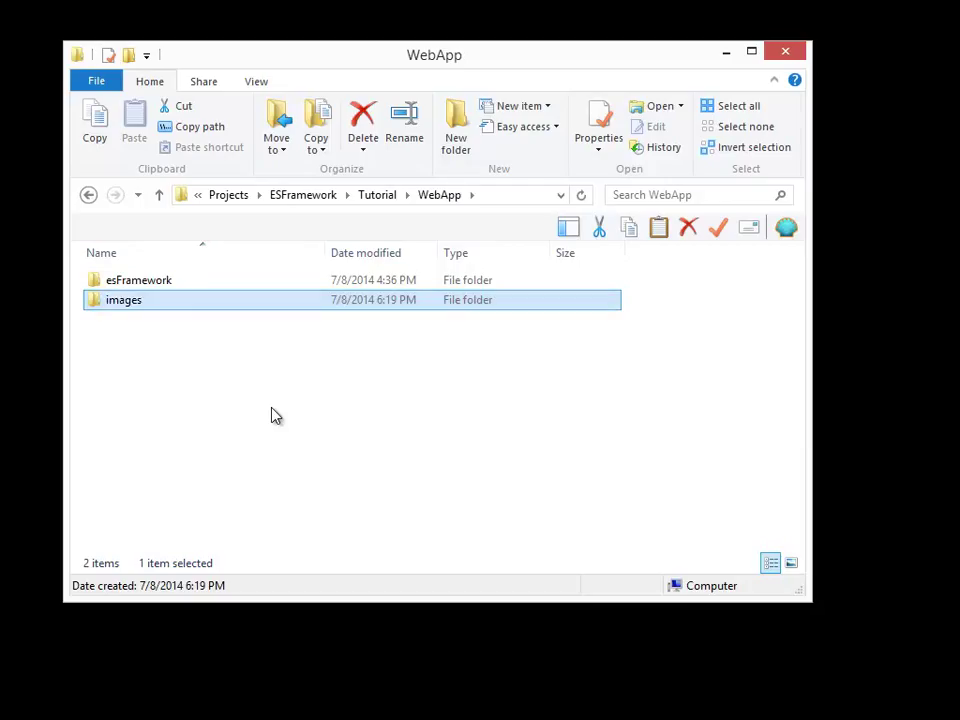
click(456, 124)
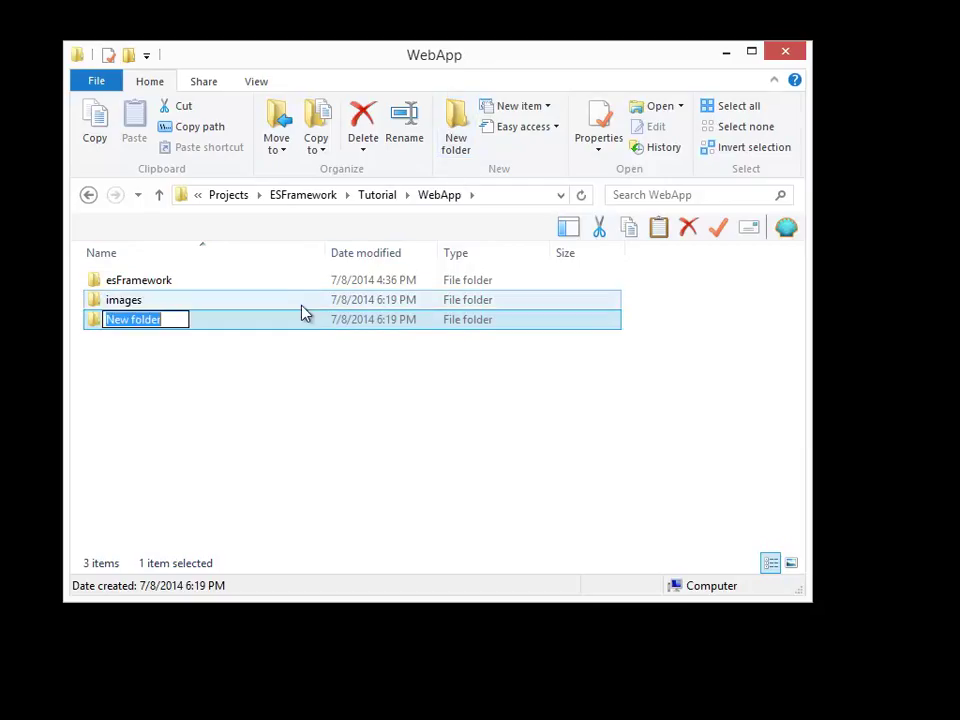
mouse_move(298, 318)
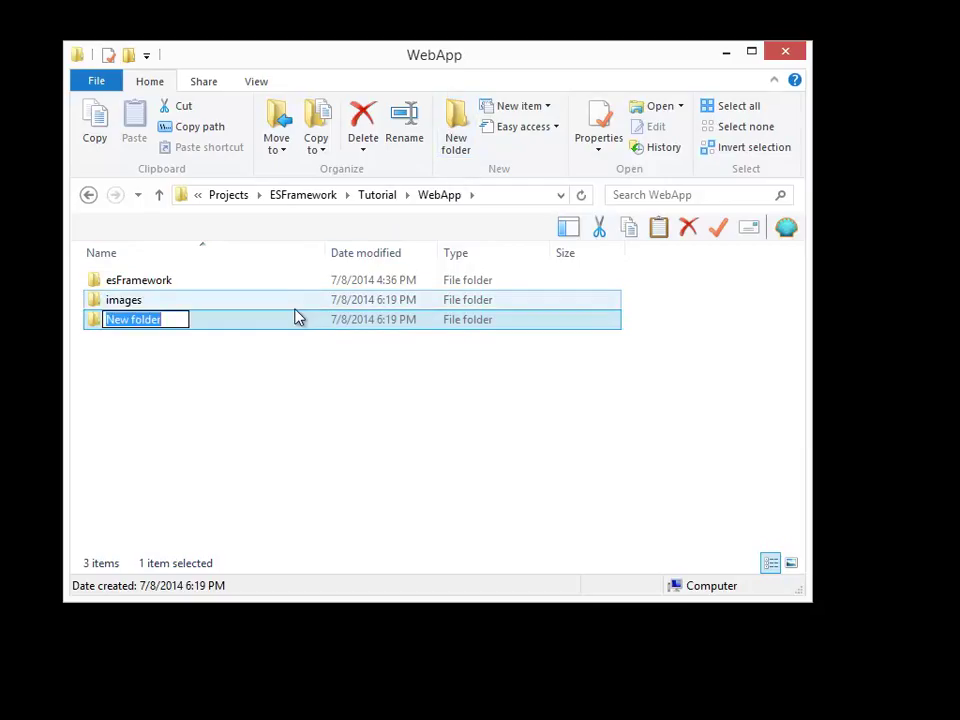
text(styles)
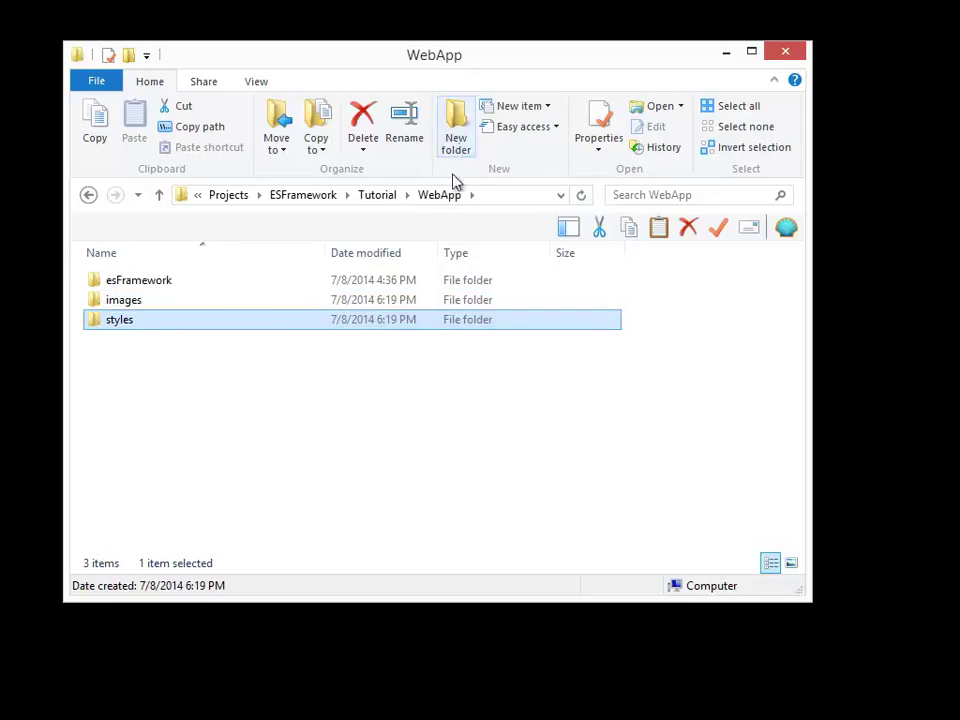
click(456, 124)
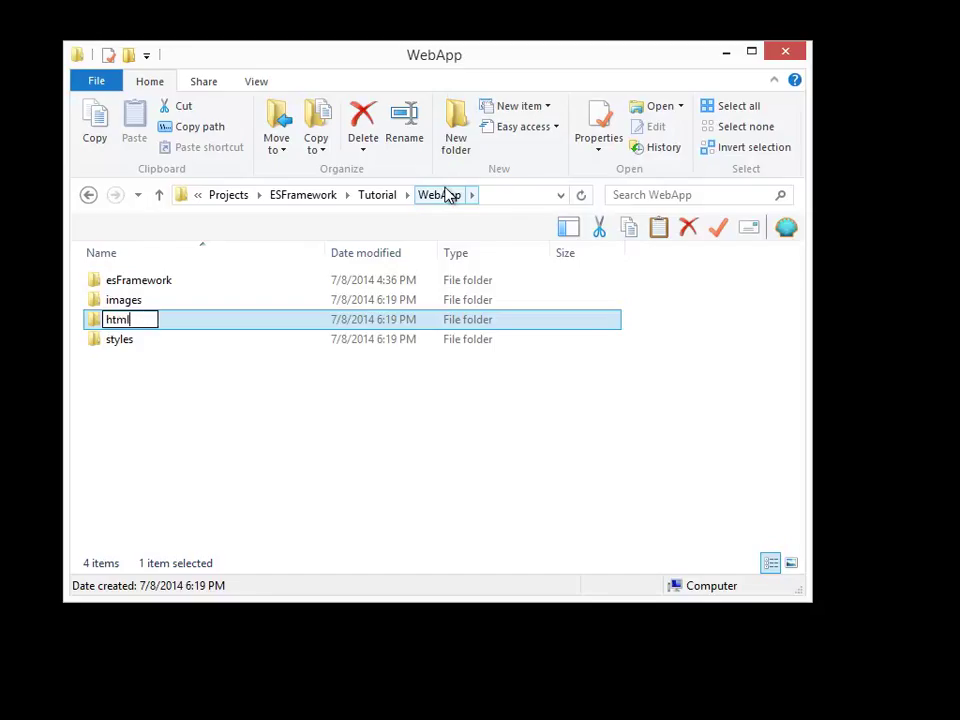
key(Enter)
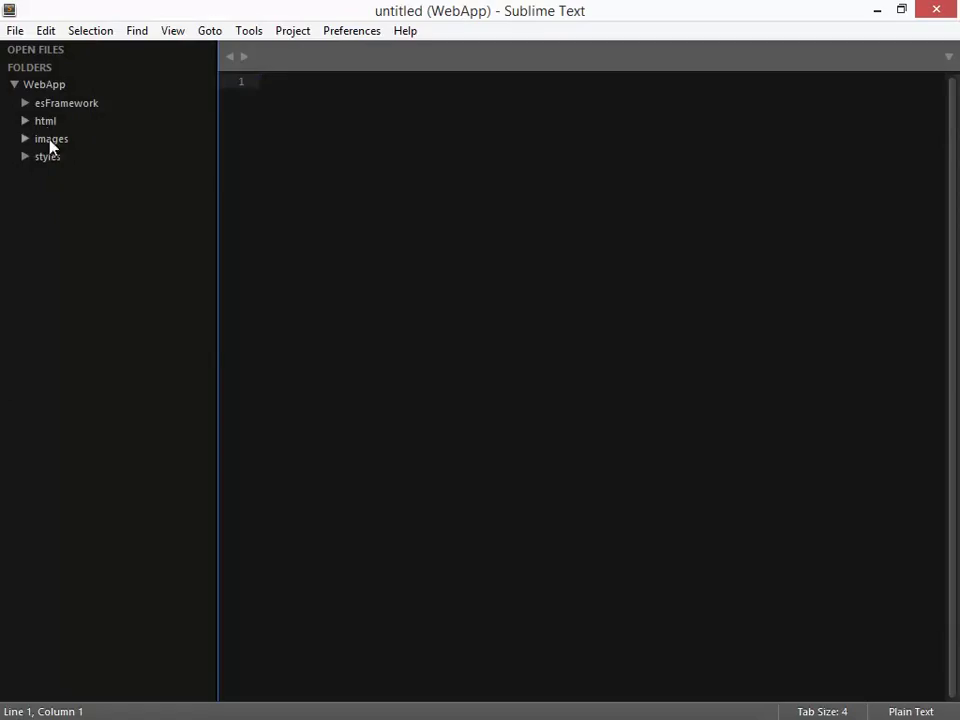
- Create a new file default.htm in the WebApp folder from the sidebar
click(24, 120)
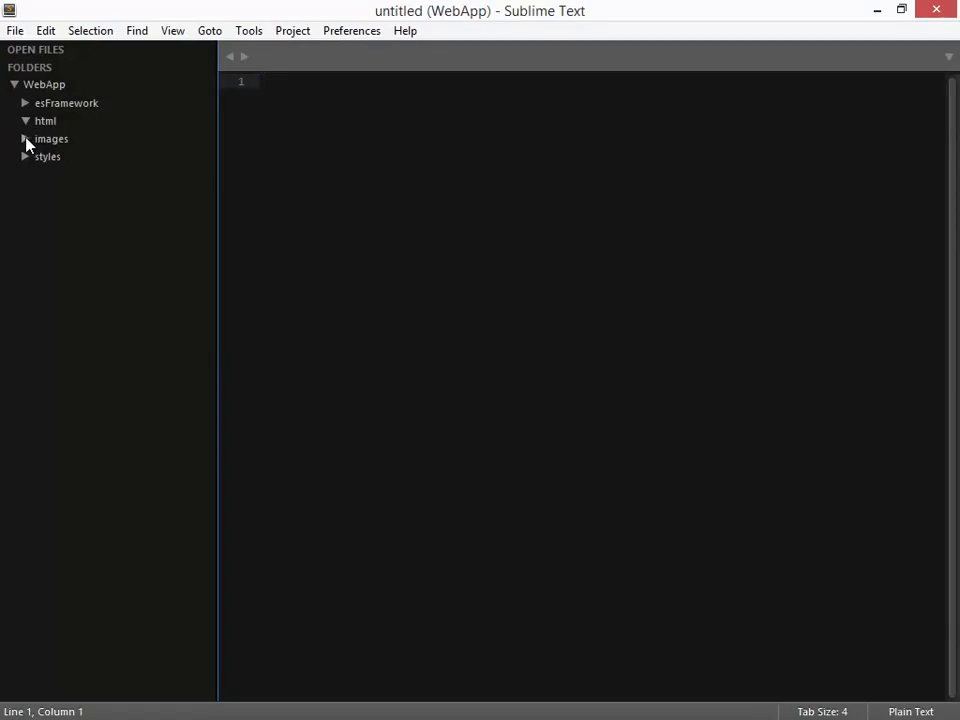
right_click(44, 84)
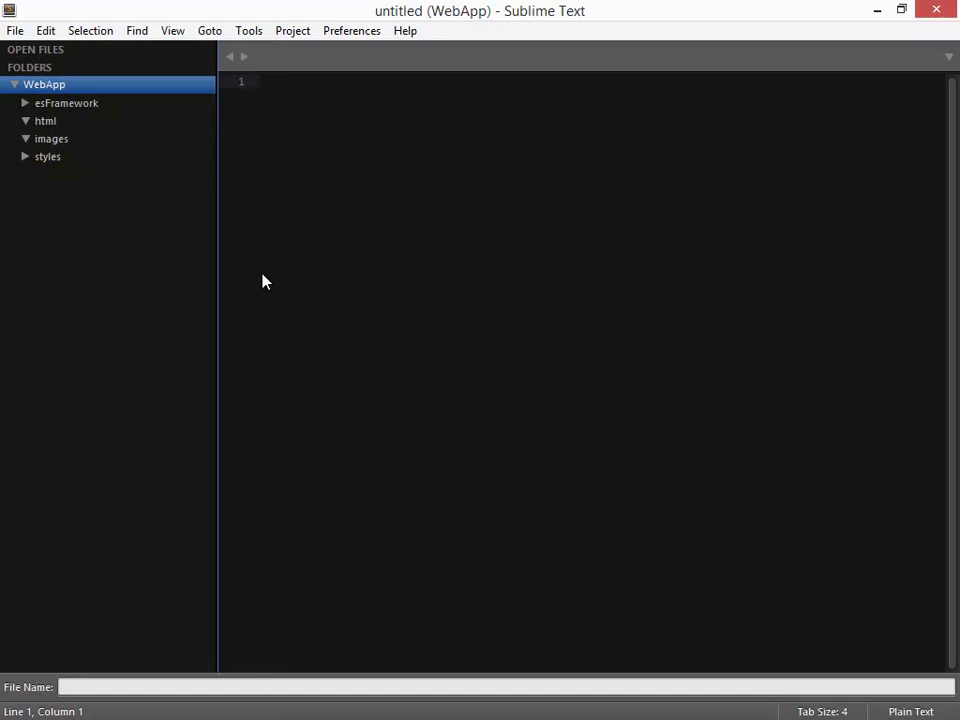
text(default.h)
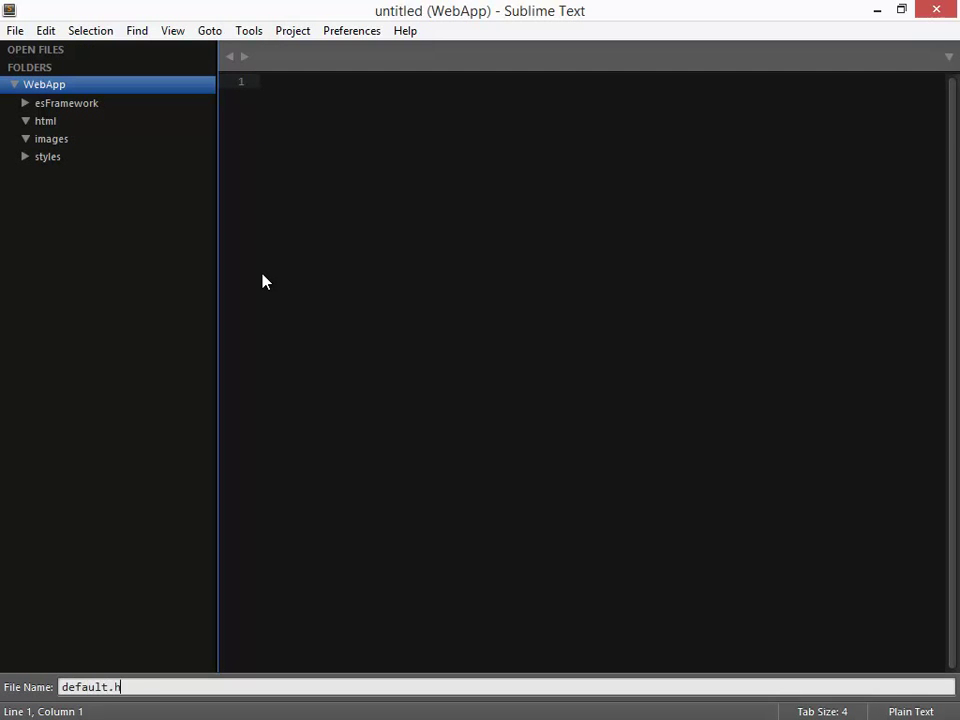
key(Enter)
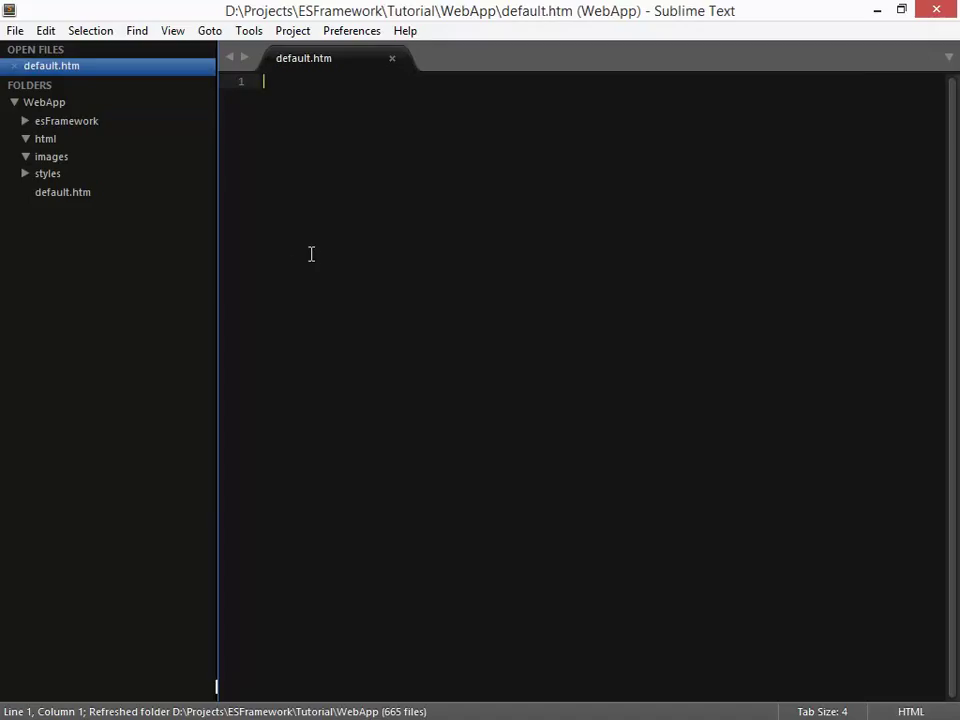
- Write an <html><body></body></html> skeleton with an empty body and save
text(<)
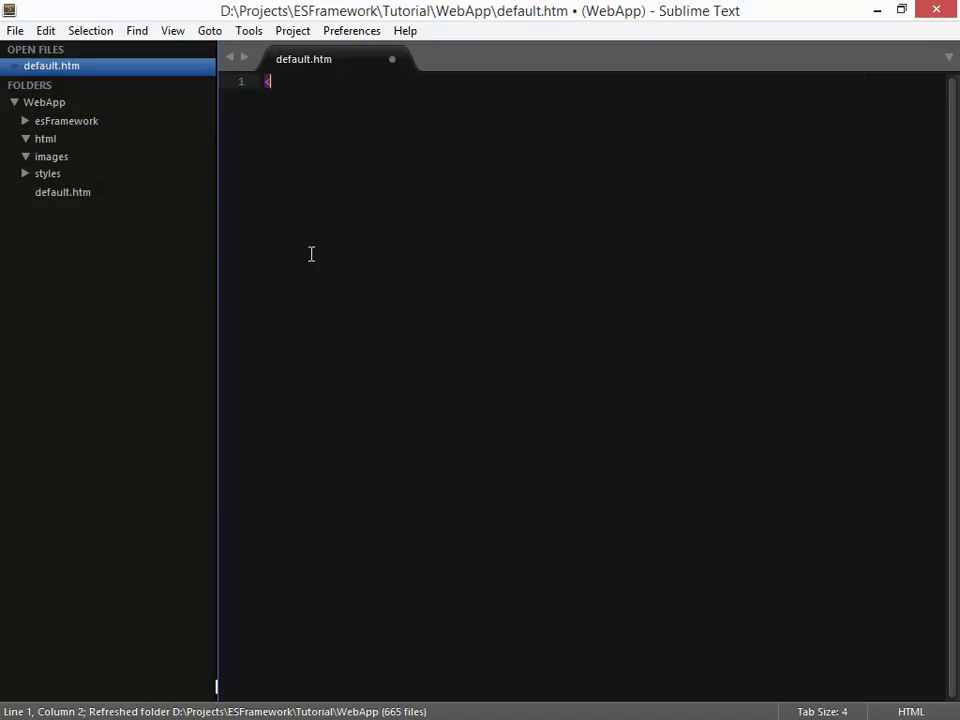
text(h)
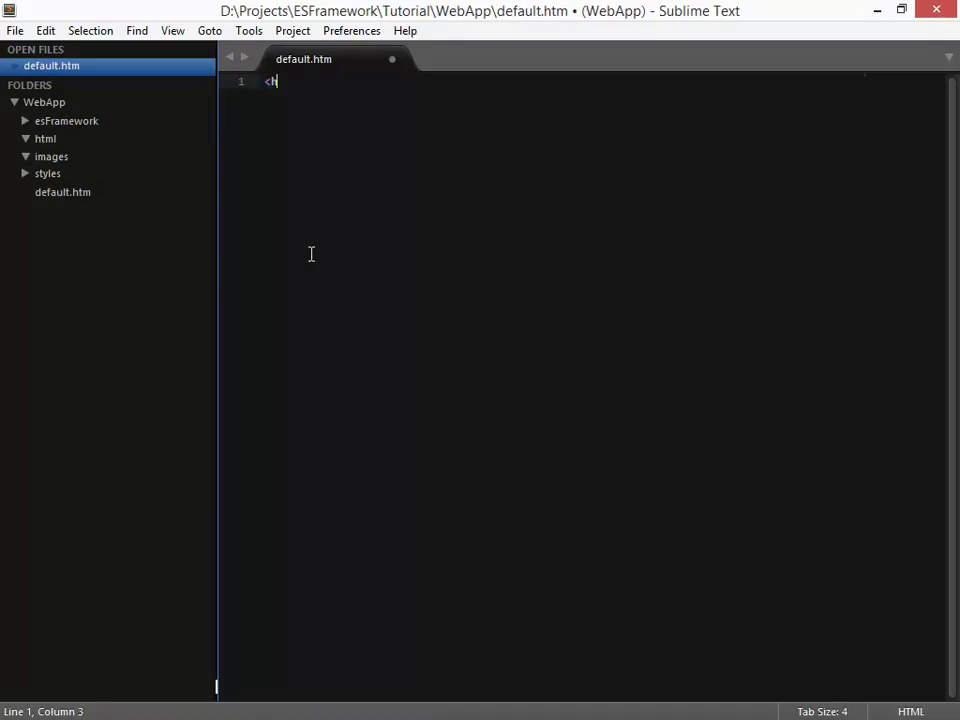
text(tml>)
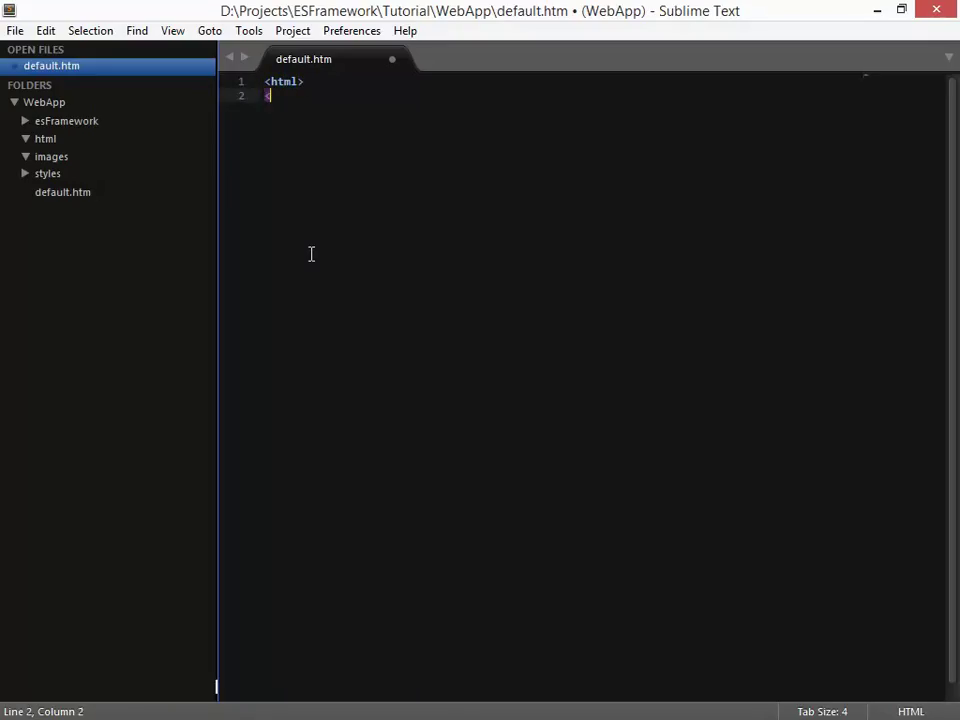
text(<body>)
text(</body>)
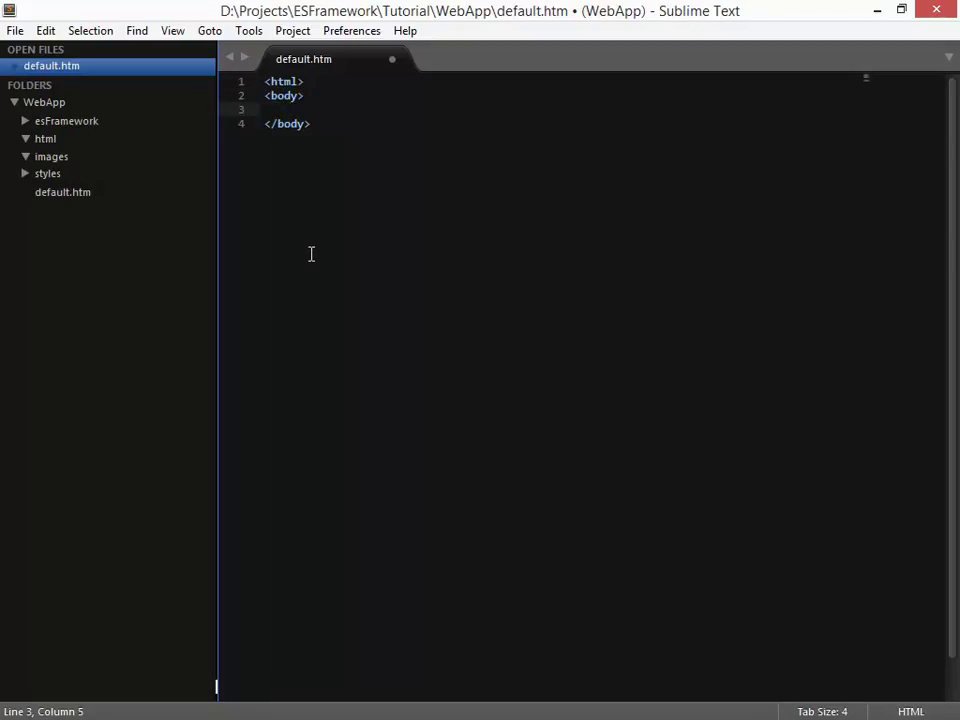
text(Hello World!)
text(</html>)
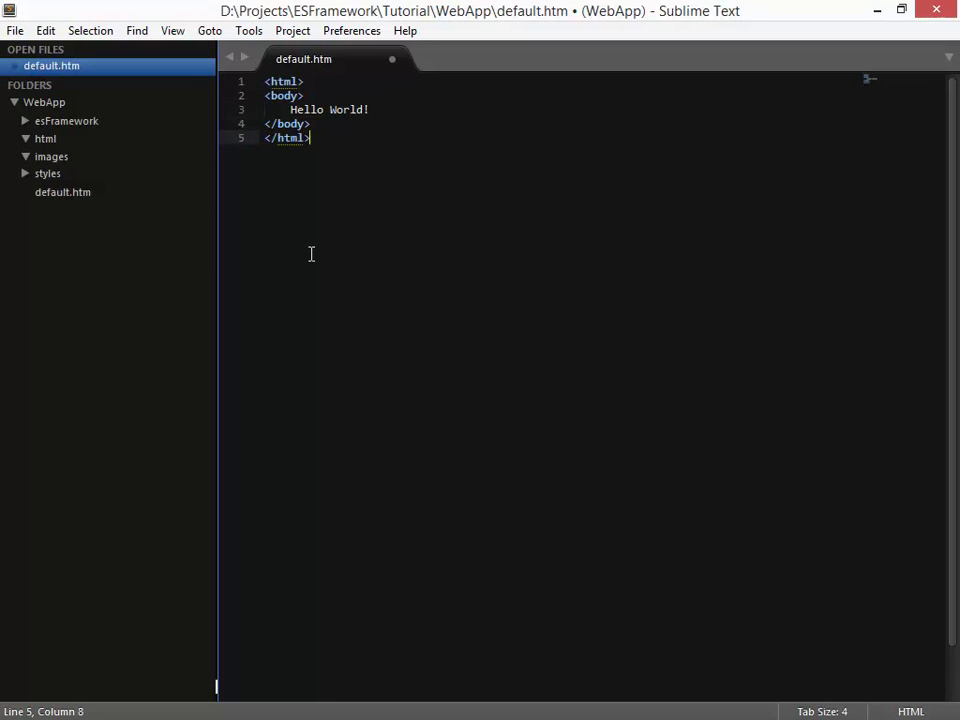
key(ctrl+s)
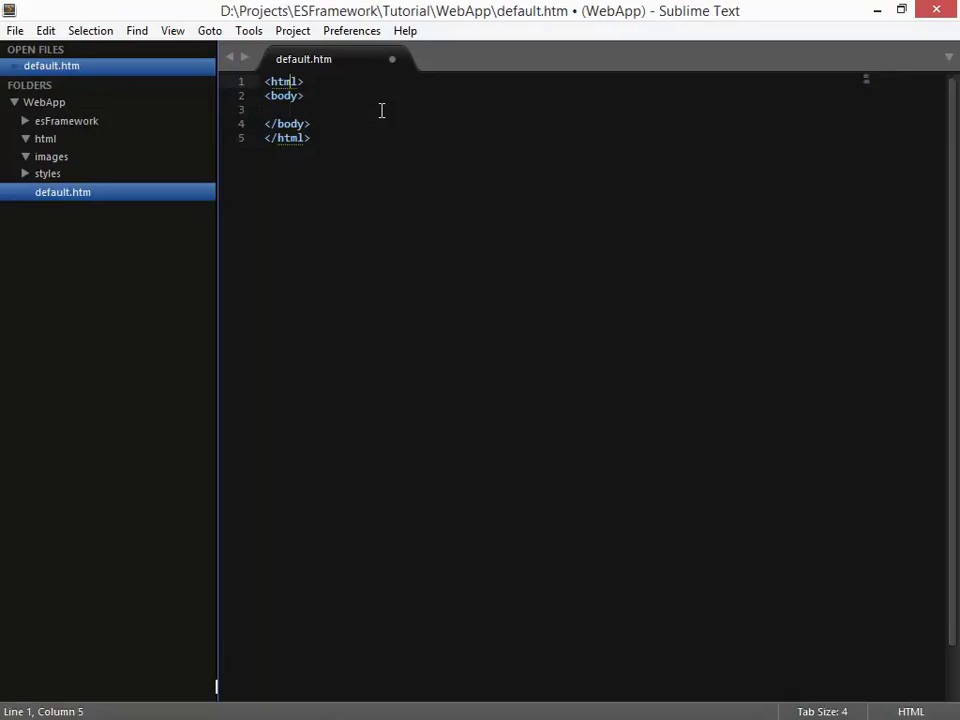
- Add a <head> with a script tag loading esFramework/js/esFramework.js
key(Enter)
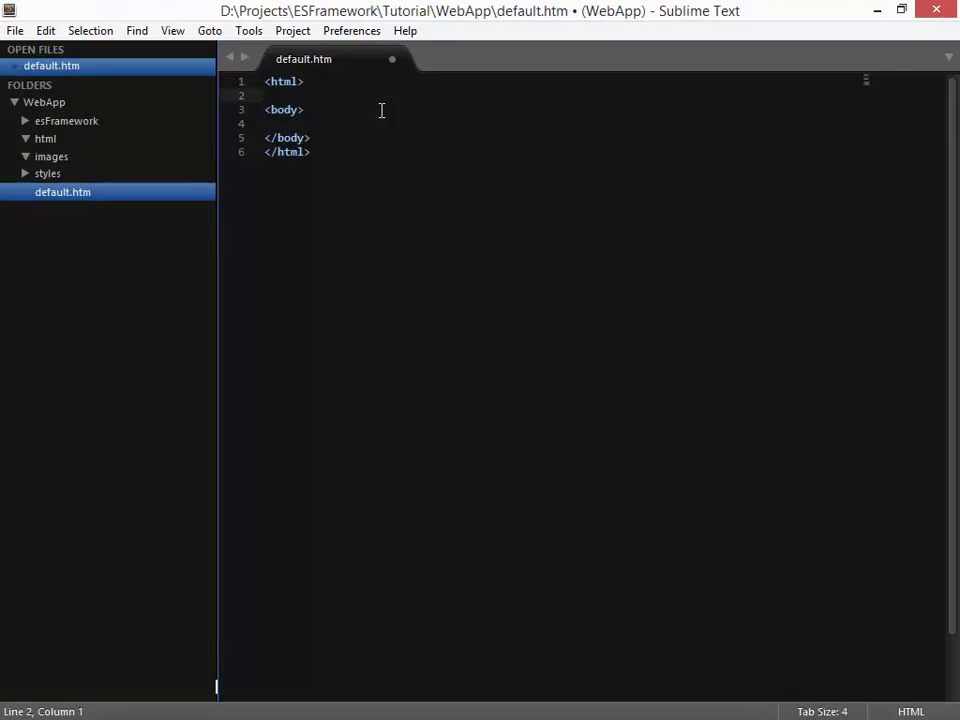
text(<head></head>)
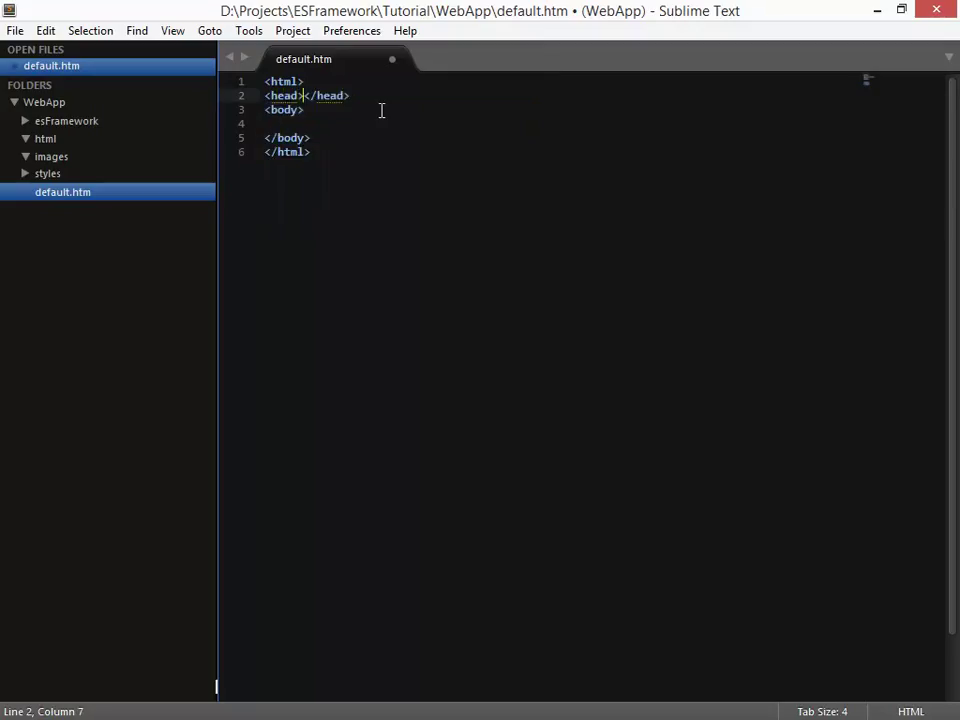
key(Enter)
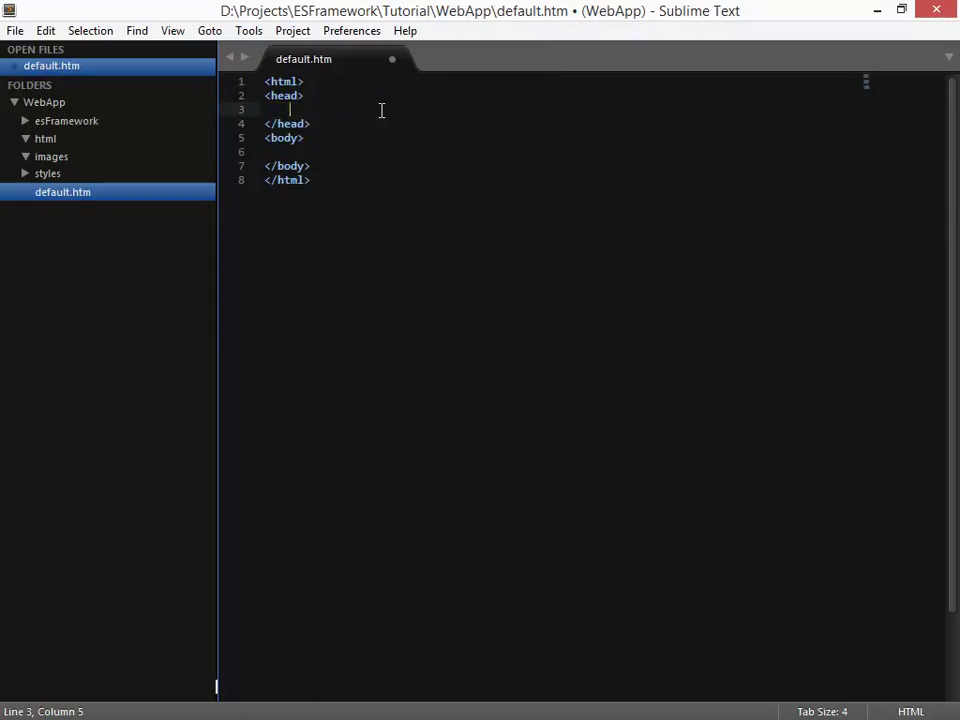
text(<scr)
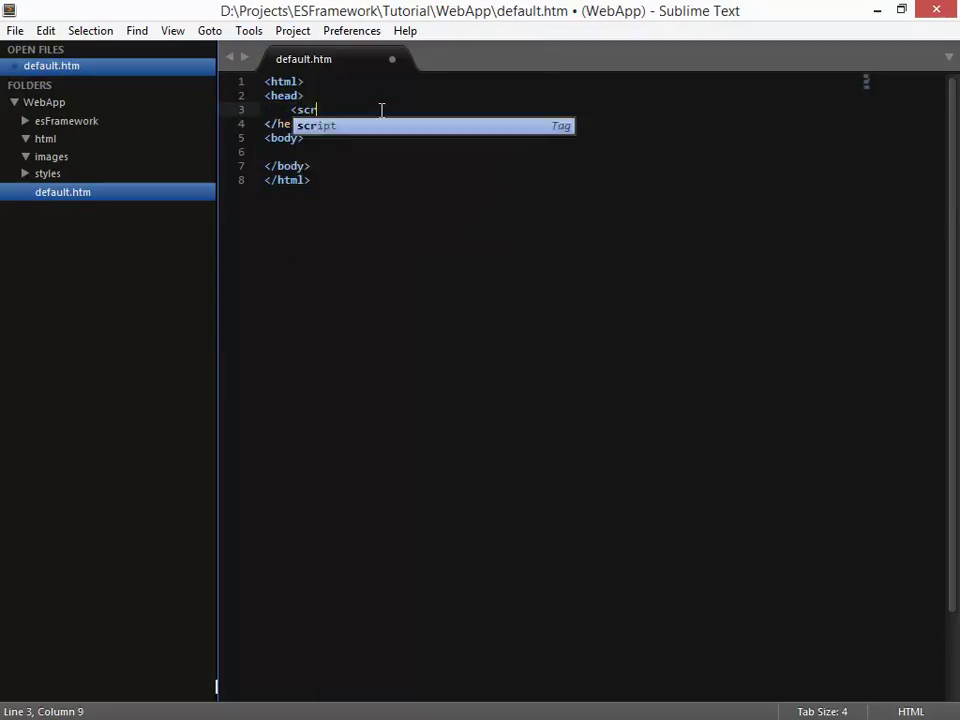
key(Tab)
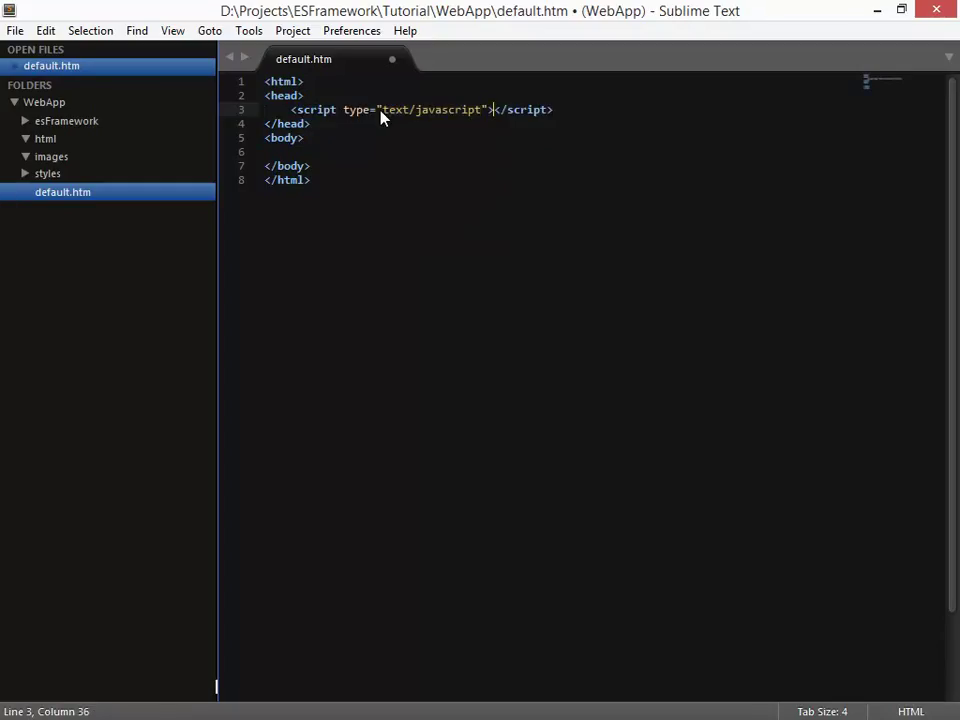
text(src="es)
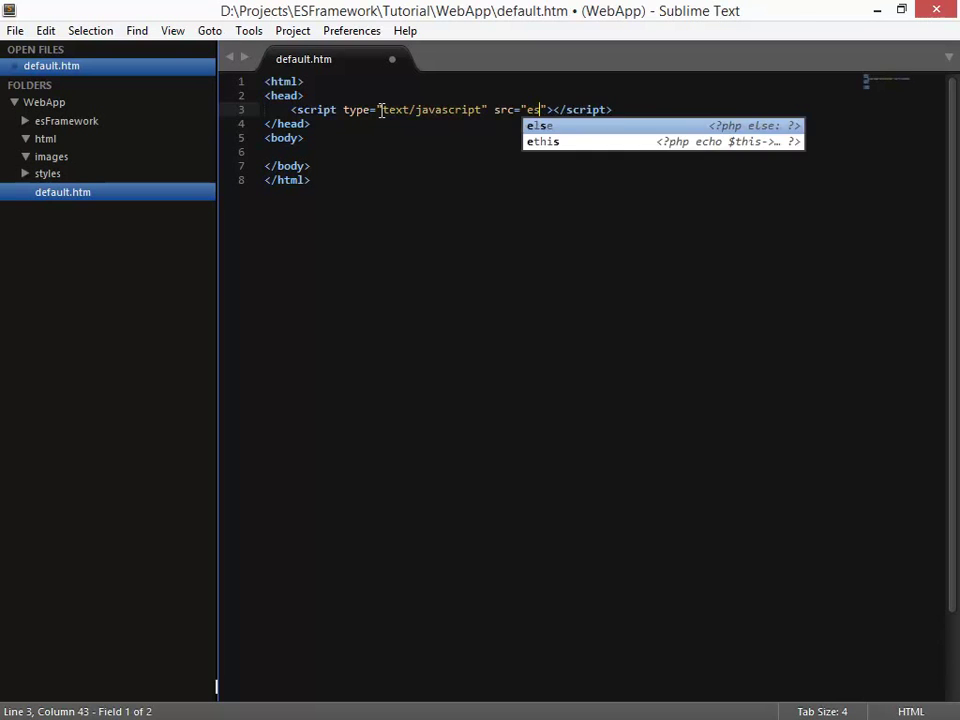
key(Escape)
text(Framework/js/esFramework.js)
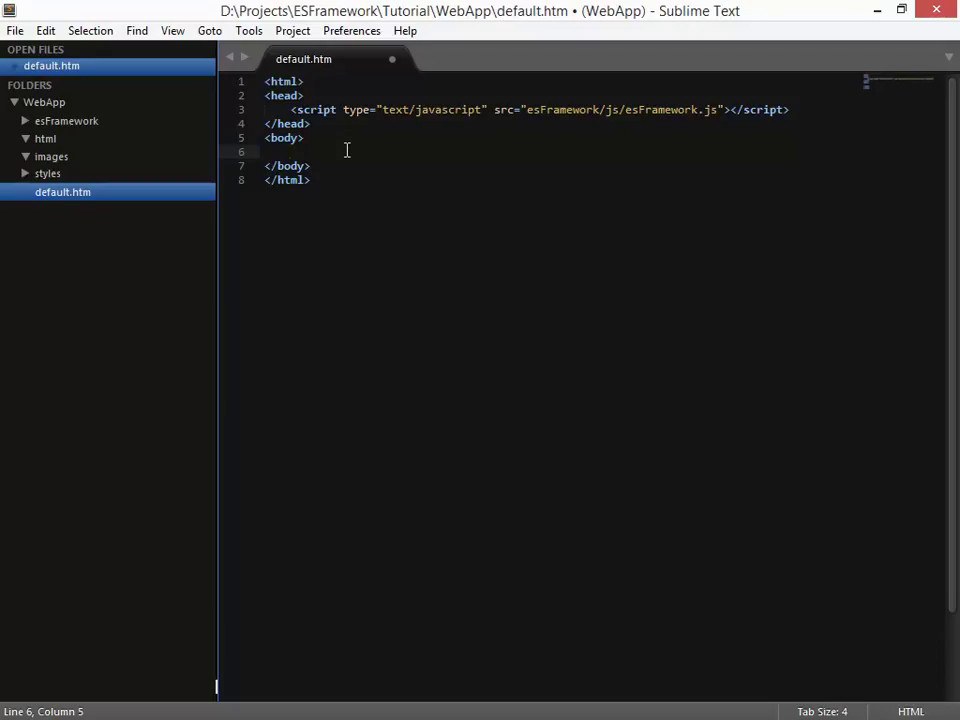
- Add a div with class esPageHeader inside the body
click(290, 152)
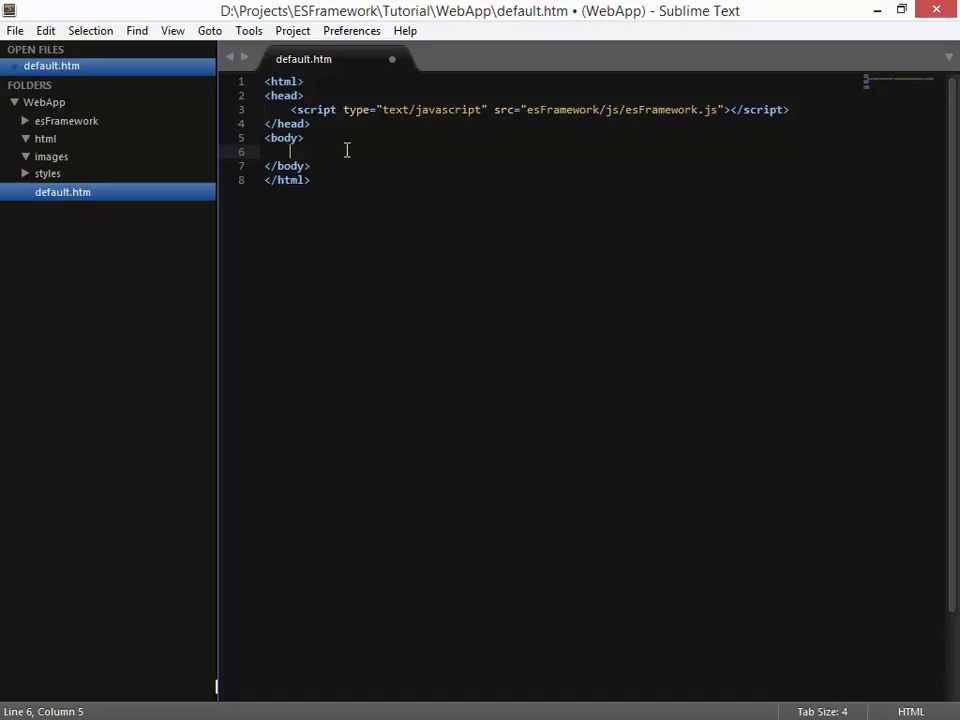
key(Enter)
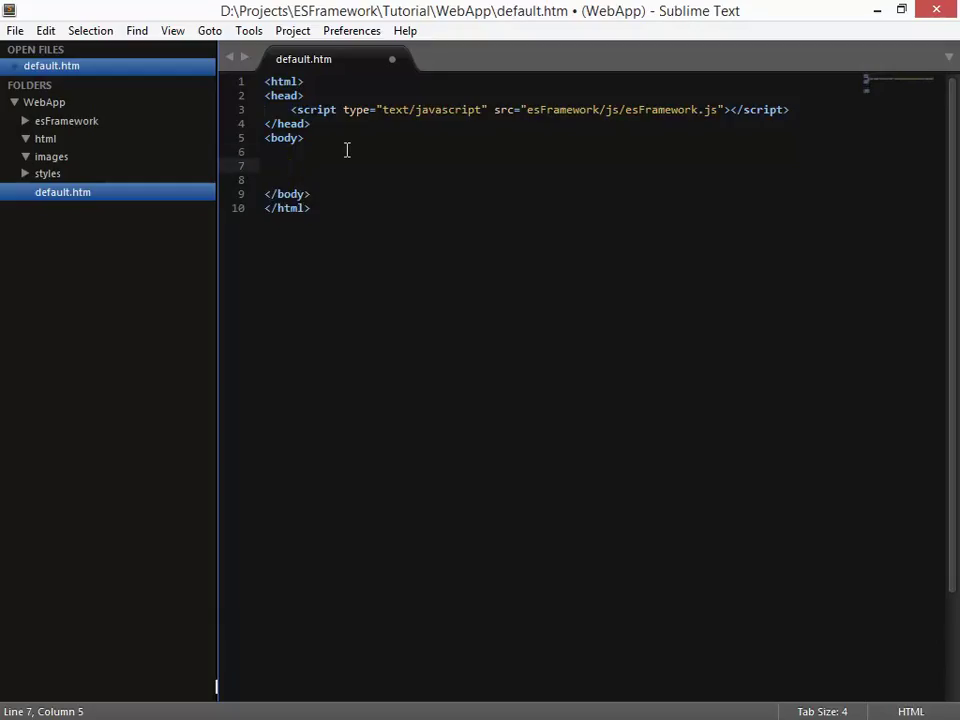
text(<div)
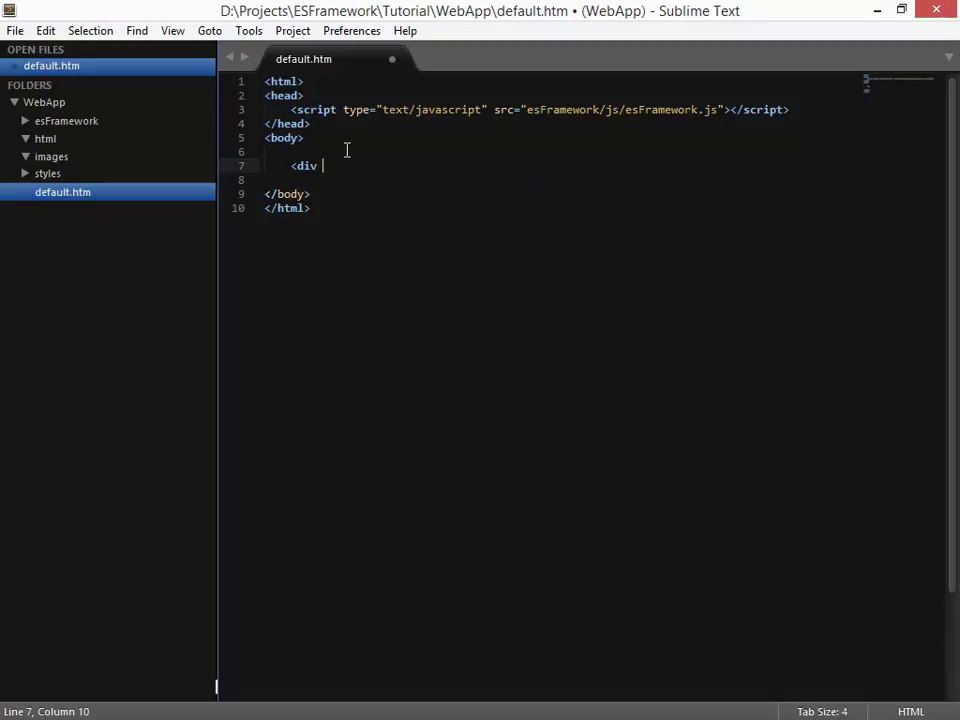
text(class="esPage">)
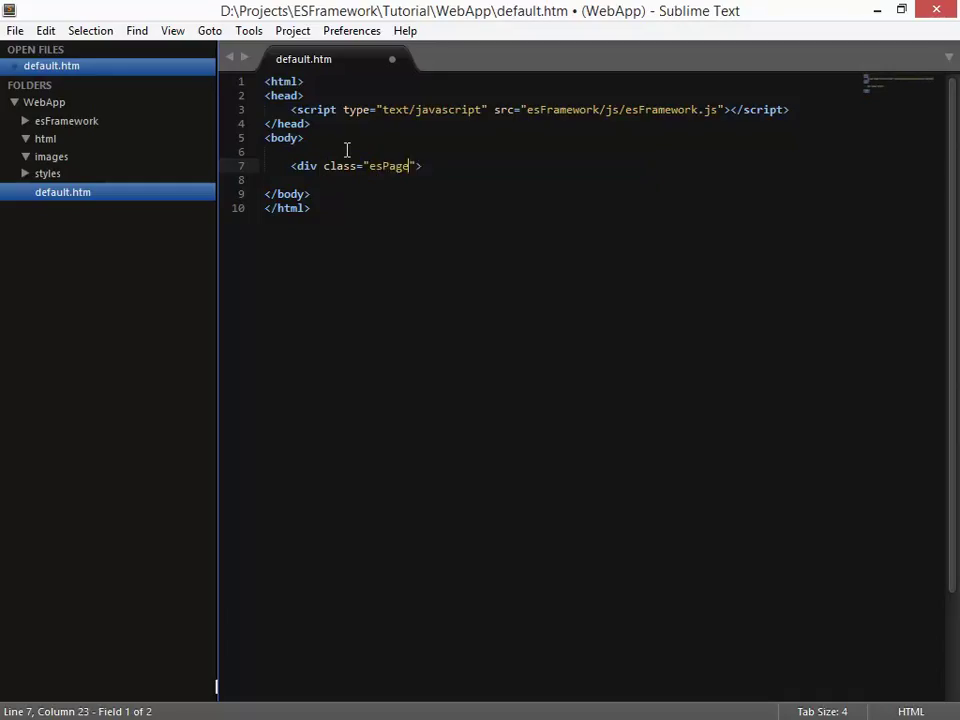
text(He)
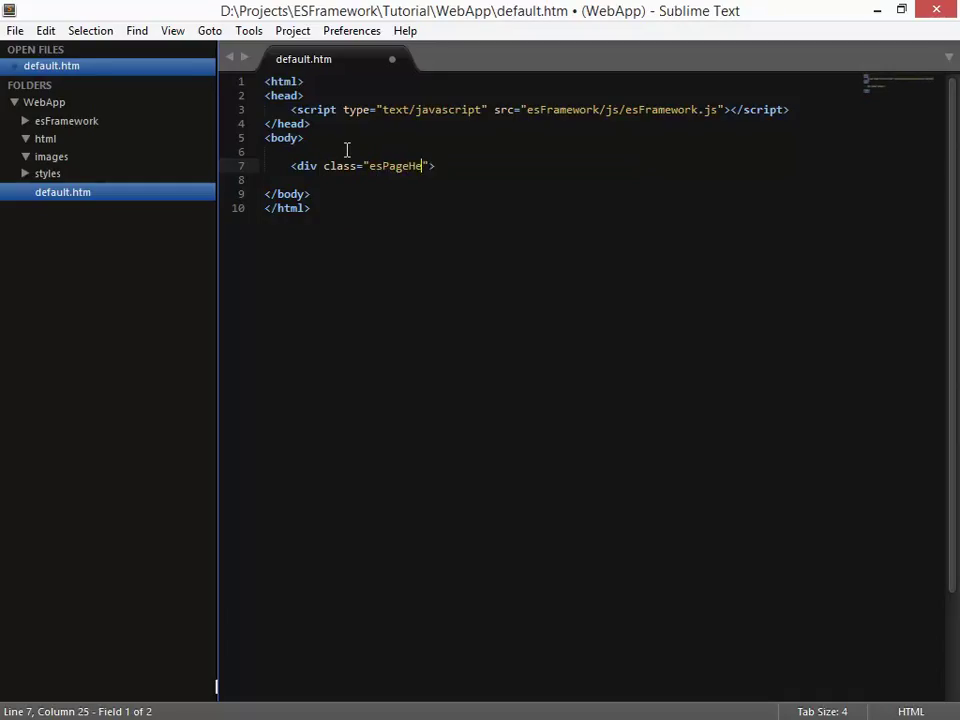
text(ader)
text(<)
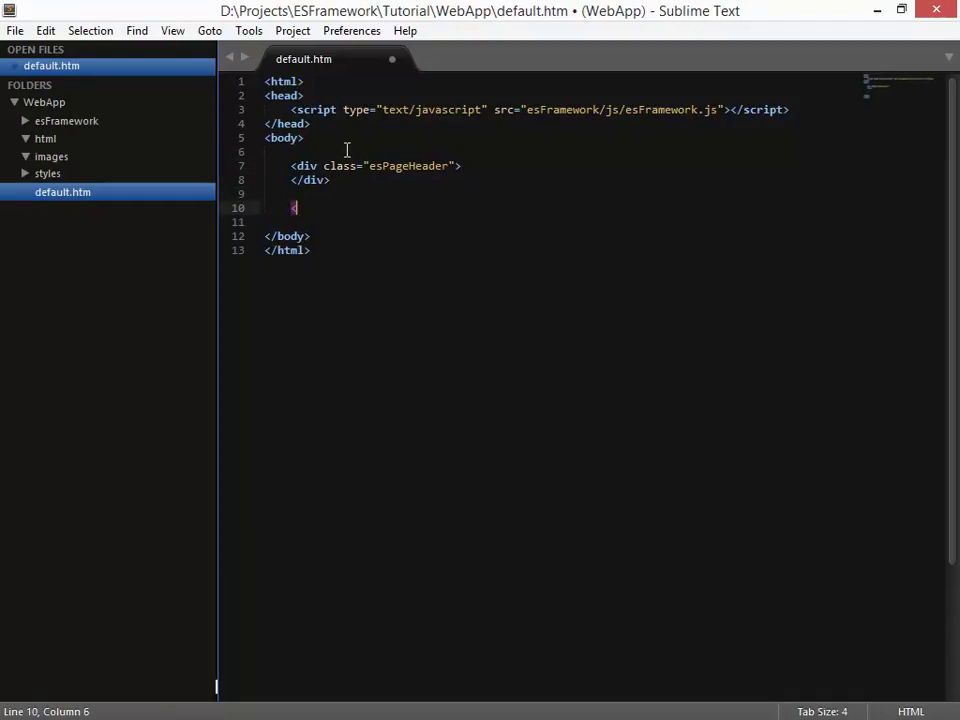
- Add a div with id esPageContent below the header div
text(div></div>)
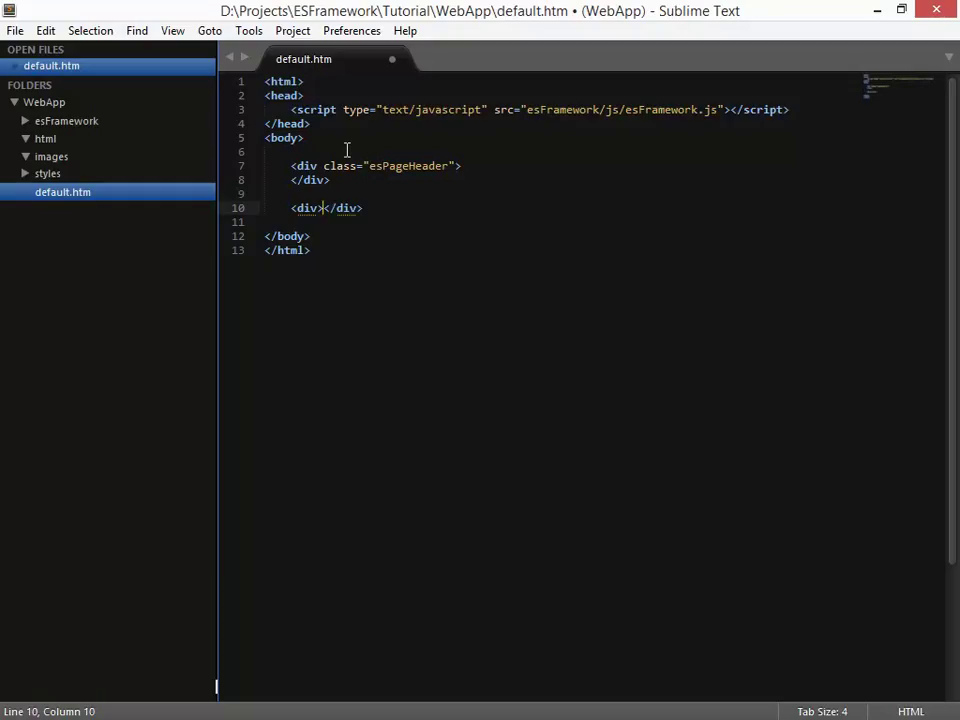
text(id="esPage)
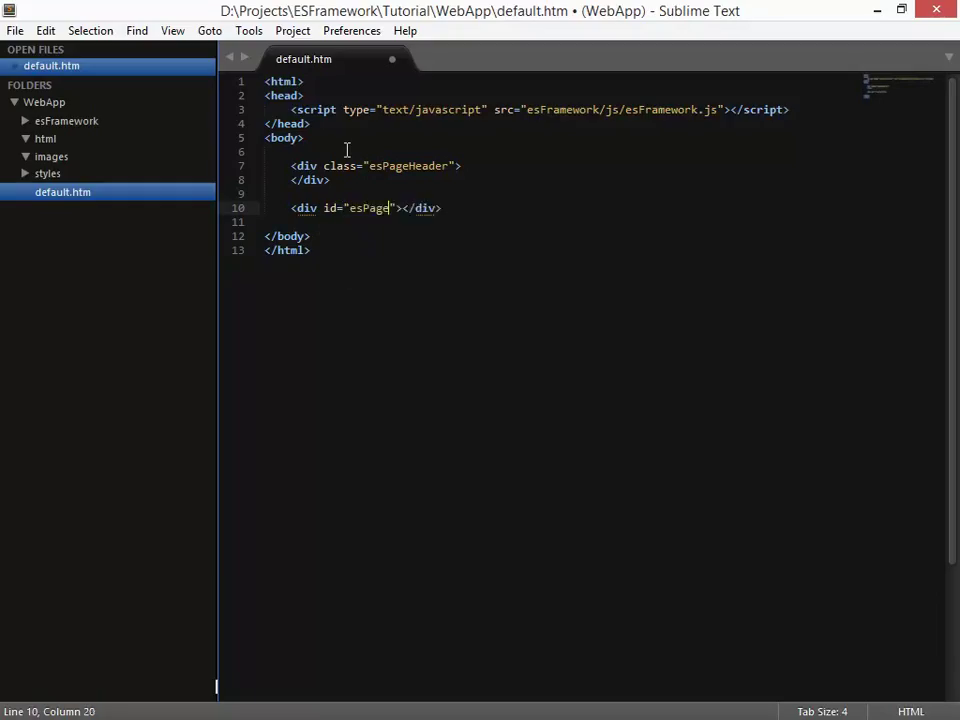
text(Content)
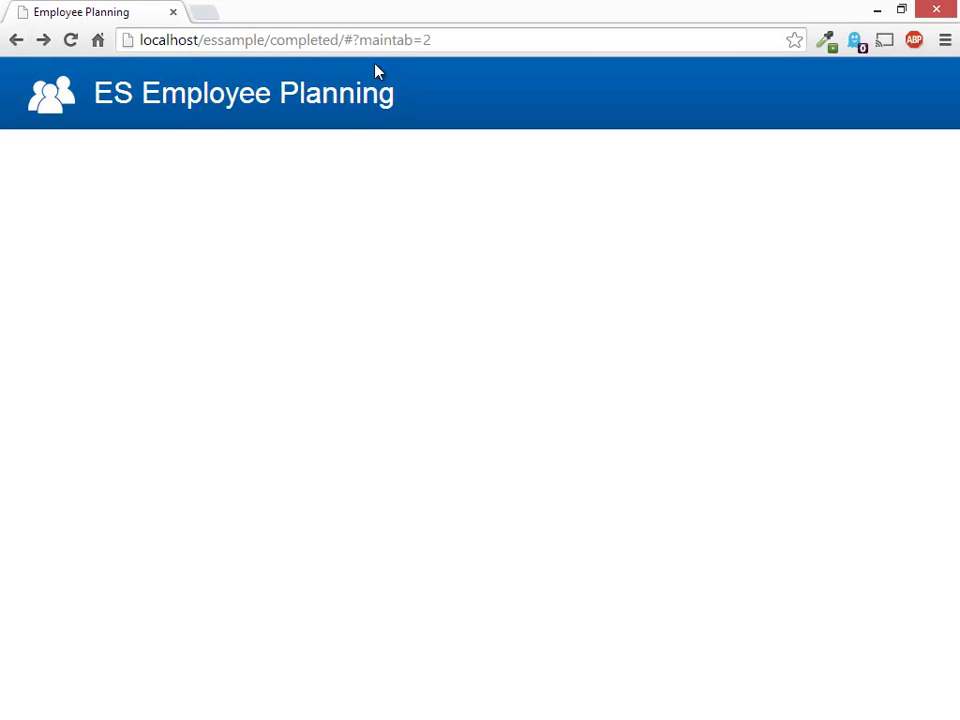
- Show the completed Employee Planning sample's Dashboard tab in Chrome
click(262, 148)
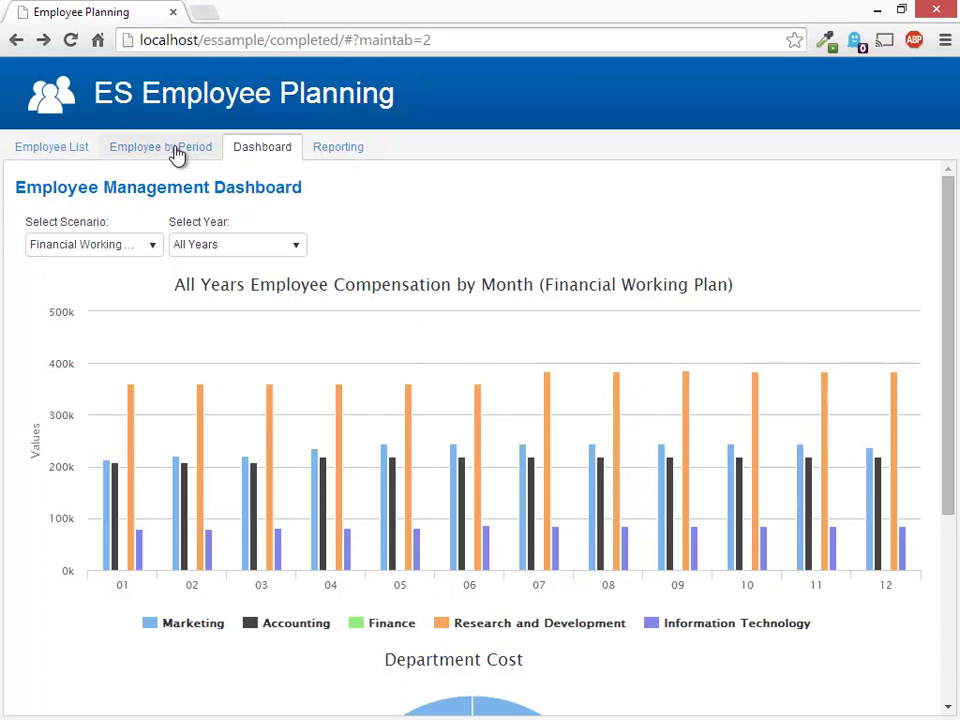
mouse_move(204, 36)
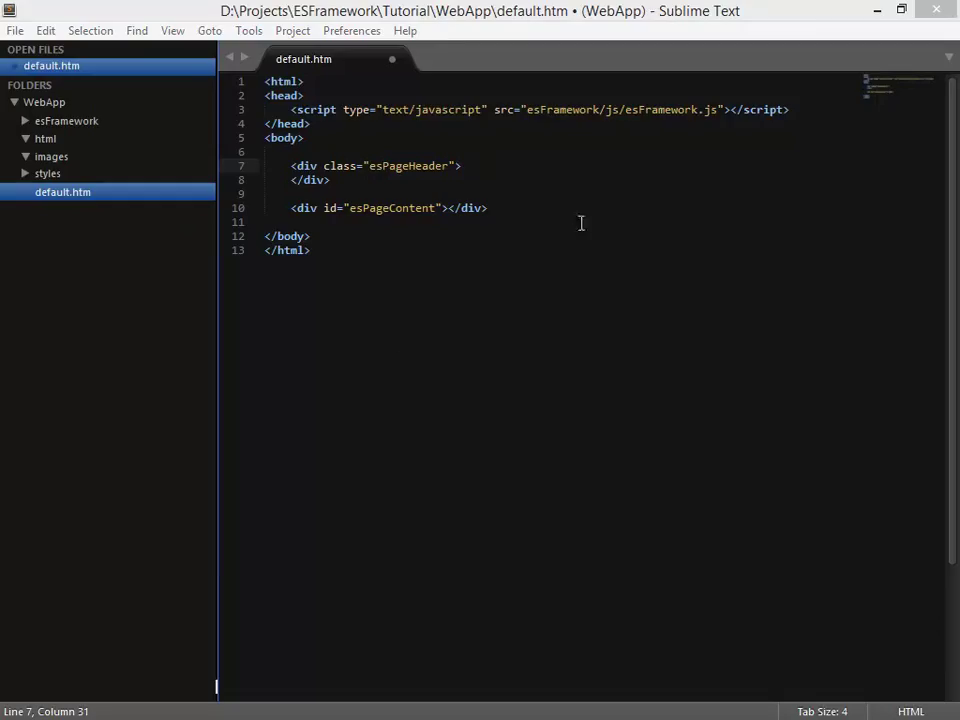
- Insert an img tag with src images/header_icon.png inside the esPageHeader div
click(464, 166)
text(<)
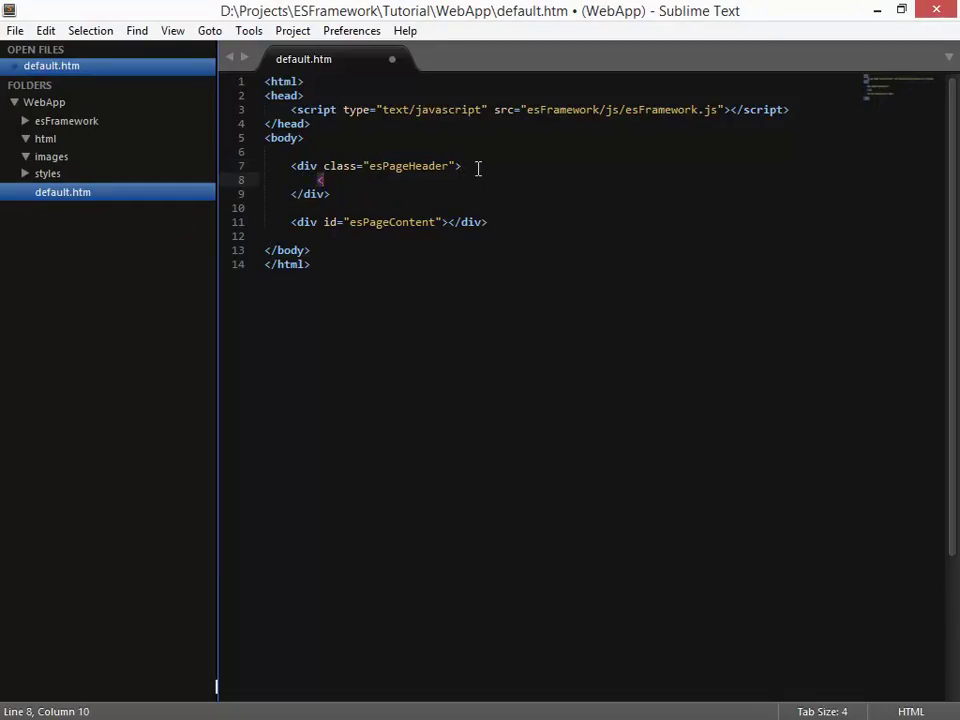
text(img src=")
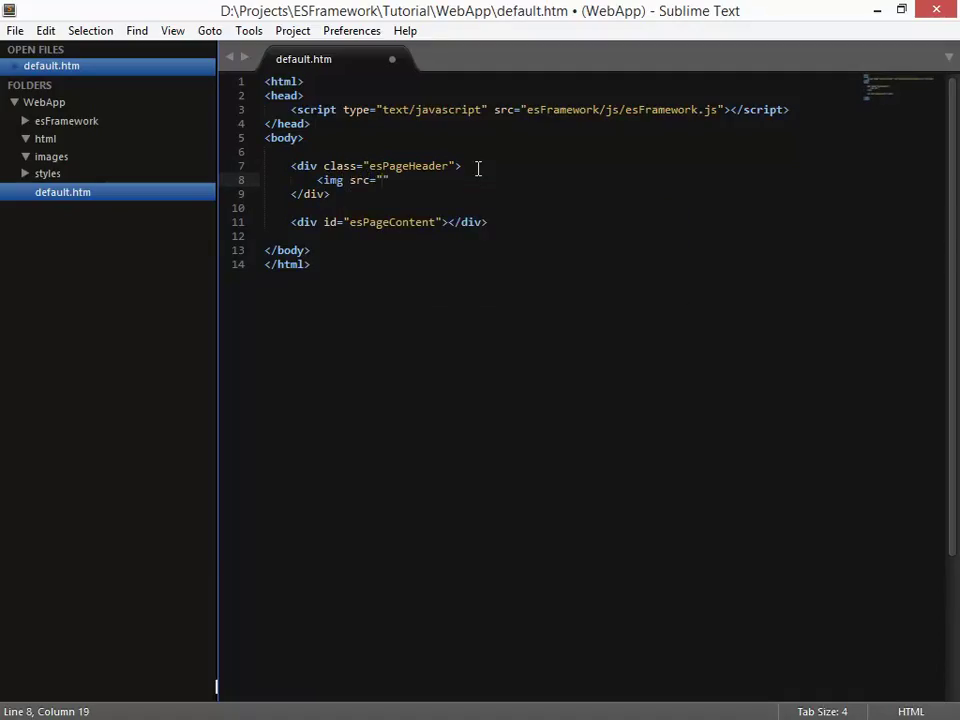
text(images/)
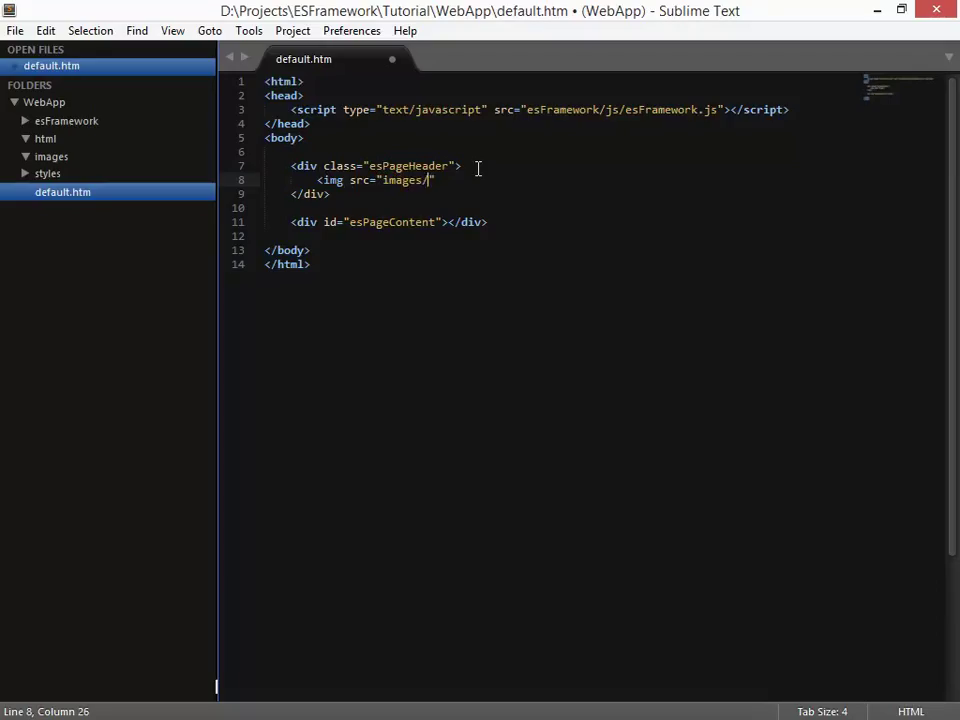
text(header_)
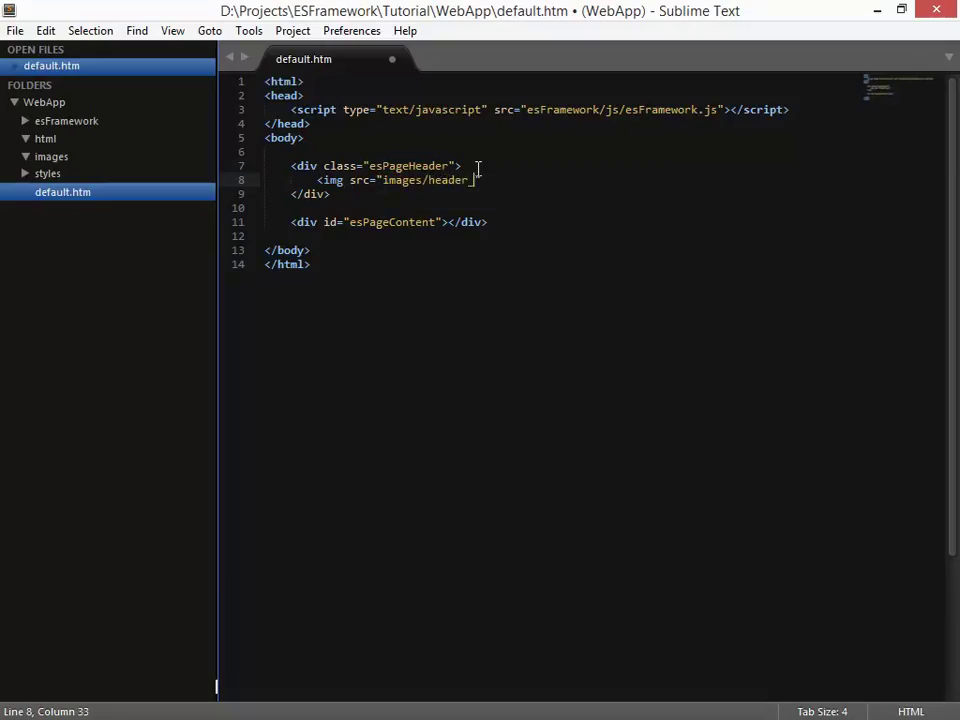
text(icon.)
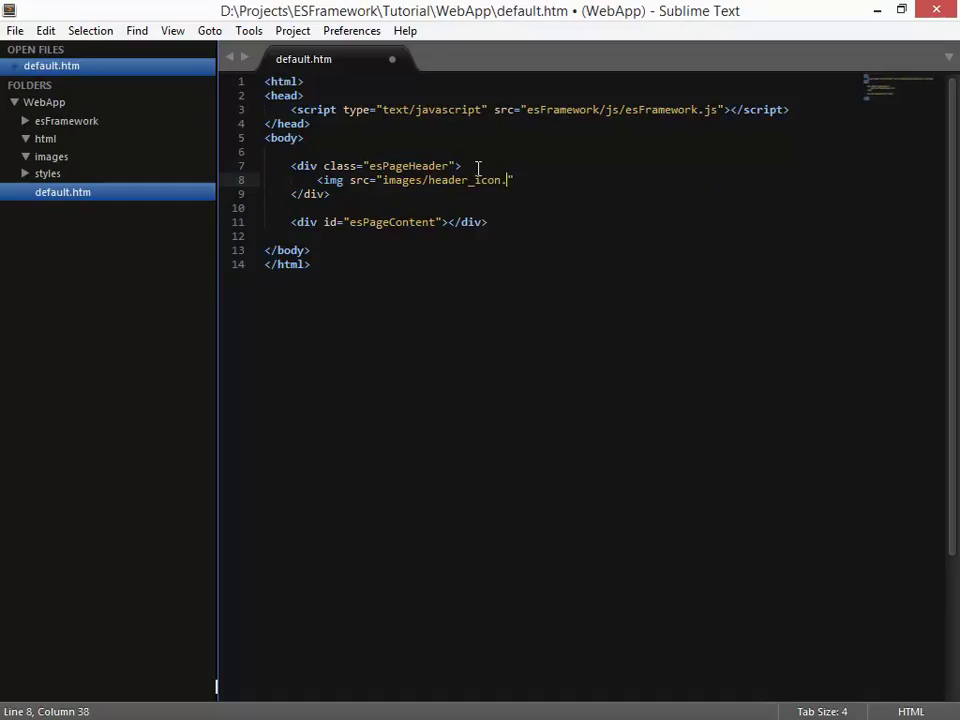
text(png)
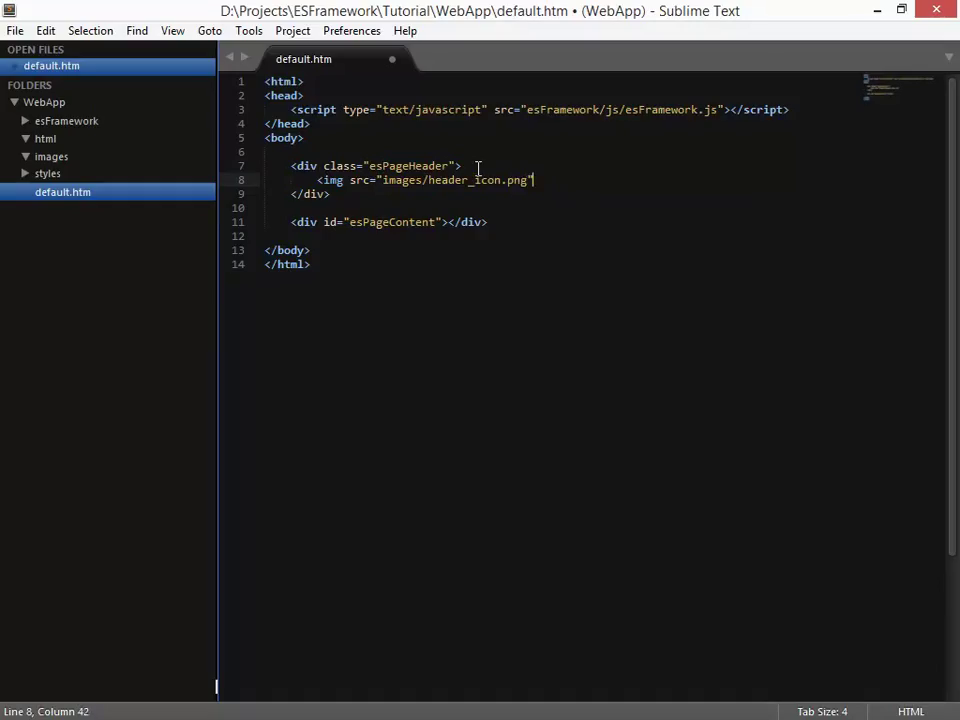
text(")
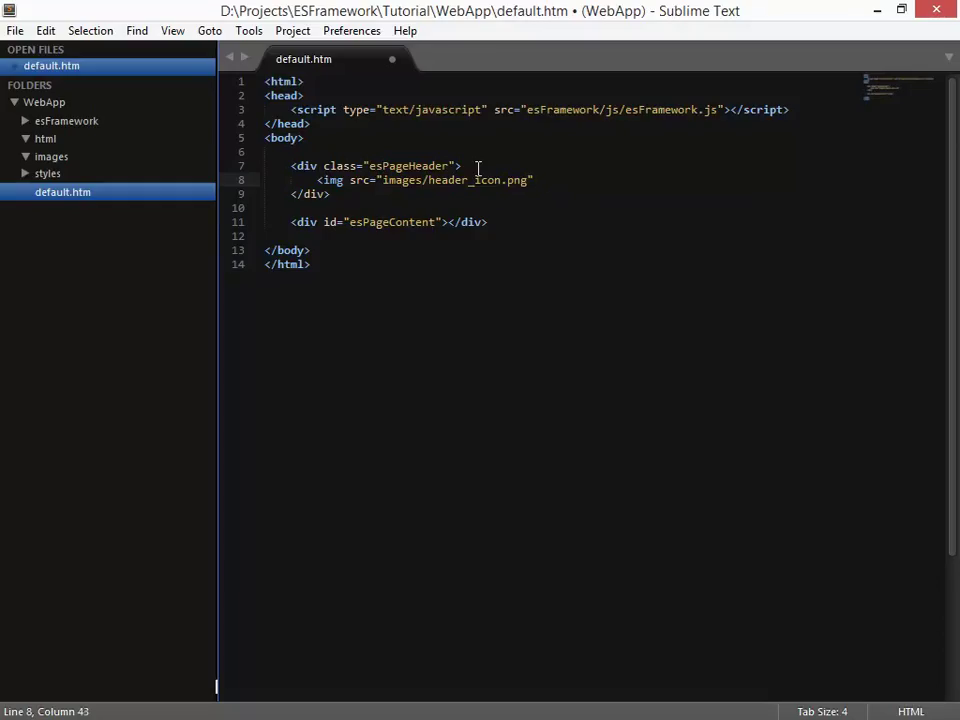
- Style the header image with float:left and width: 50px
text(style)
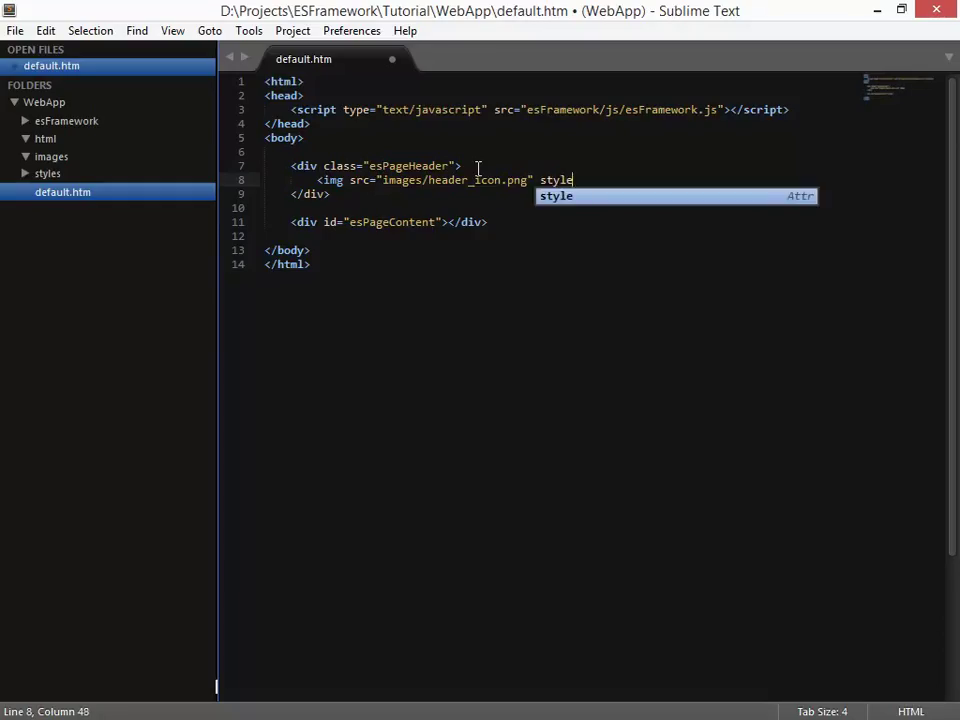
text(="")
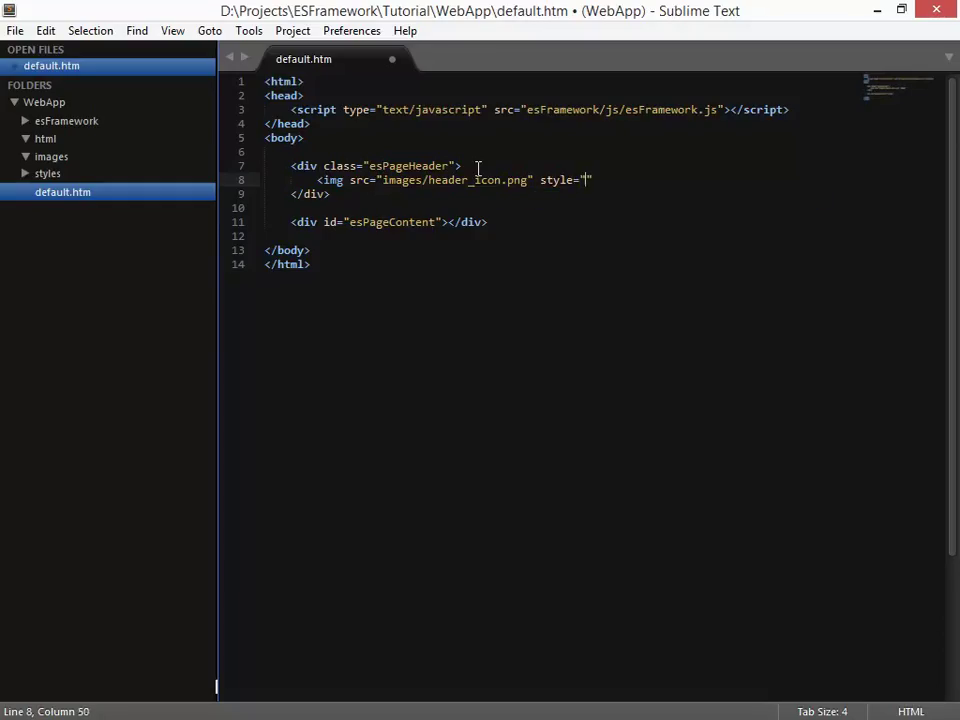
text(float:)
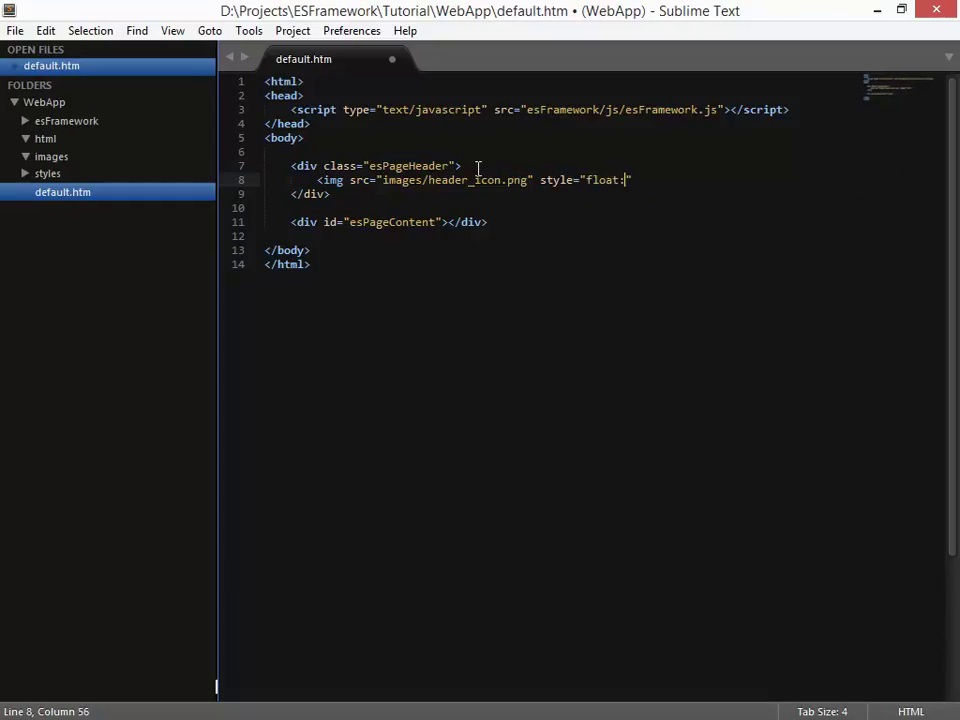
text(left;wi)
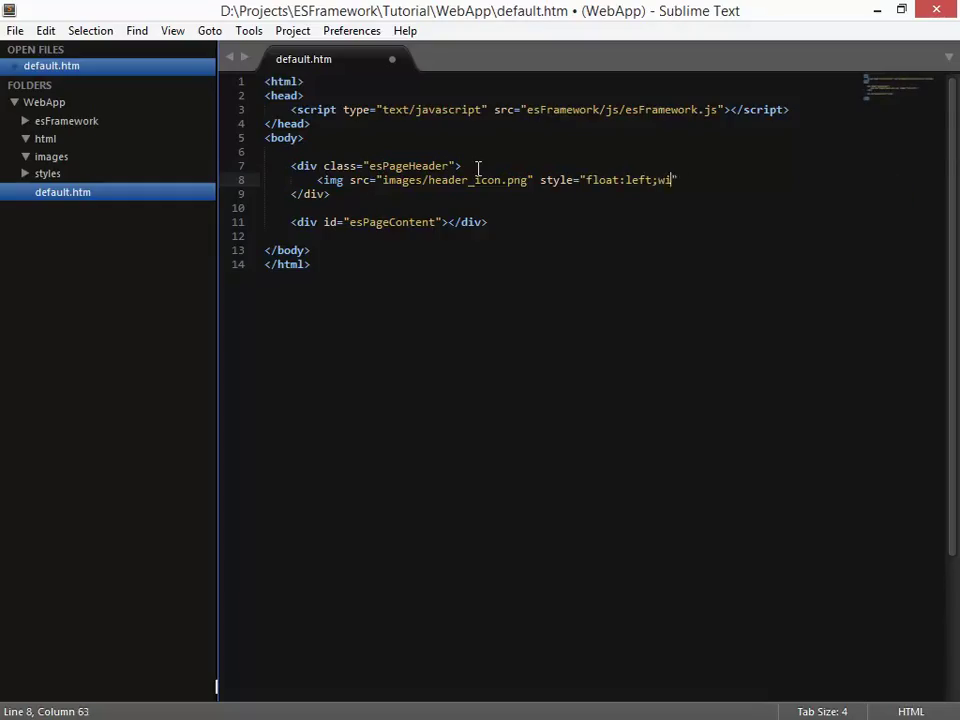
text(dth: 50px)
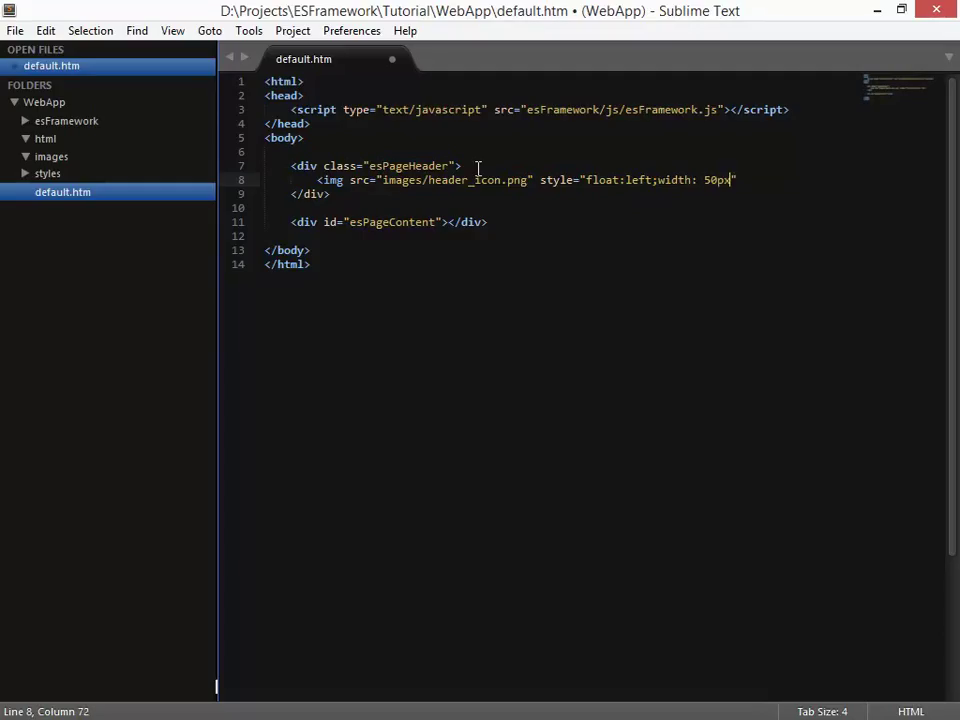
text(")
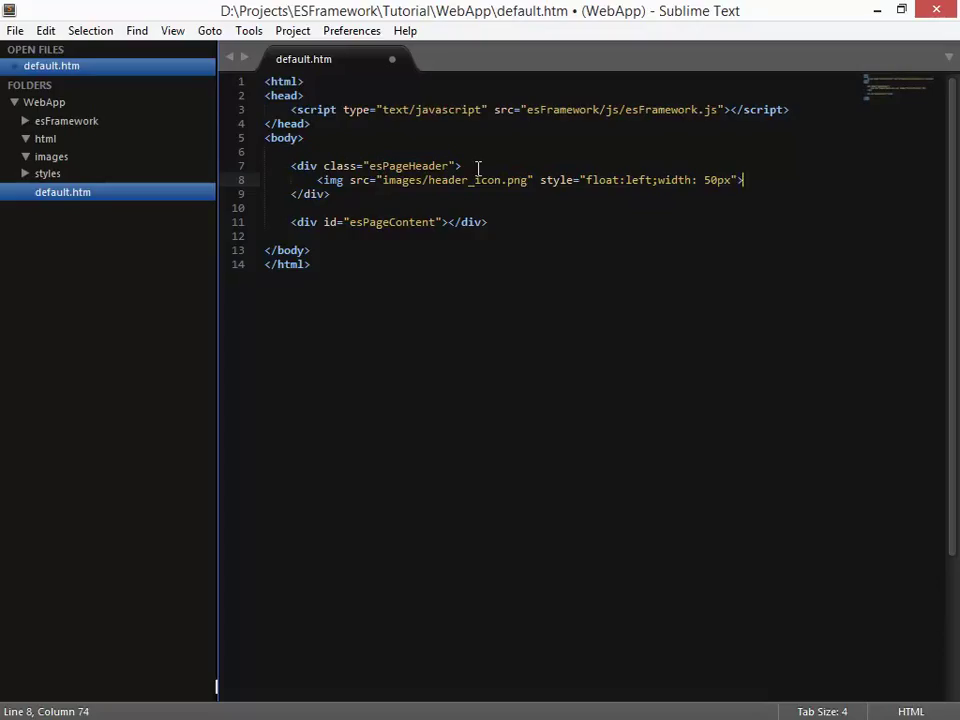
- Add a span with class esHeaderText and padding-left: 20px below the image
key(Enter)
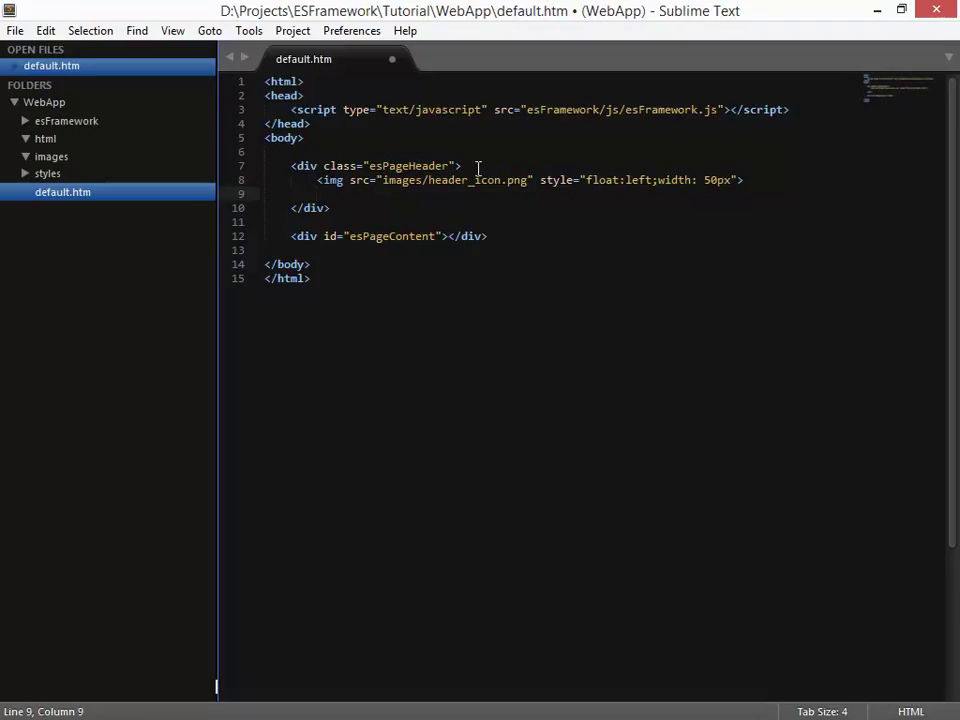
text(<span></span>)
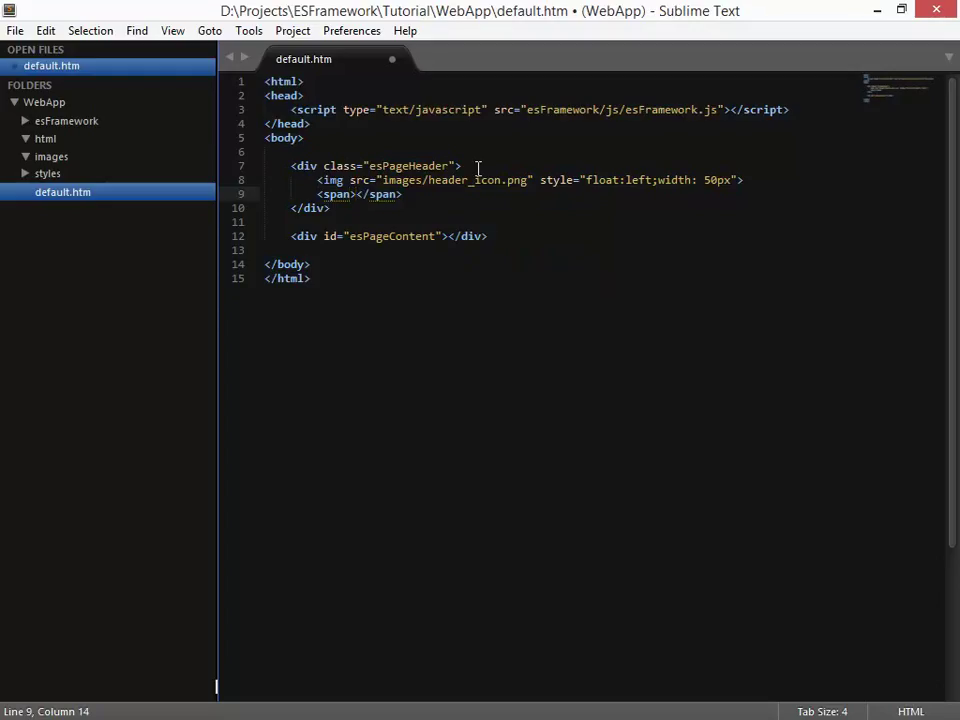
text(class=)
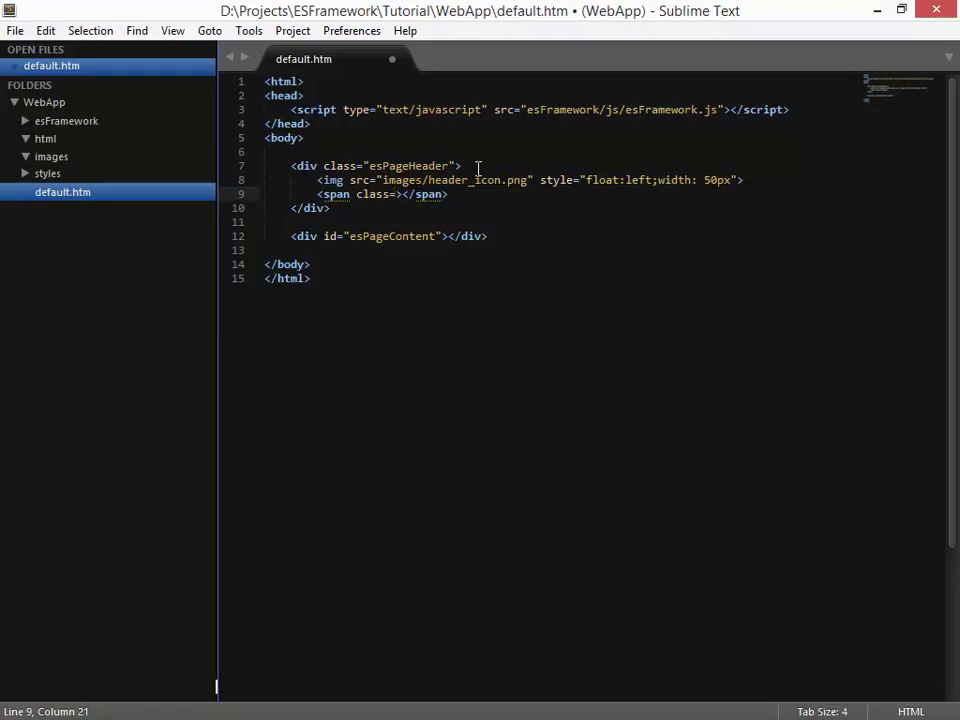
text(esHea")
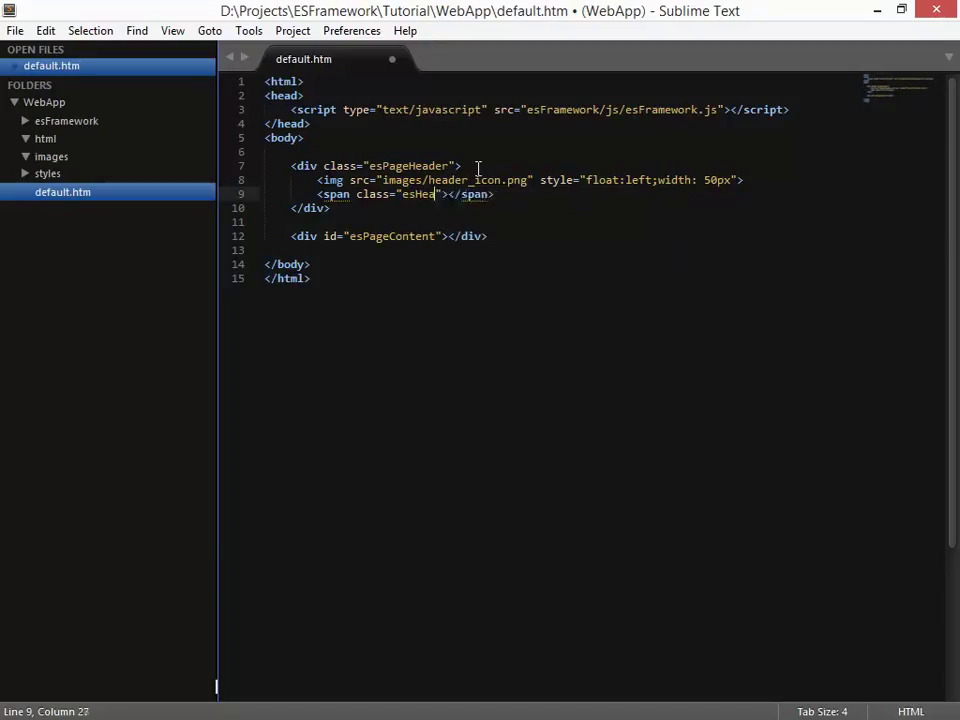
text(derText)
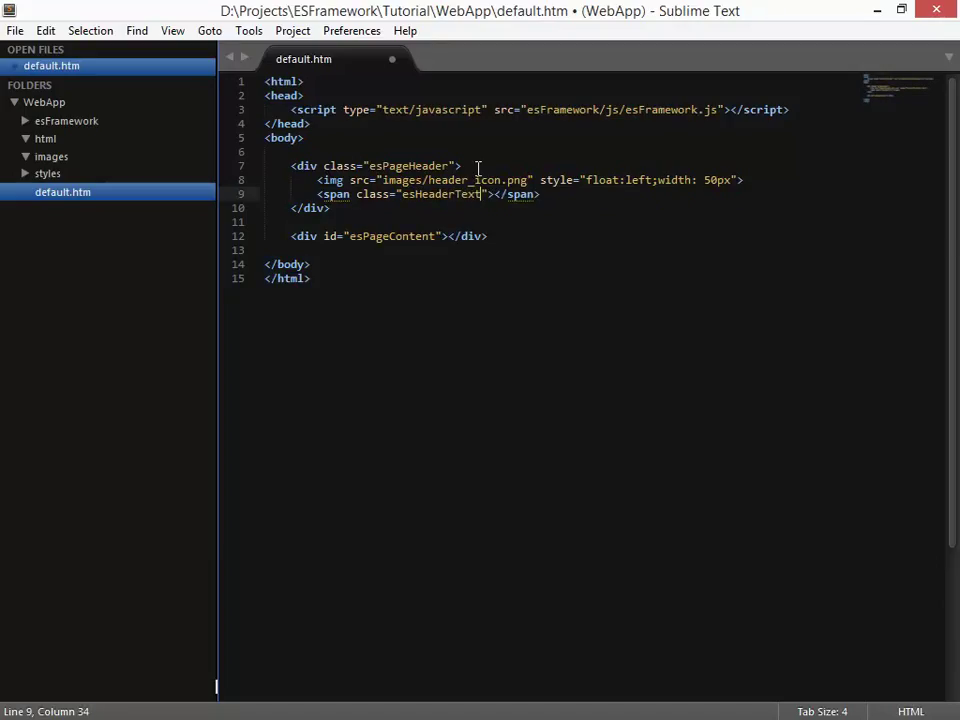
text(s)
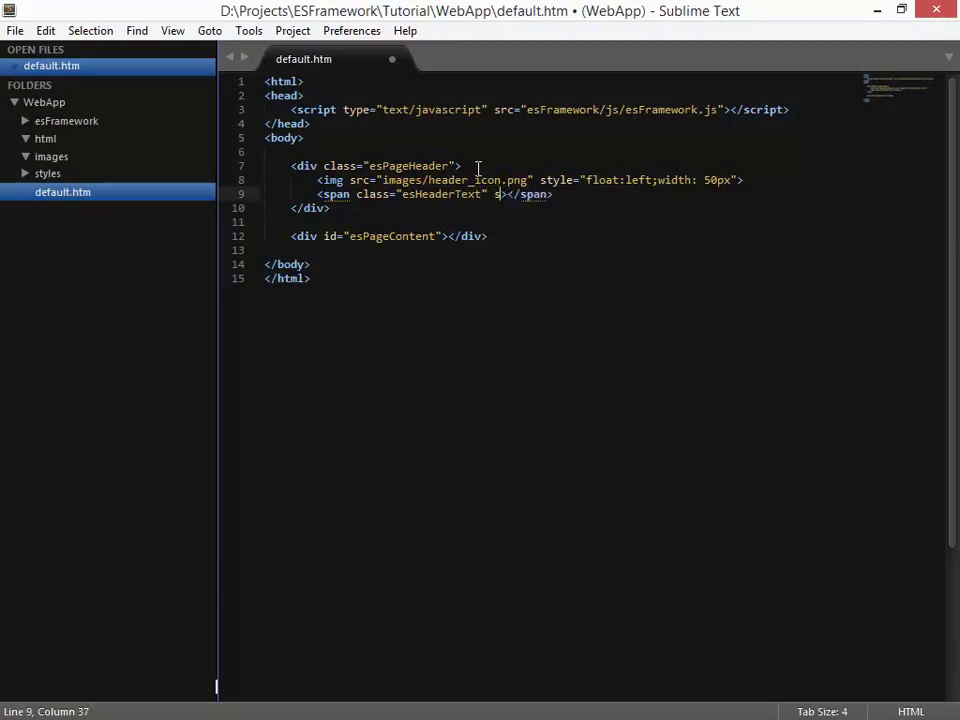
text(tyle=)
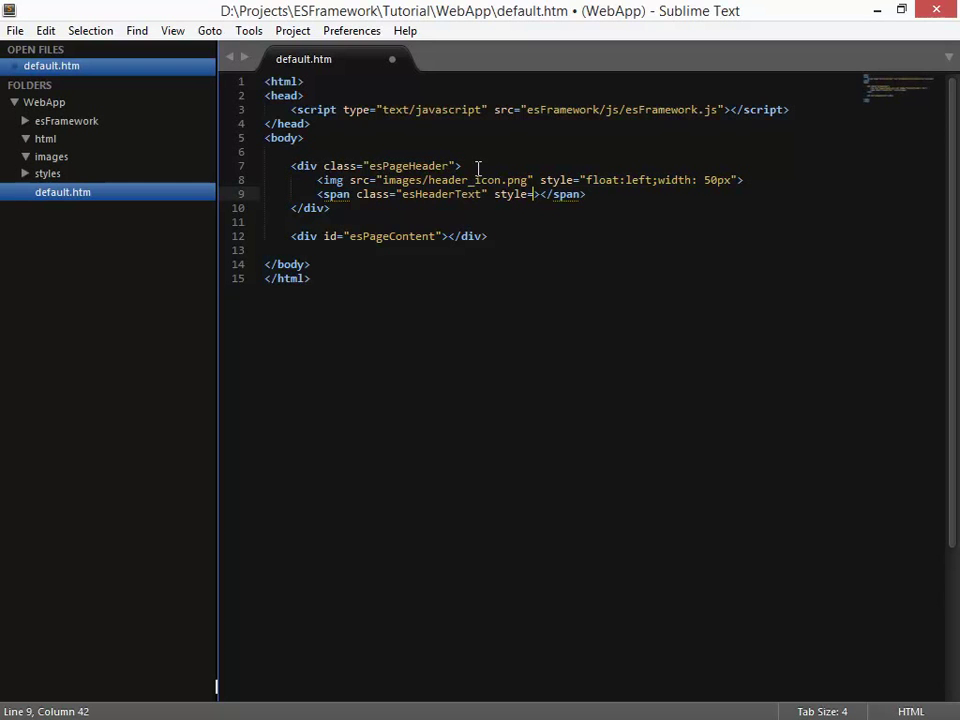
text(padding-left: ">)
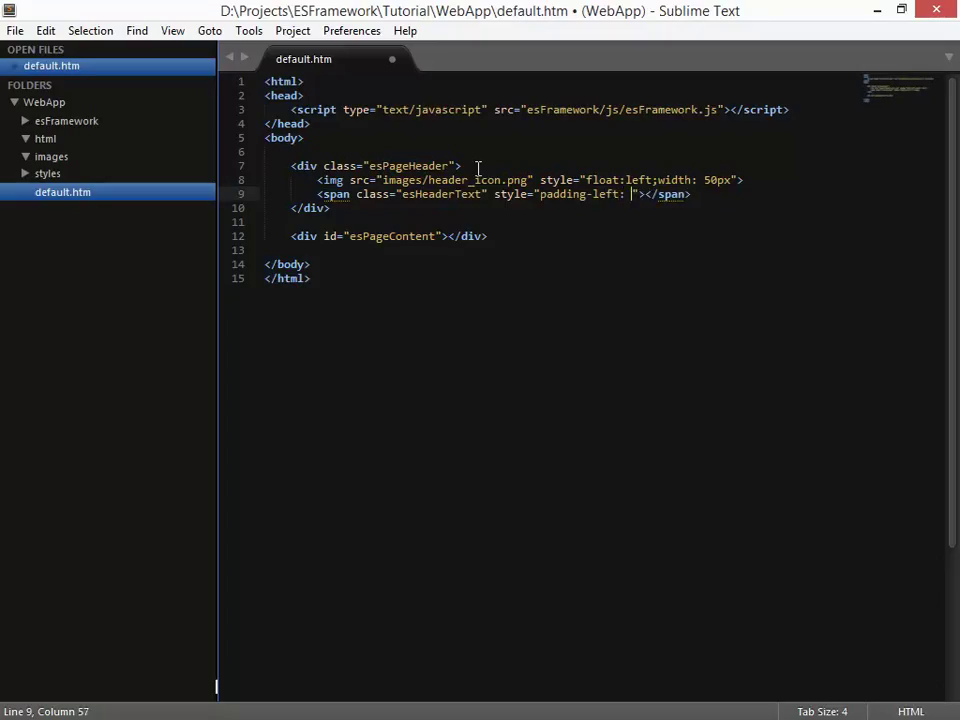
text(20p)
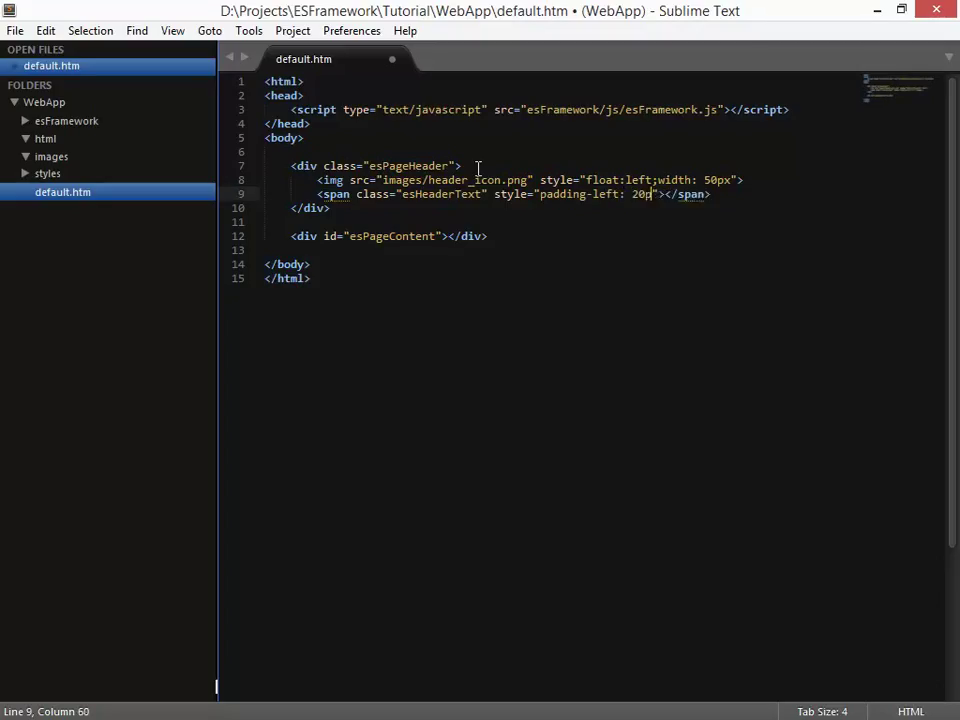
text(x)
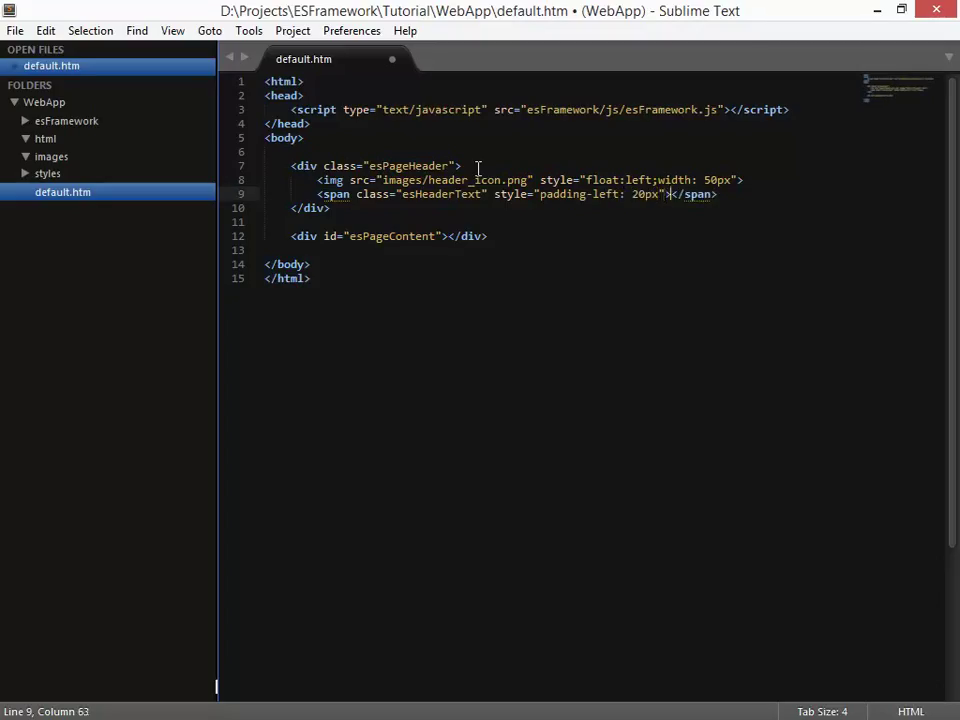
- Give the span the heading text ES Employee Planning
text(ES)
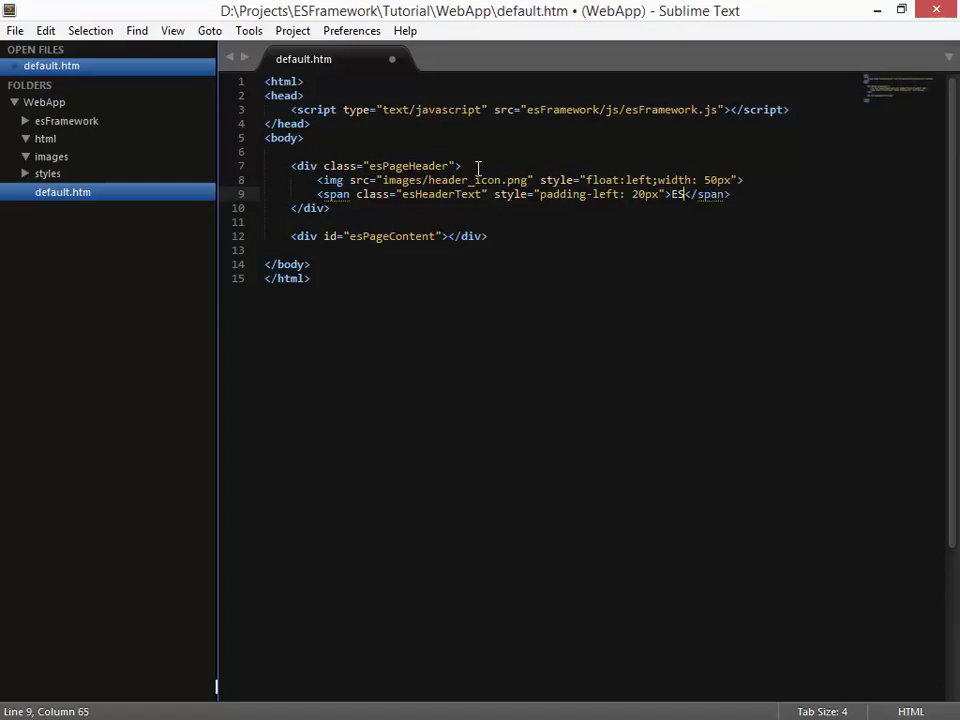
text(Employee)
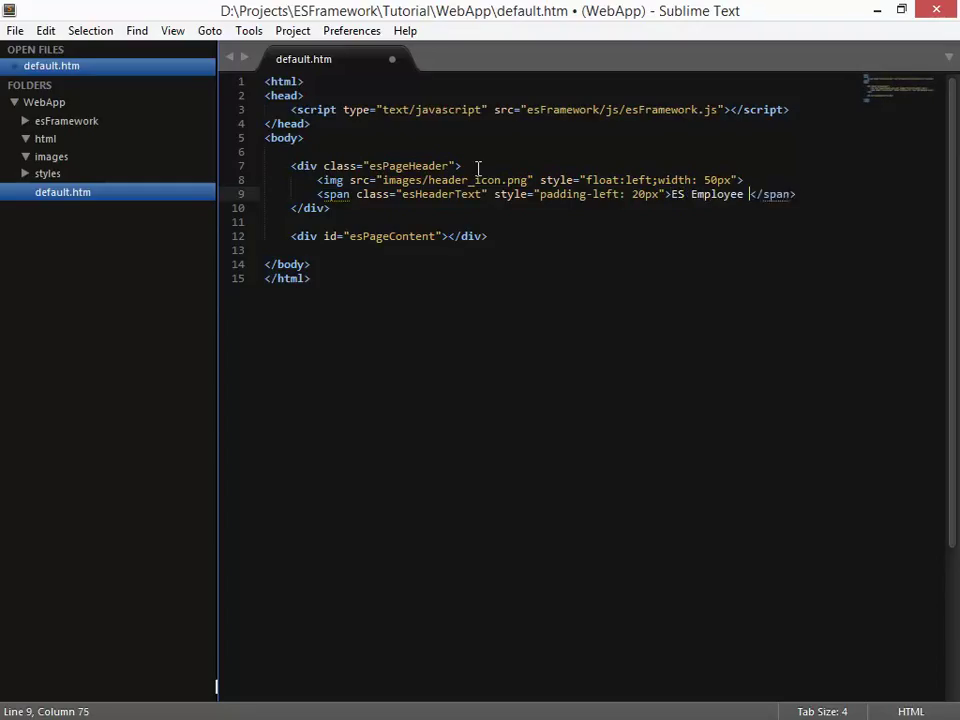
text(Planning)
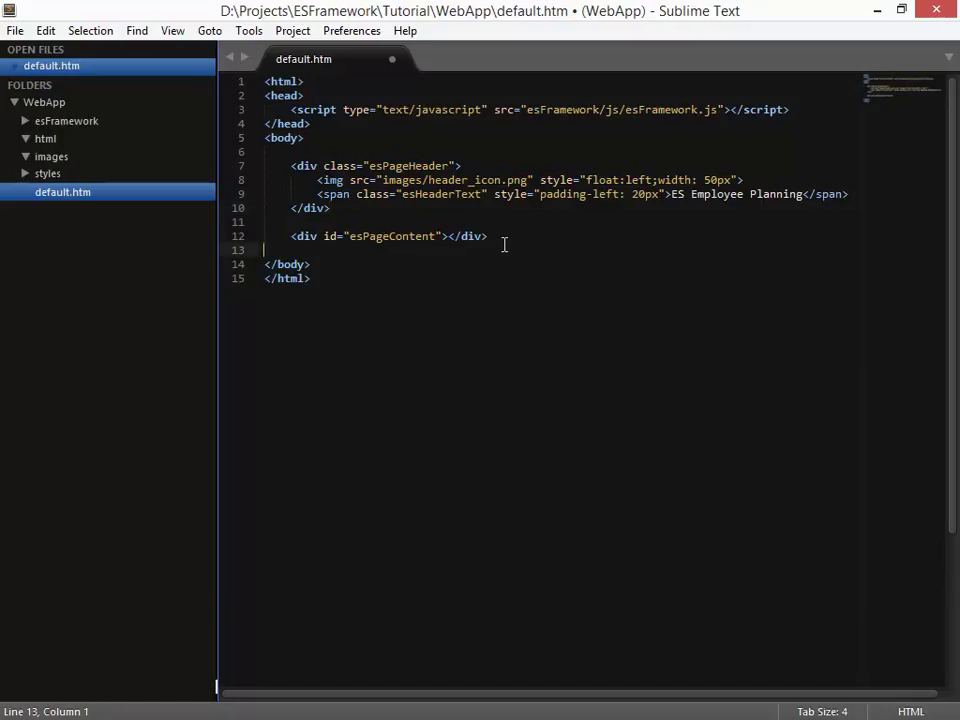
- Add a script block with var settings = { esFrameworkUrl: '' and an esFramework.init() call
key(Enter)
text(<script type="text/javascript"></script>)
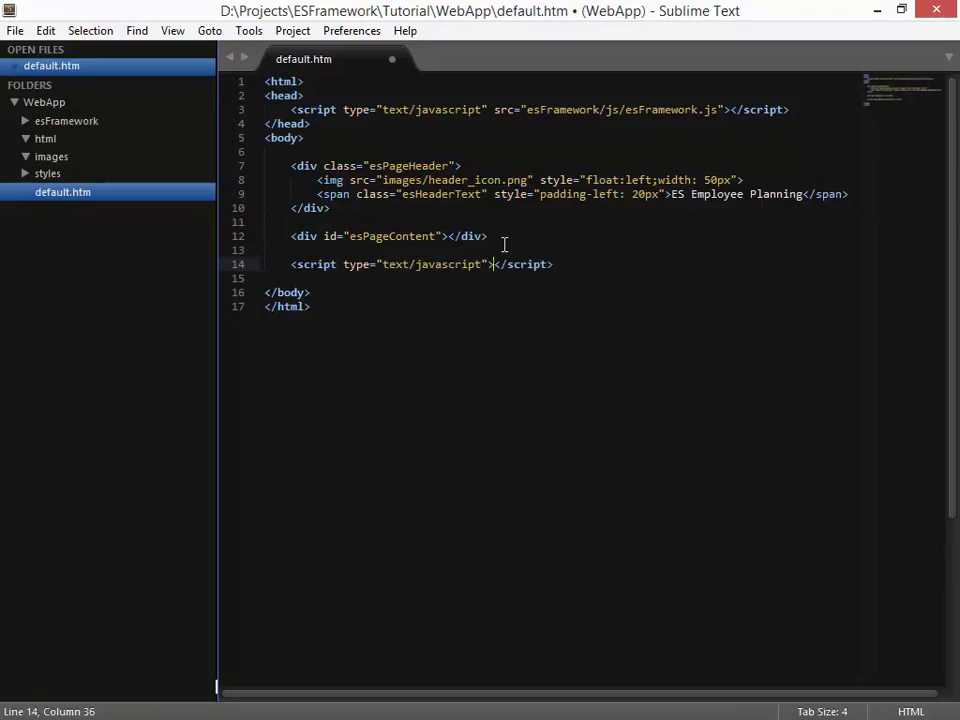
key(enter)
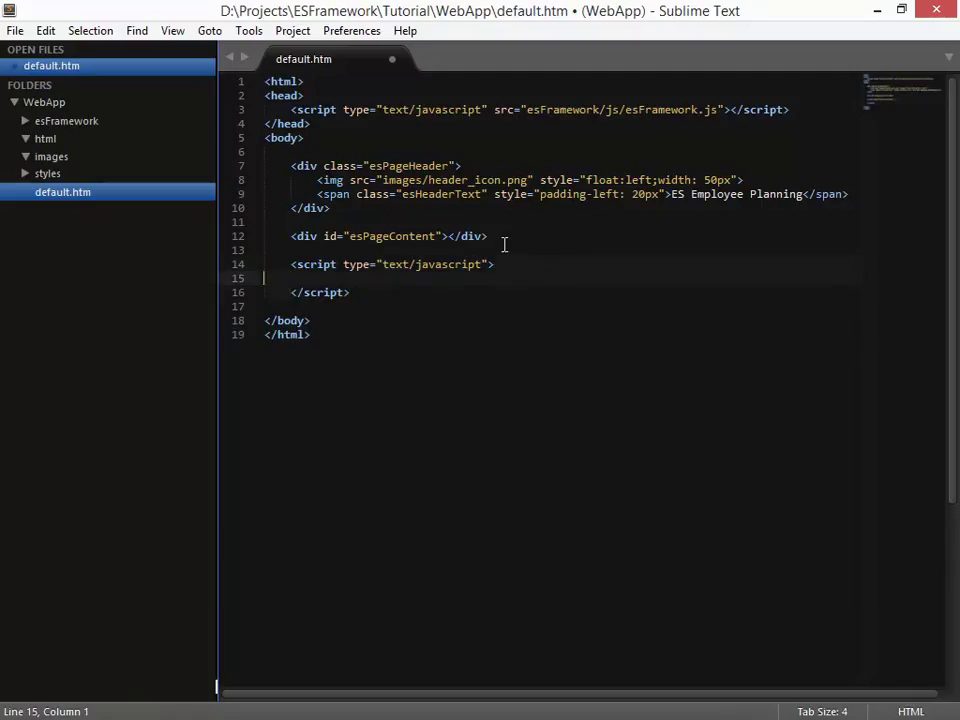
key(enter)
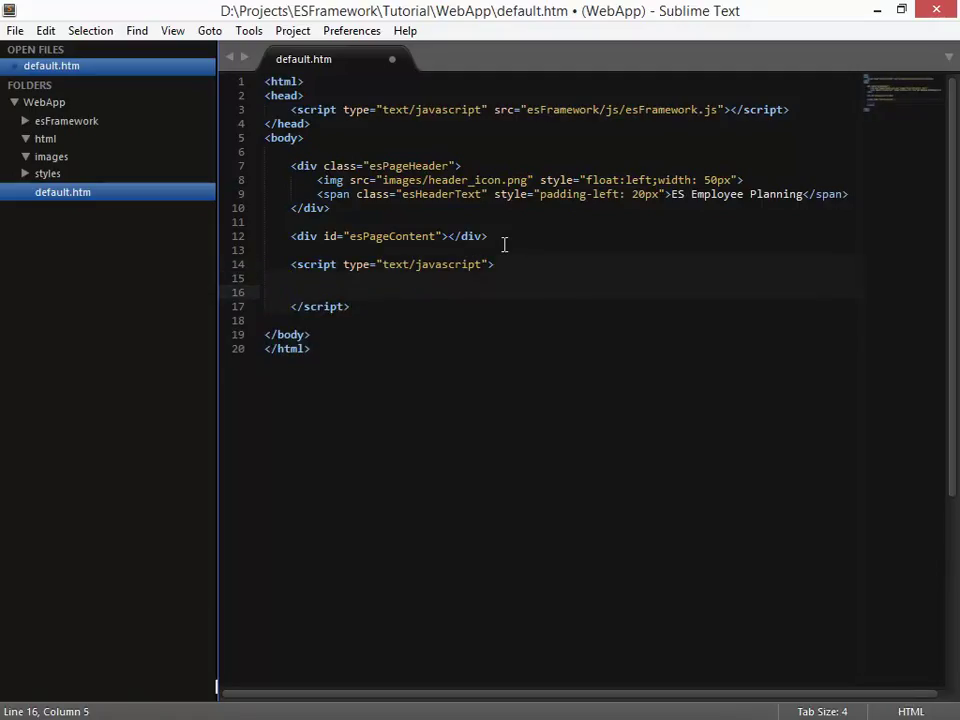
text(esFrameworkUrl: ')
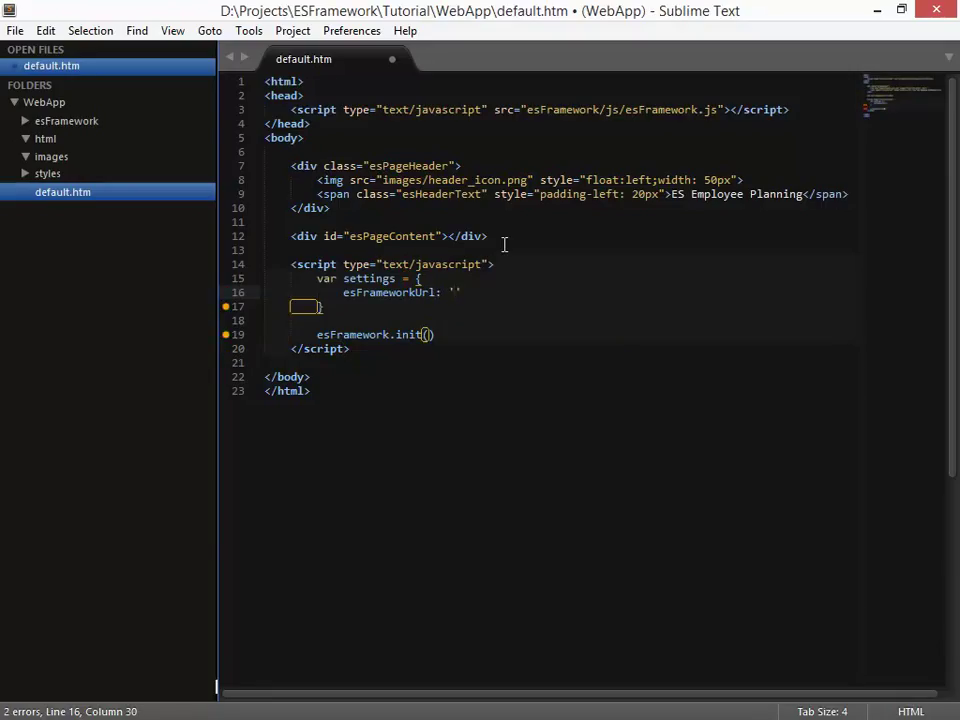
- Set esFrameworkUrl to 'esFramework' and theme to 'bootstrap', closing the settings object with };
text(esFramework)
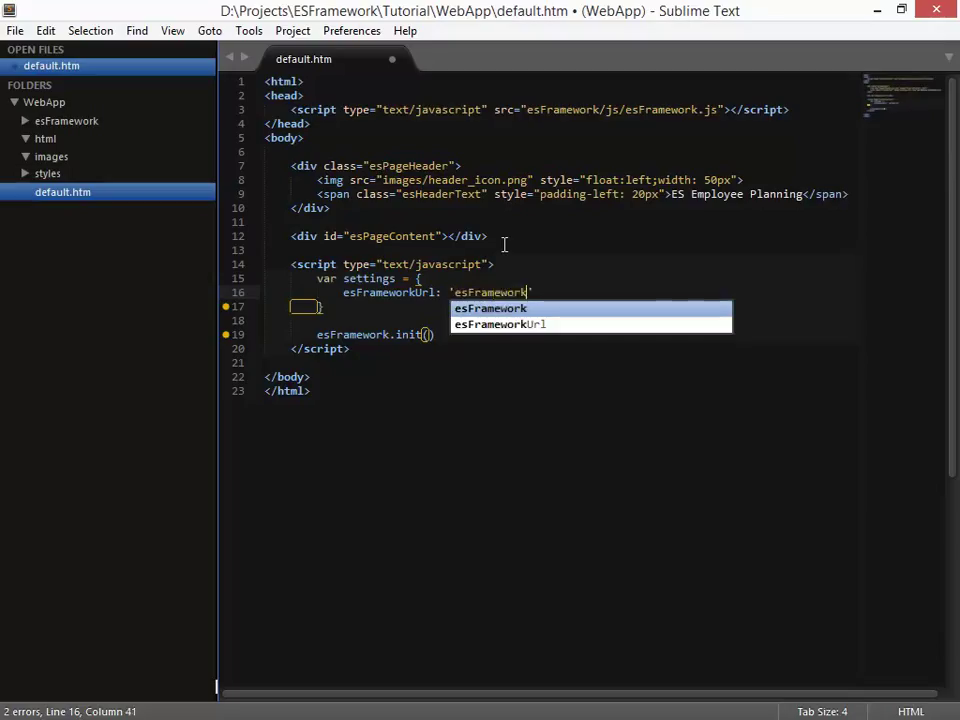
key(Escape)
text(,)
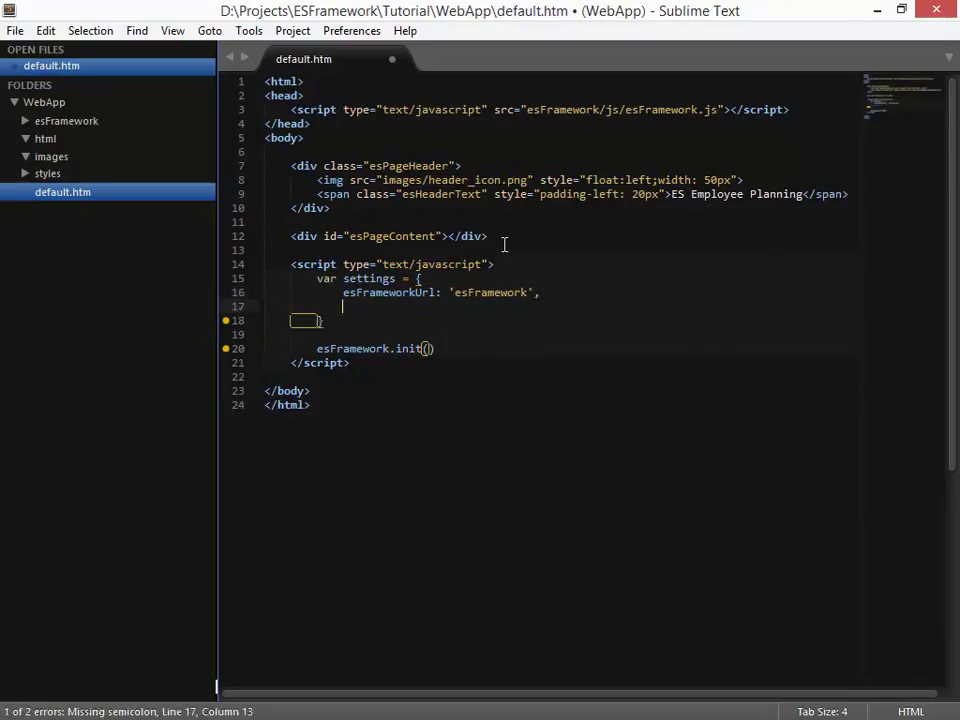
text(theme: 'boot)
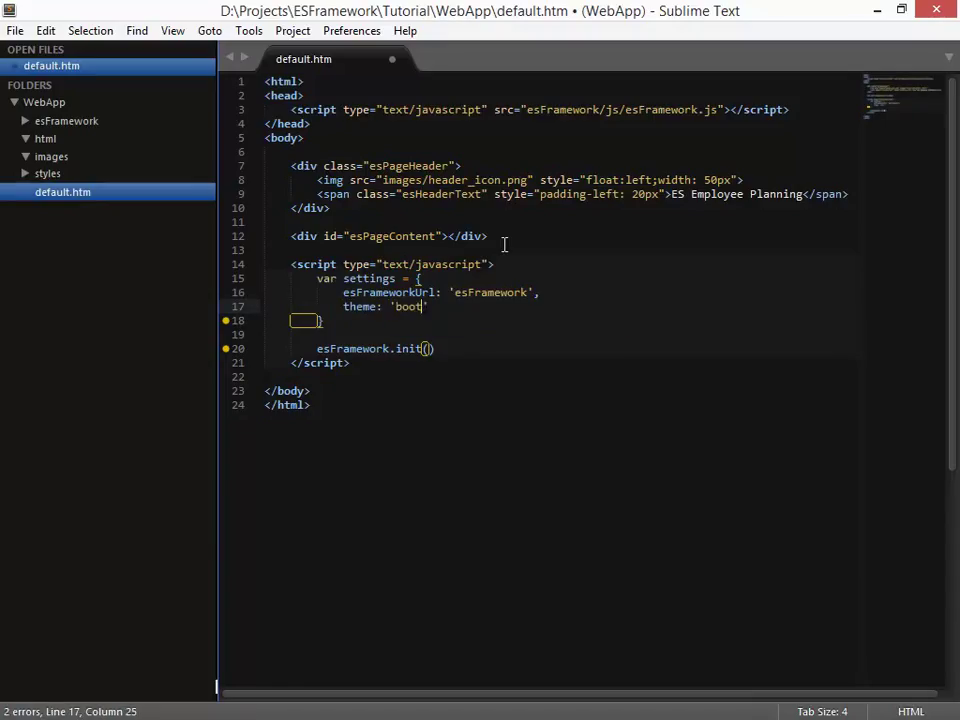
text(strap')
click(562, 320)
text(;)
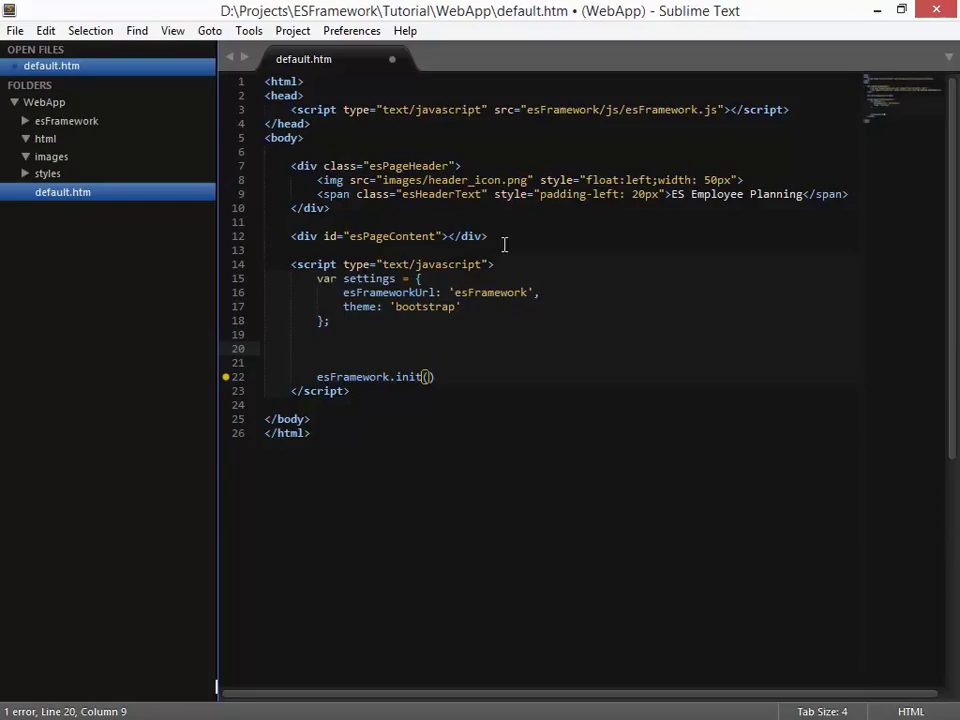
- Define var completeHandler = function() { }; above the esFramework.init() call
text(var completeHandler)
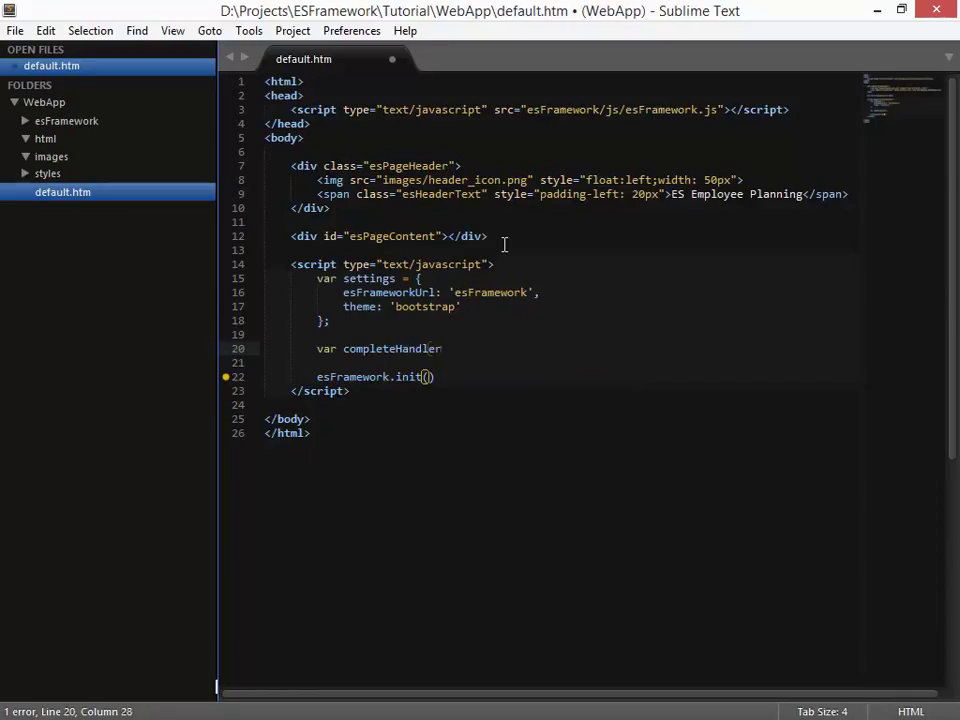
text(= function() {)
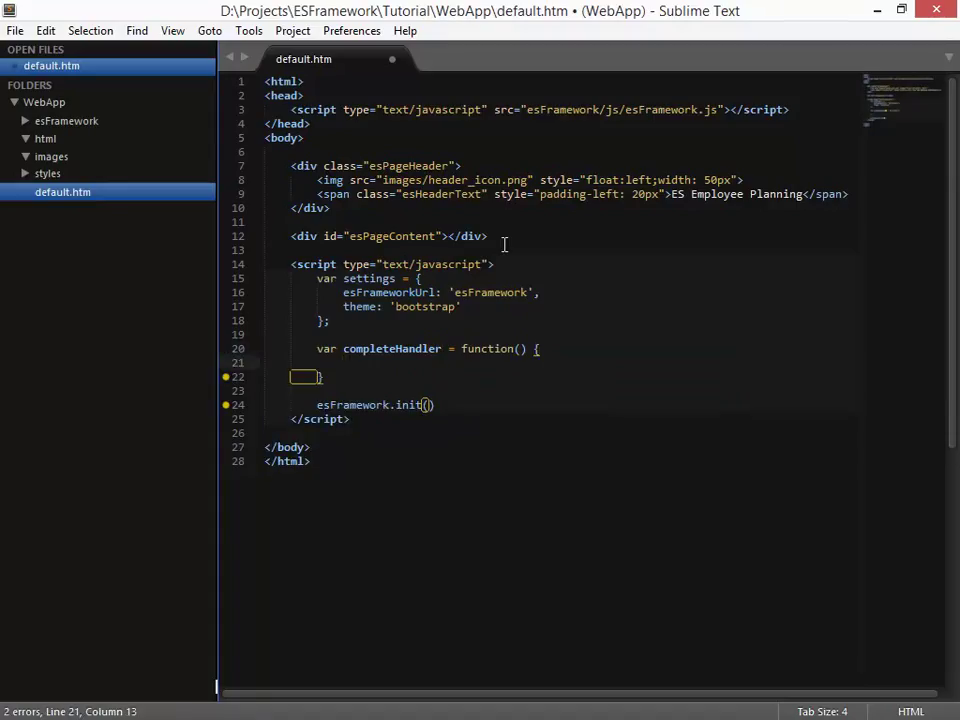
text(l)
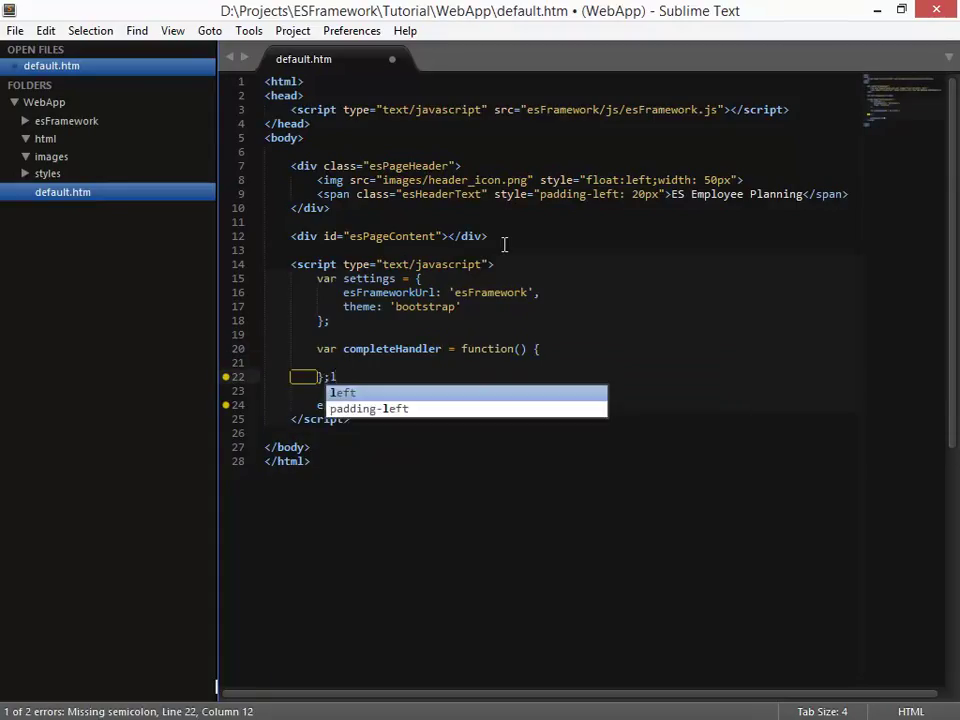
text(esFramework.init())
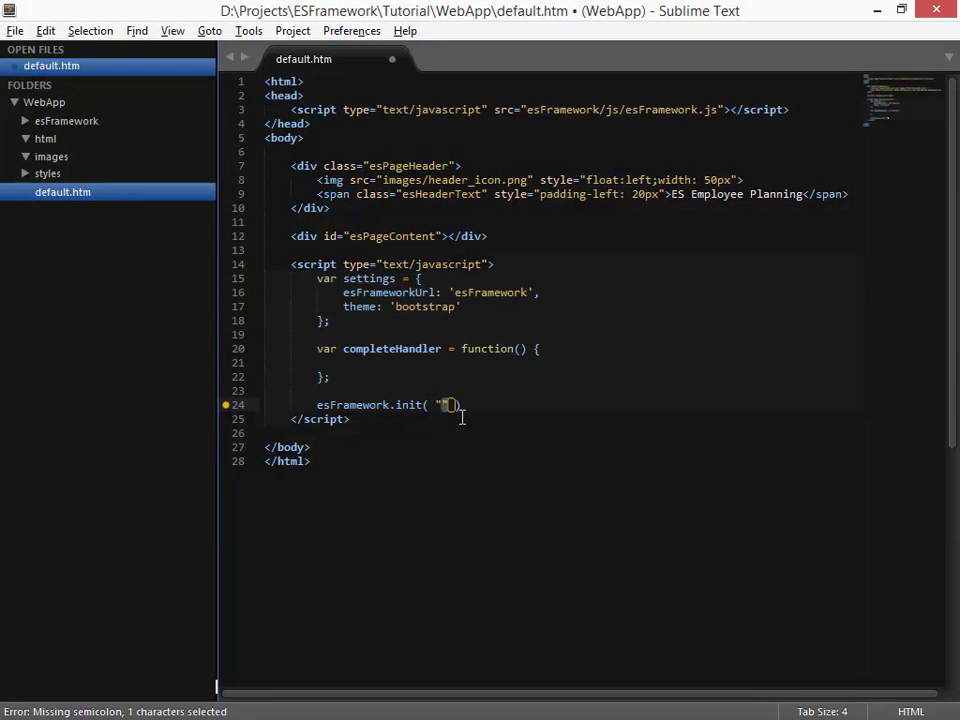
- Make "esPageContent" the first argument of esFramework.init, followed by a comma
text(esPag)
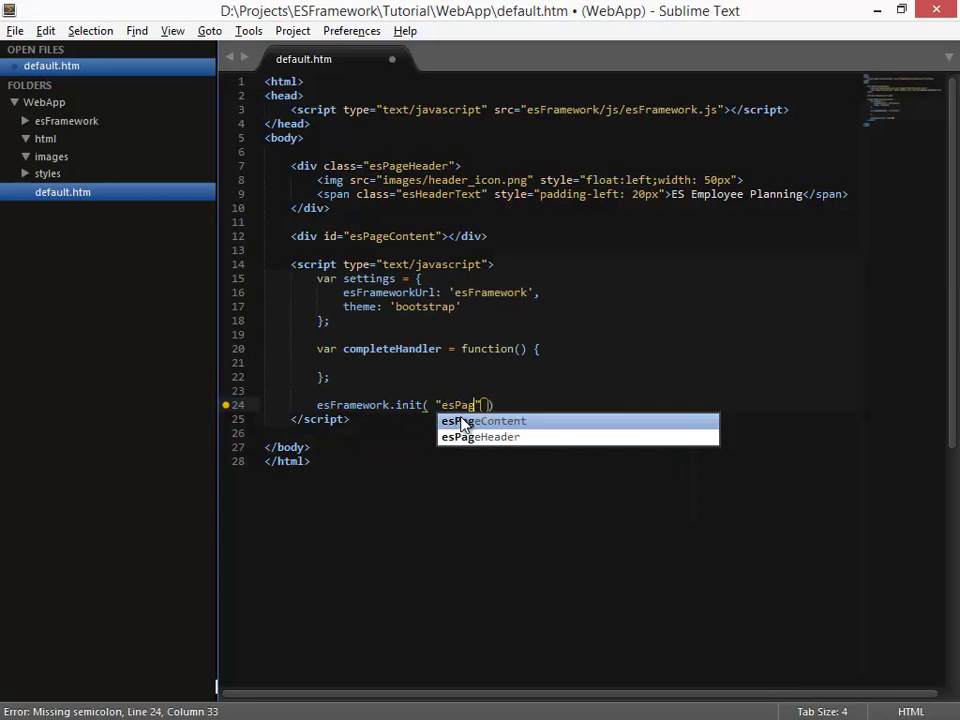
click(484, 420)
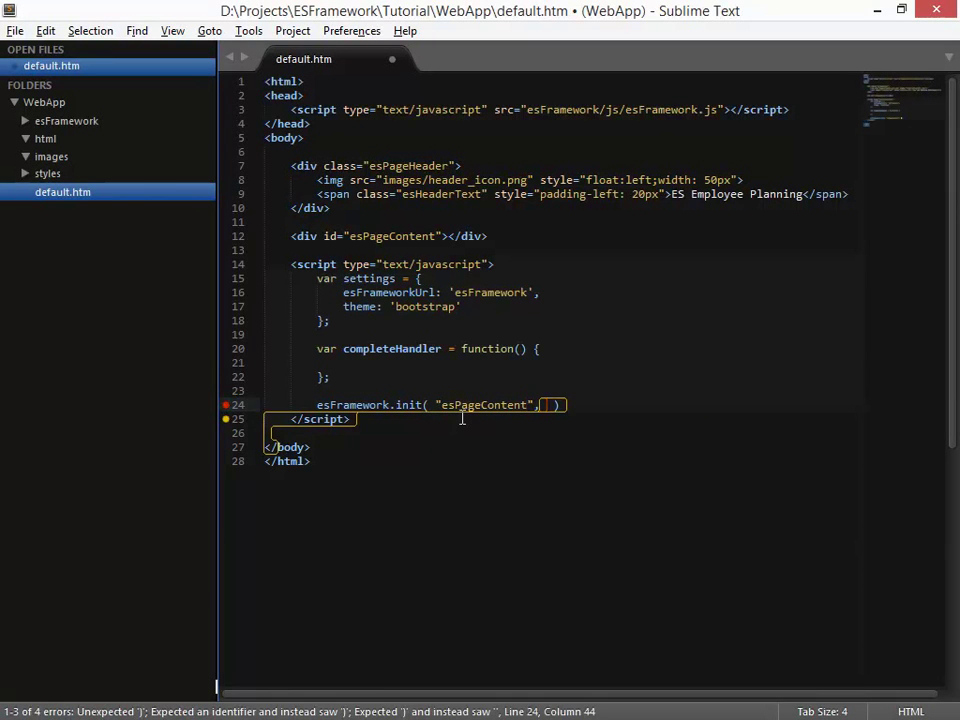
text("")
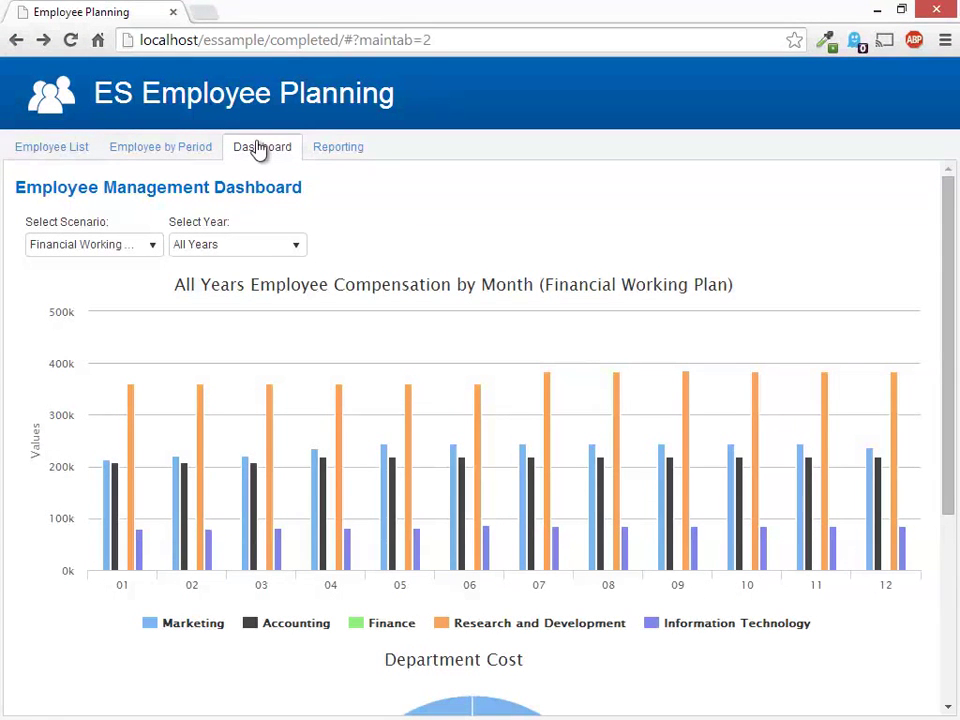
mouse_move(38, 150)
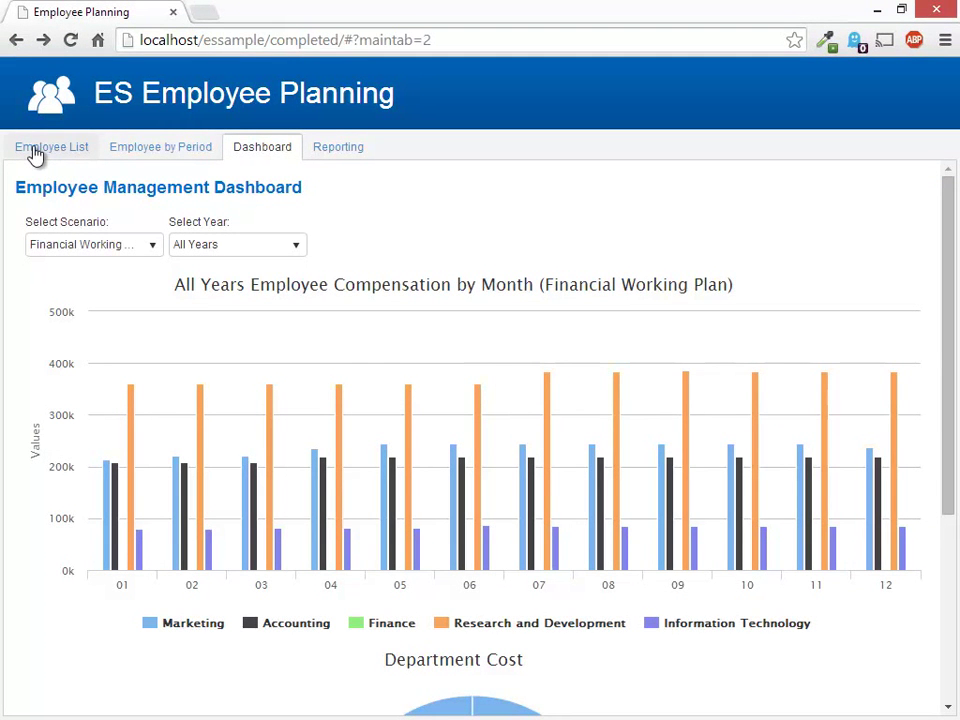
mouse_move(218, 400)
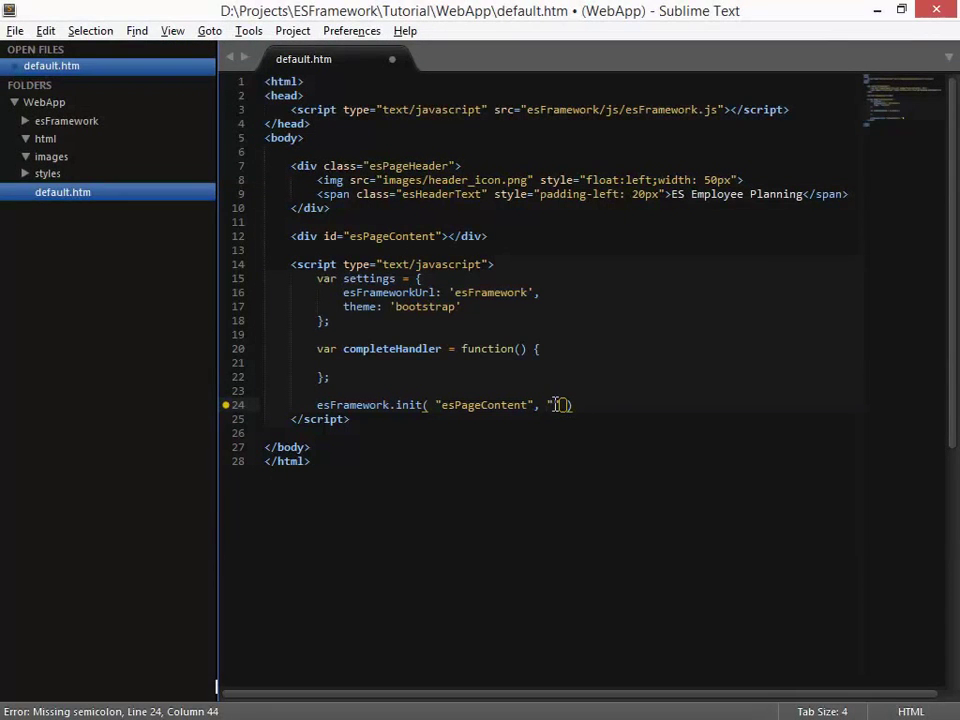
- Add "html/appMain.htm", settings and completeHandler to esFramework.init and save default.htm
text(")
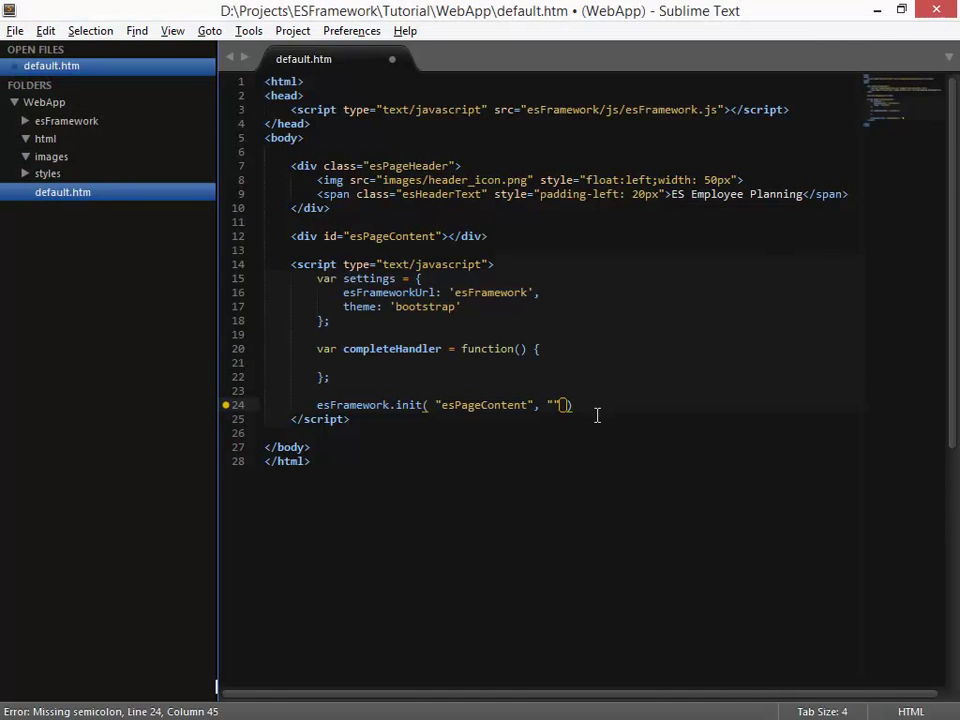
text(html/appMain.htm)
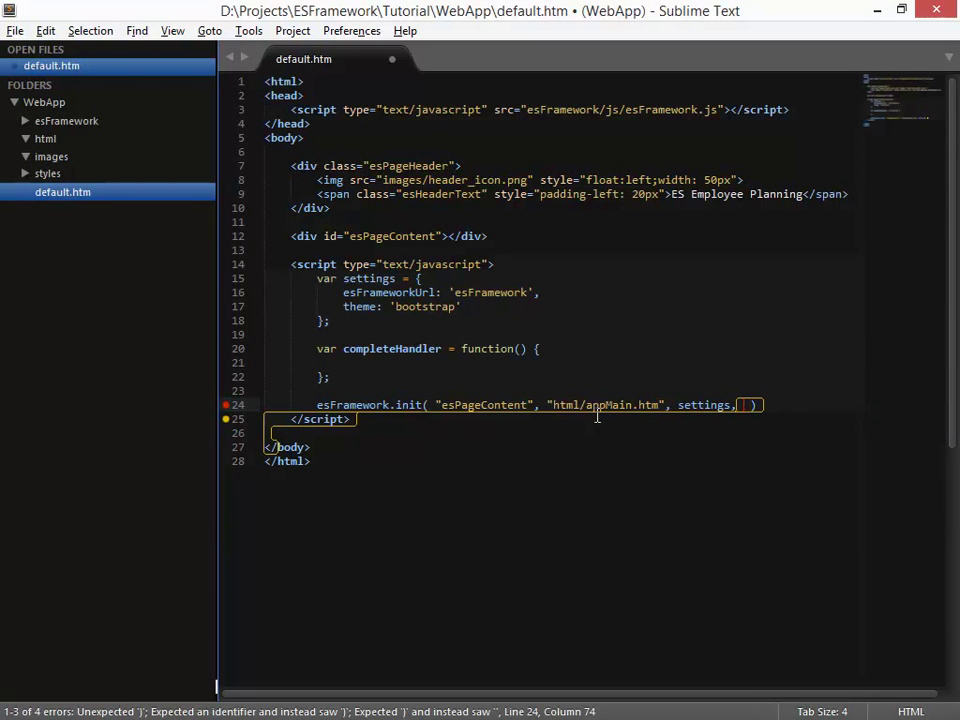
text(completeHandler)
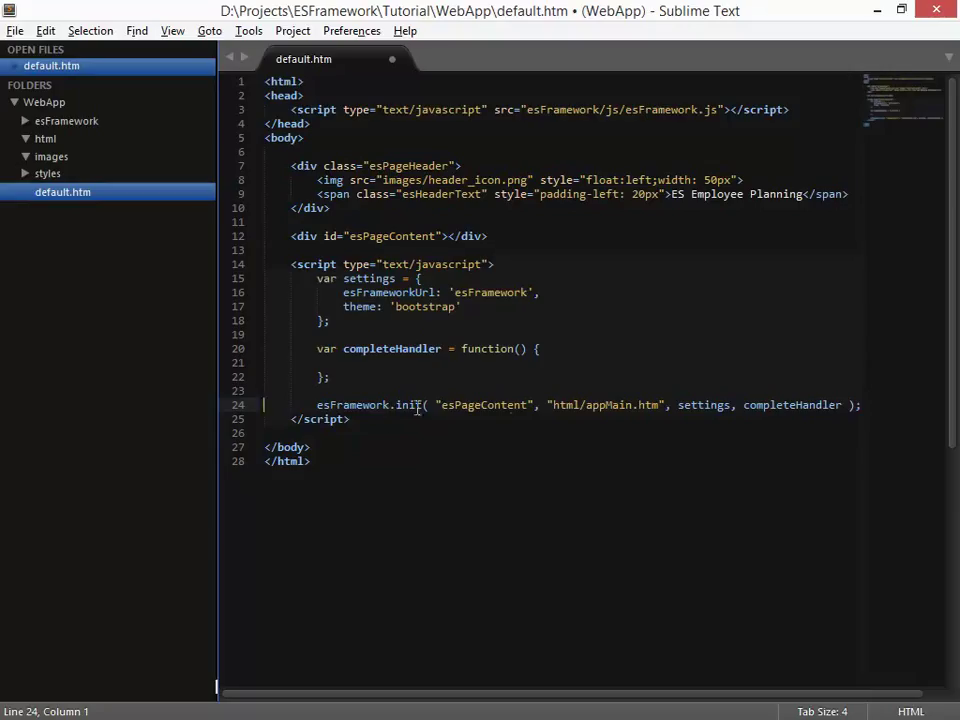
mouse_move(468, 404)
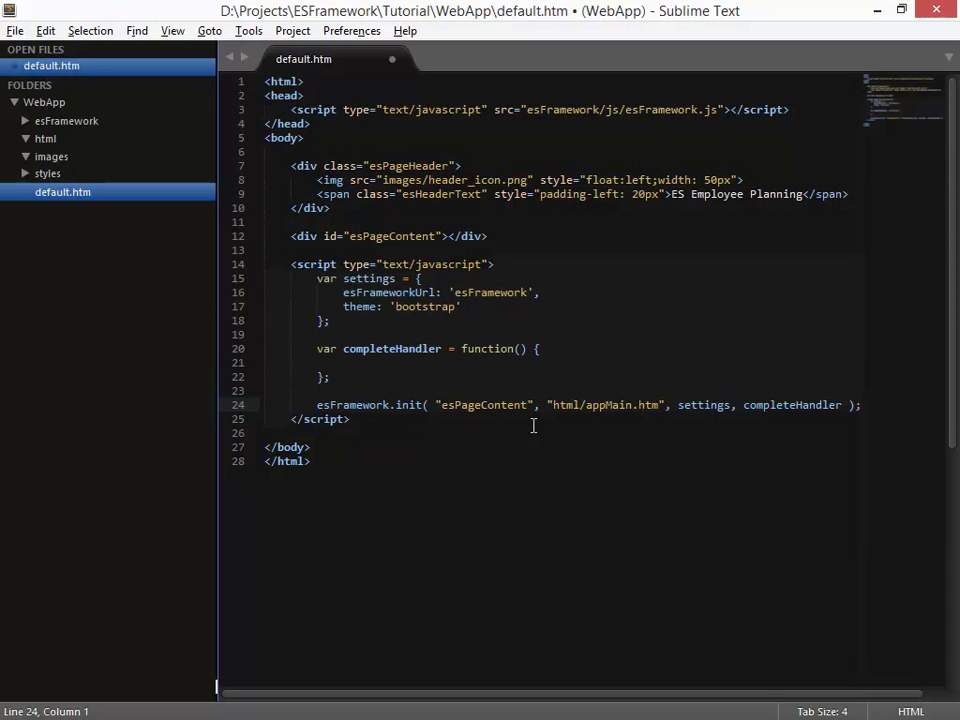
key(ctrl+s)
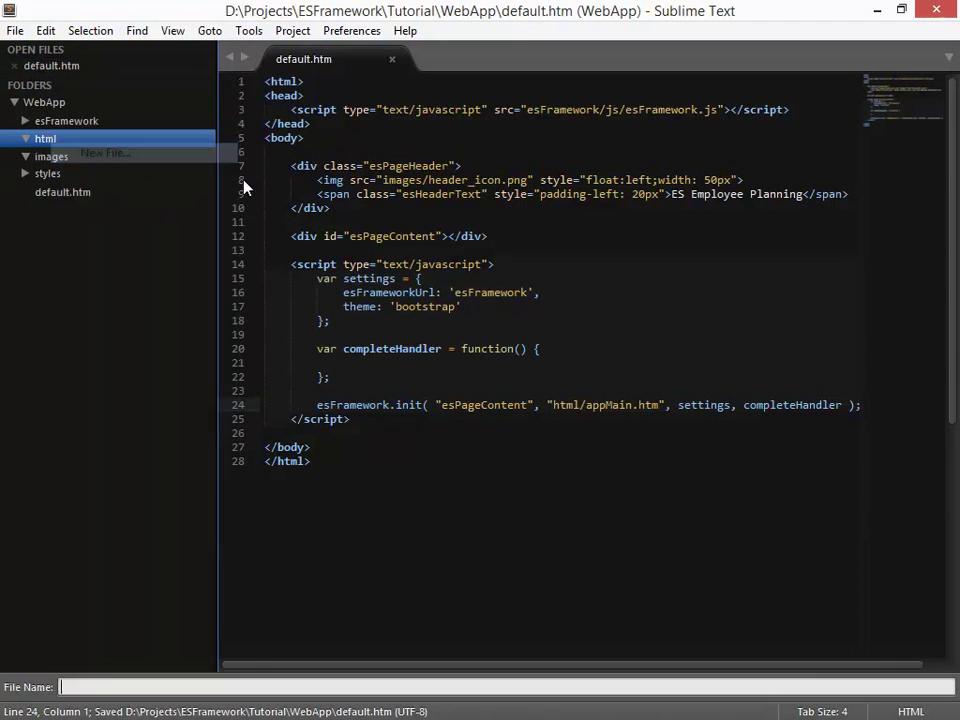
- Create a new file in the html folder with an html/body page skeleton
text(ap)
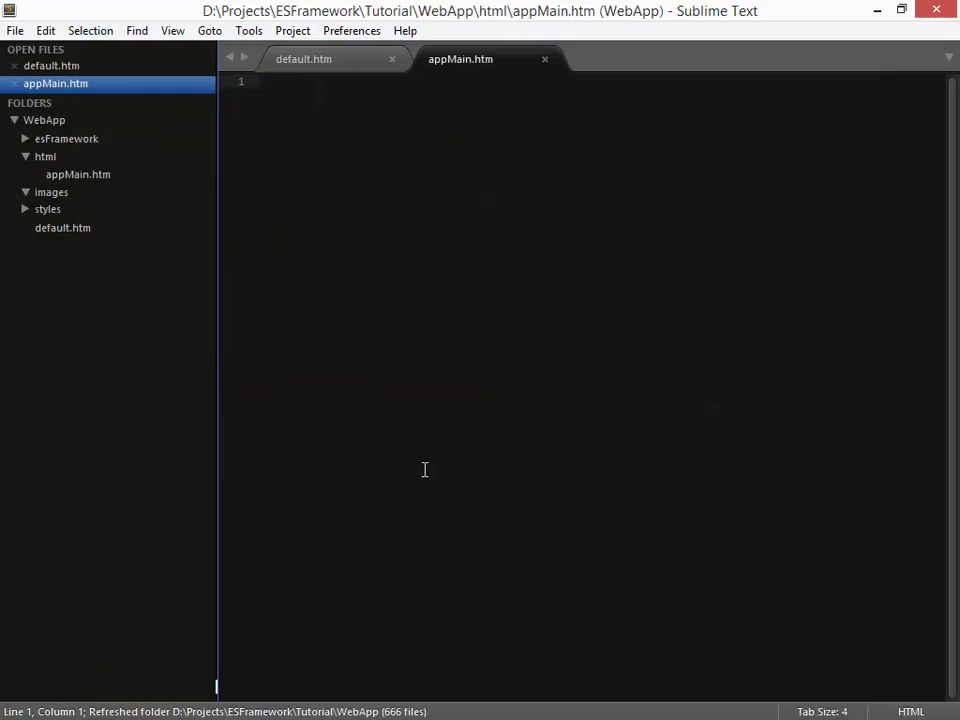
text(<)
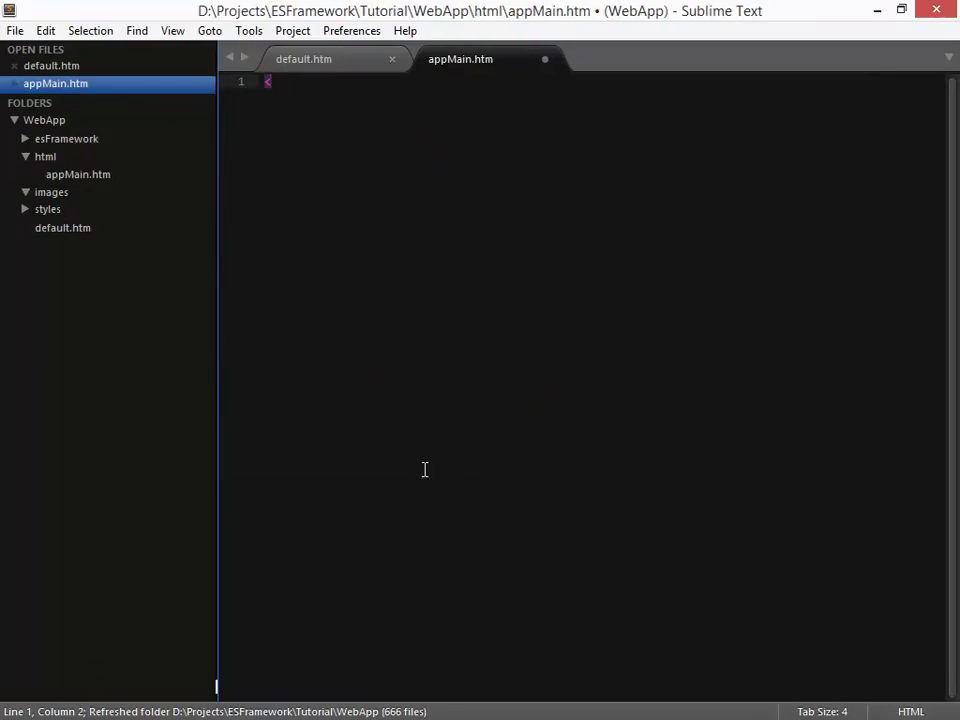
text(html>)
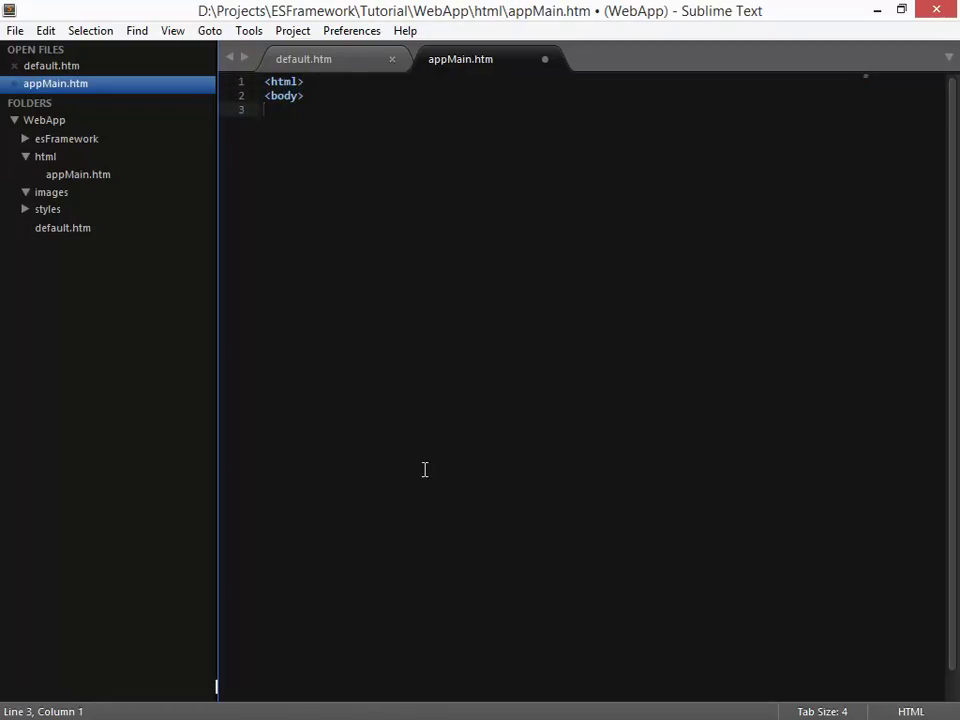
text(</body>)
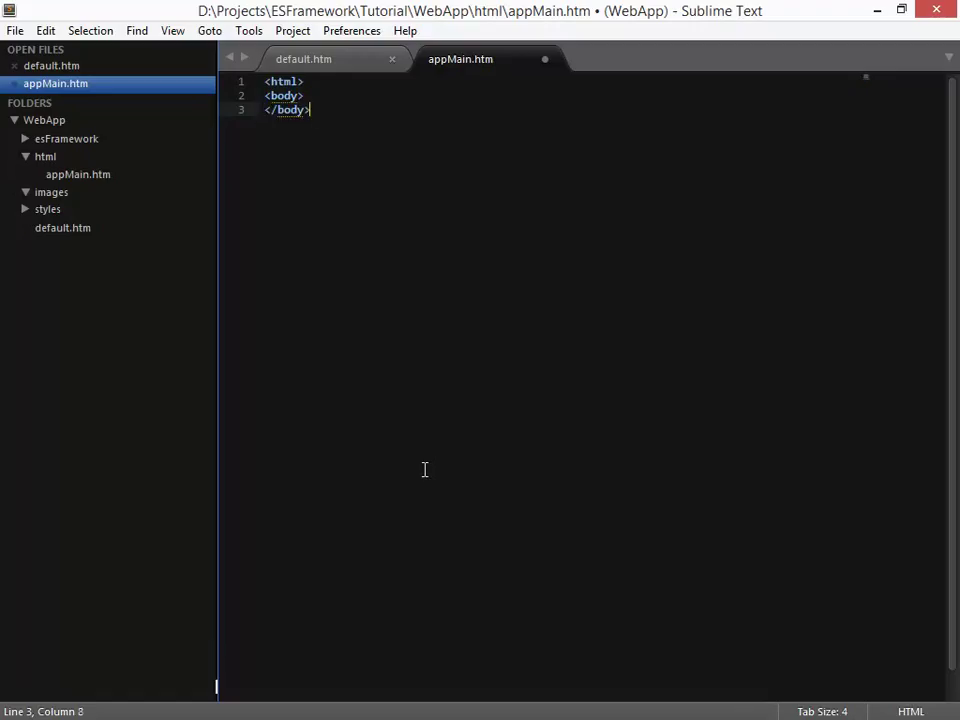
text(</html>)
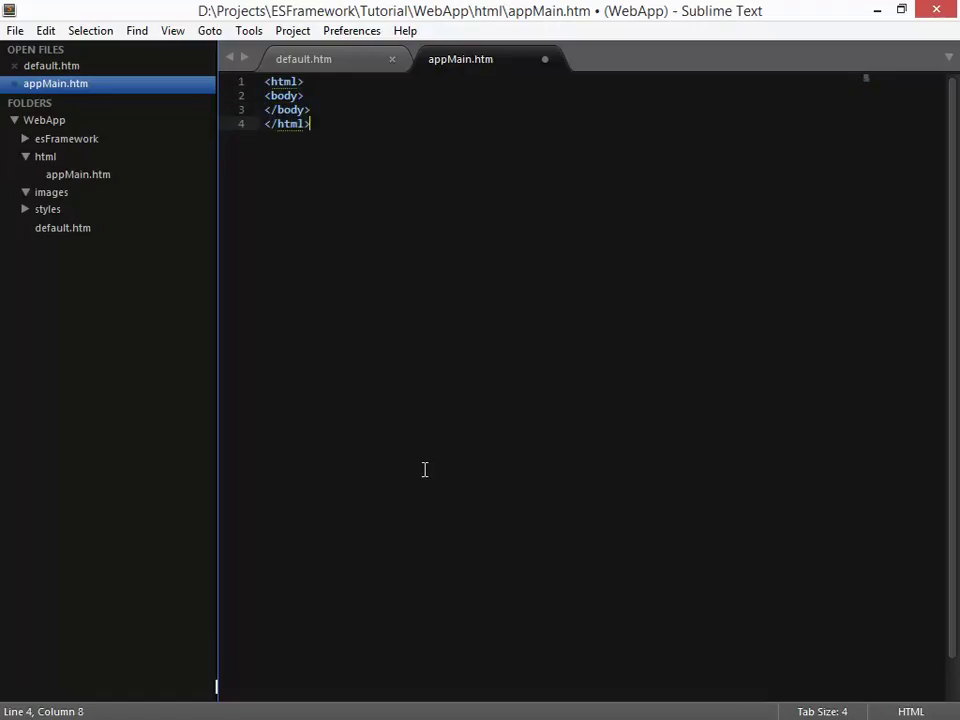
- Write Hello World! in the body and save the page as appMain.htm
text(Hel)
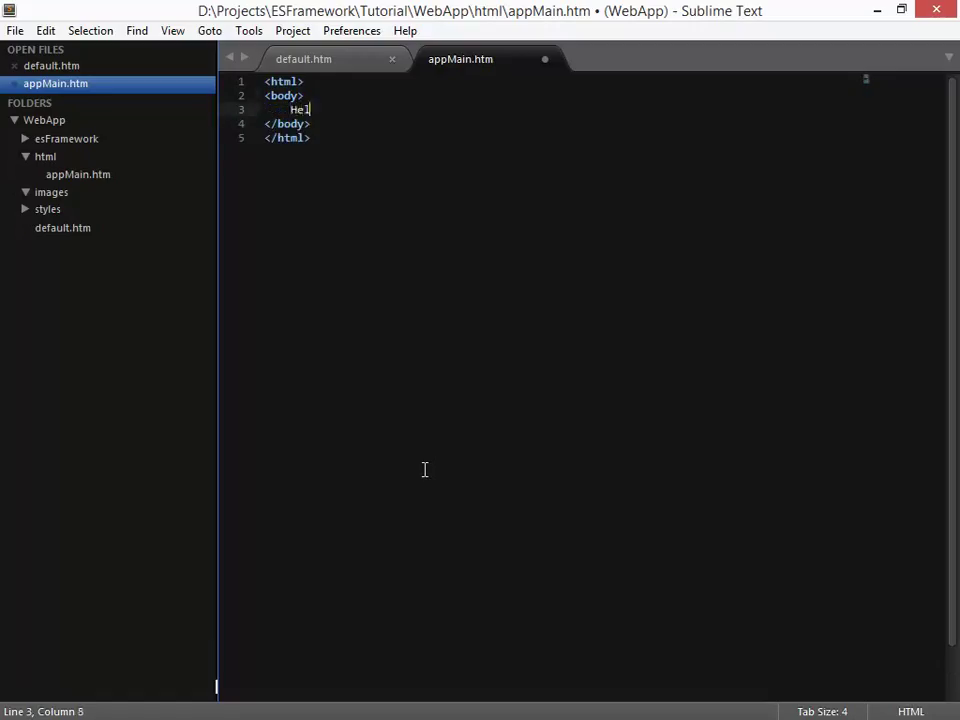
text(lo World!)
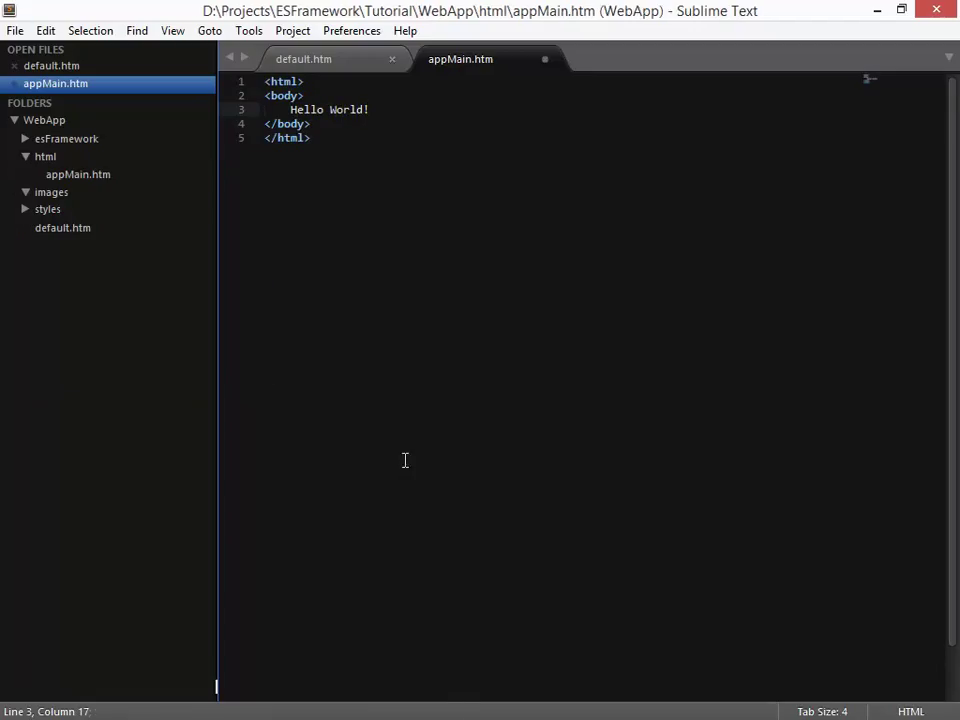
key(ctrl+s)
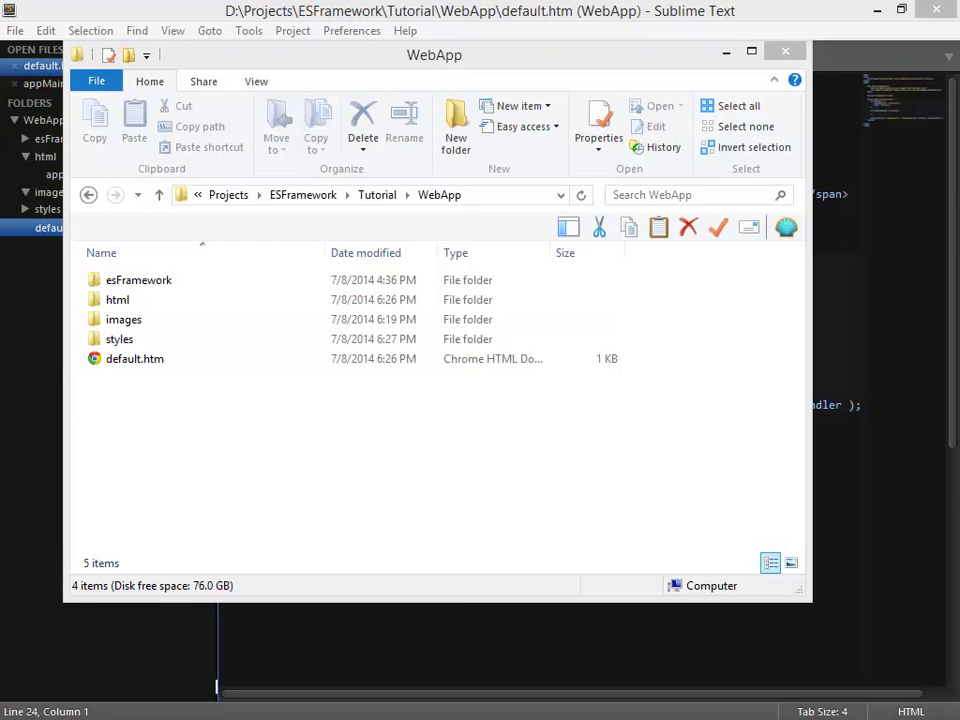
- Copy the stylesheet files into WebApp's styles folder and open appStyles.css for editing
drag(138, 280, 126, 320)
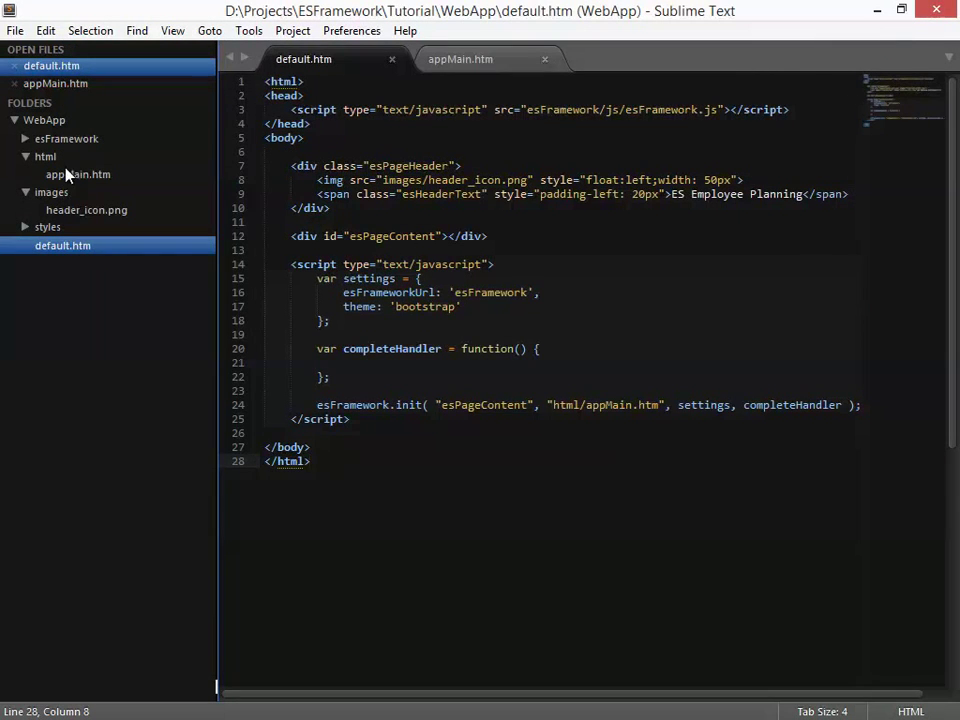
click(76, 174)
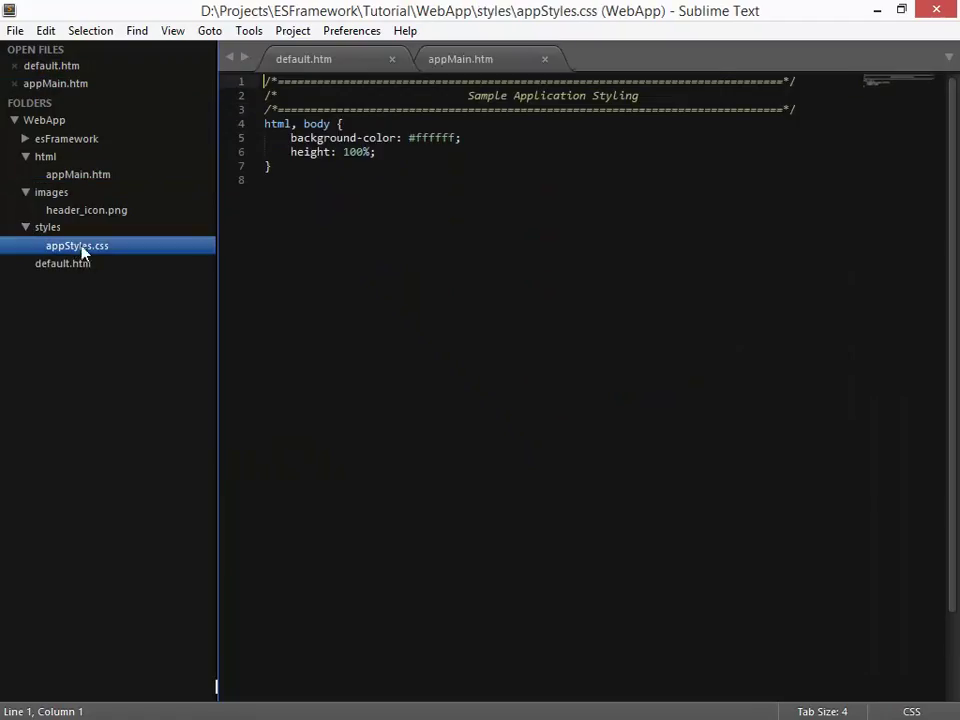
double_click(76, 244)
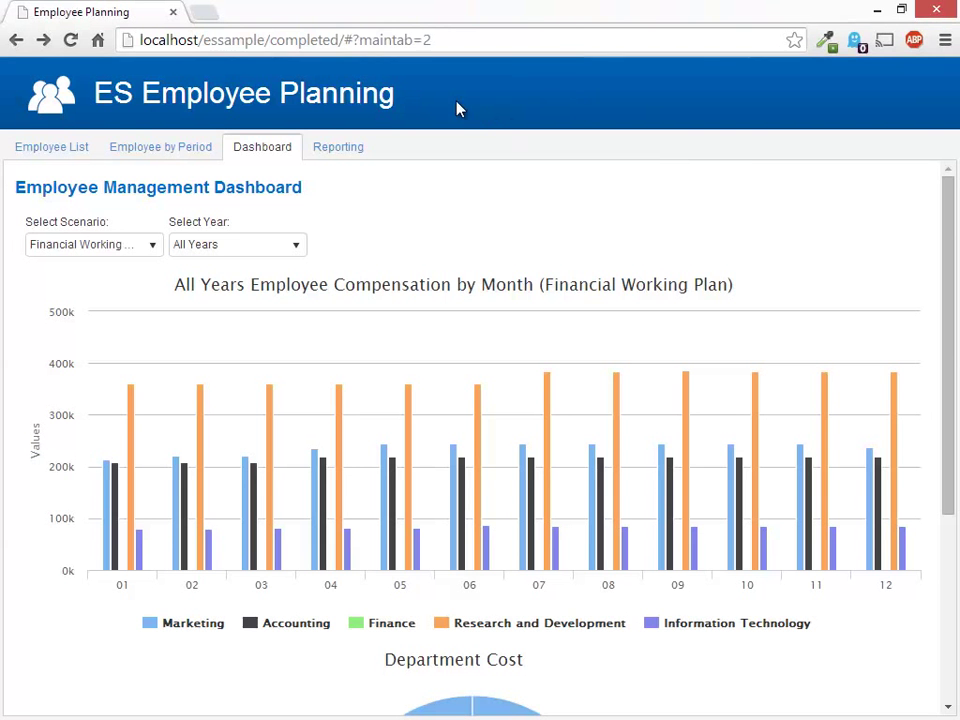
click(280, 40)
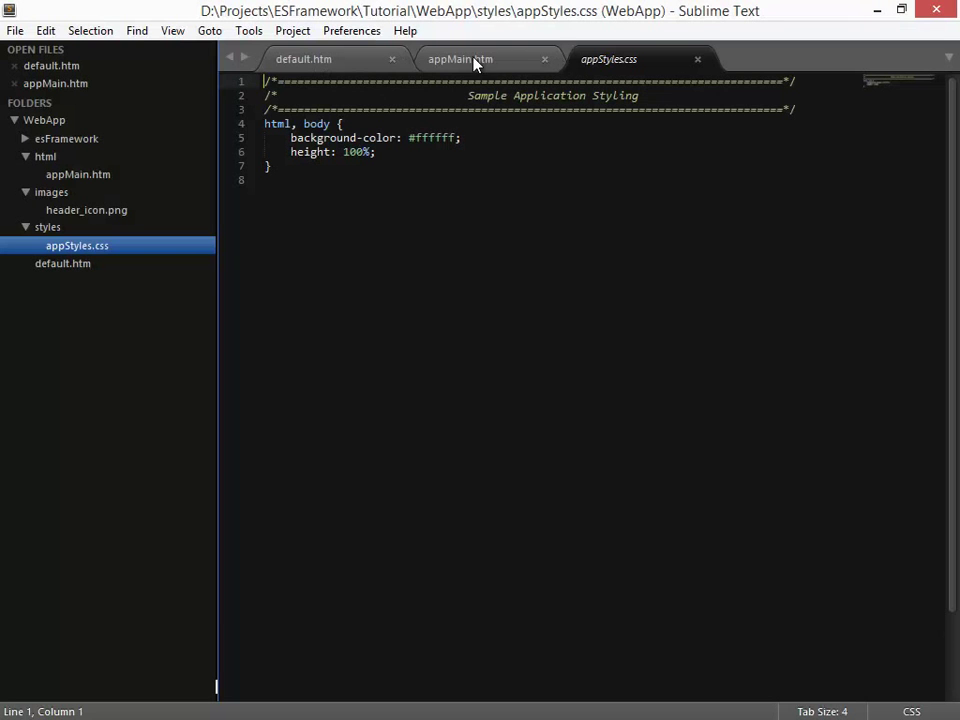
- In default.htm's head, start a <link rel="stylesheet" type="text/css"> tag
click(302, 60)
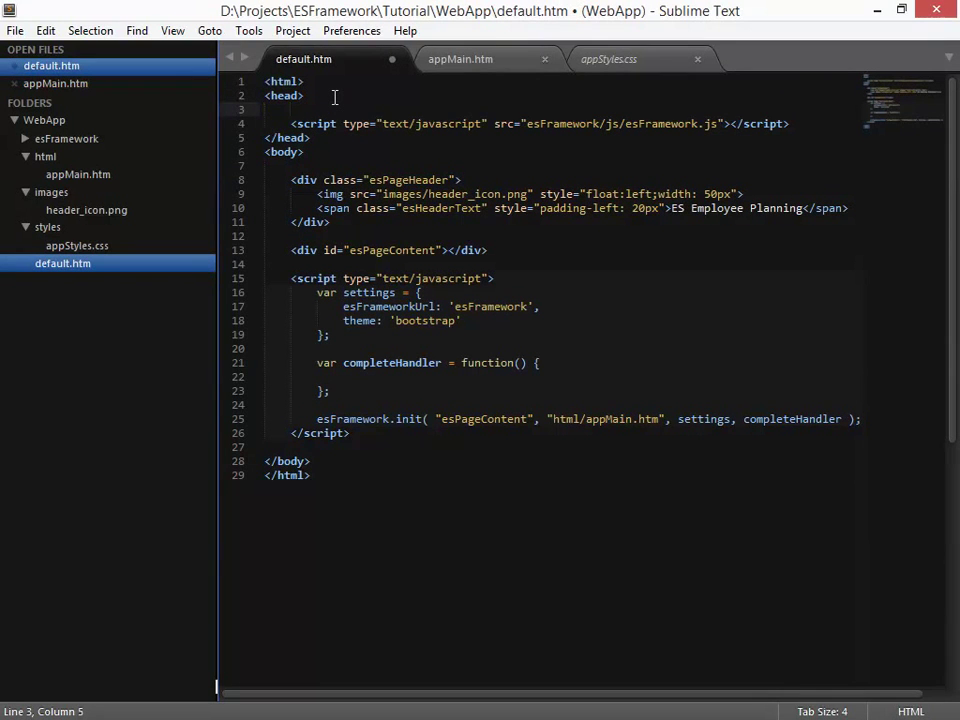
text(<link)
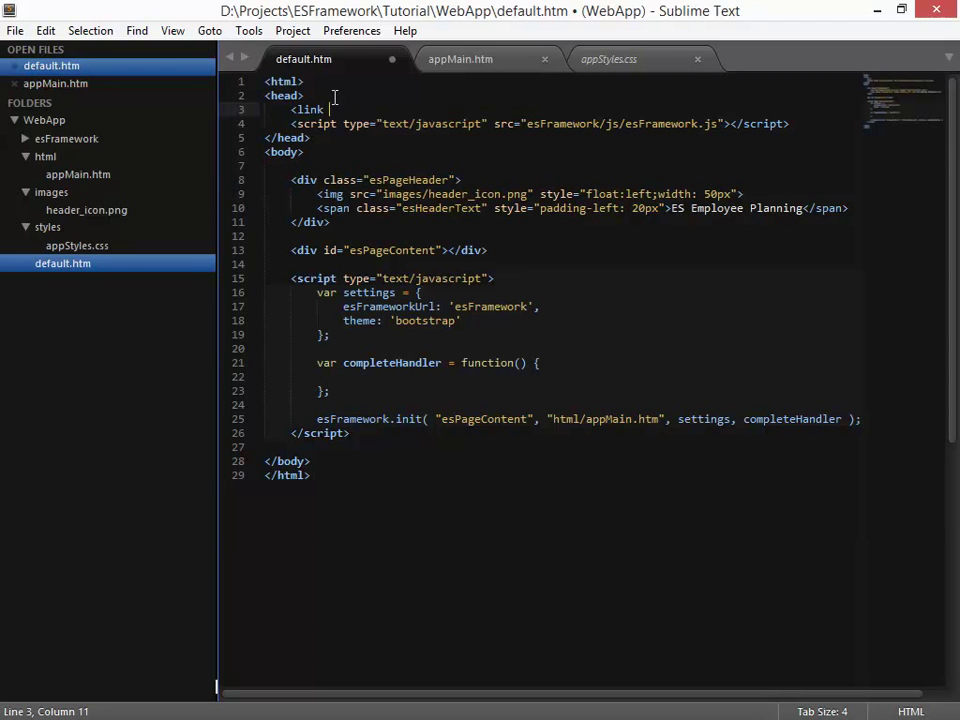
text(rel="stylesheet" t)
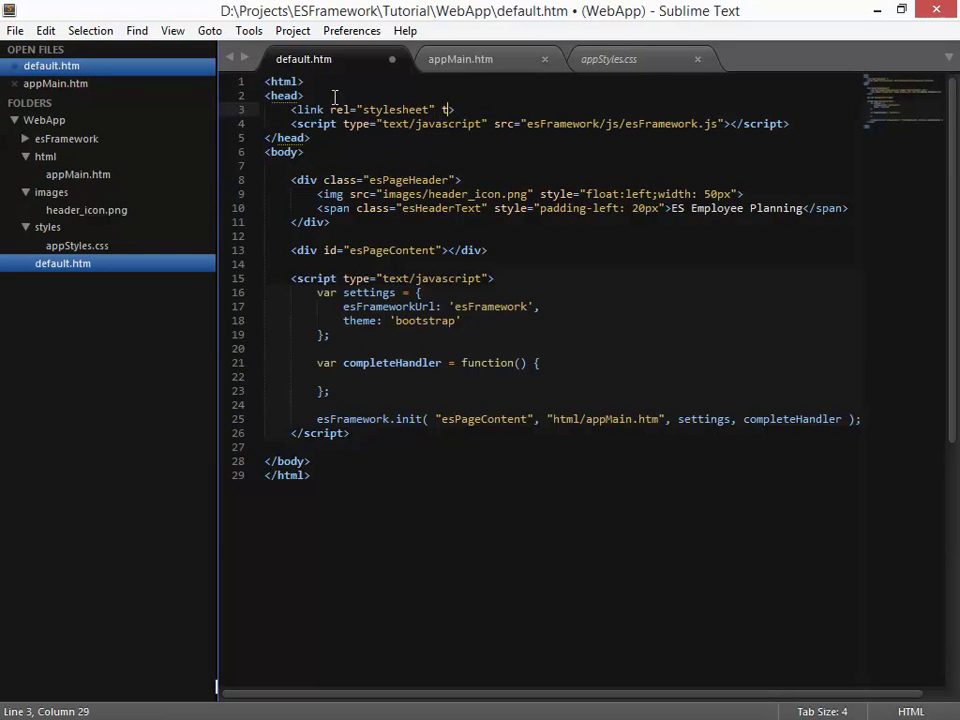
text(ype=)
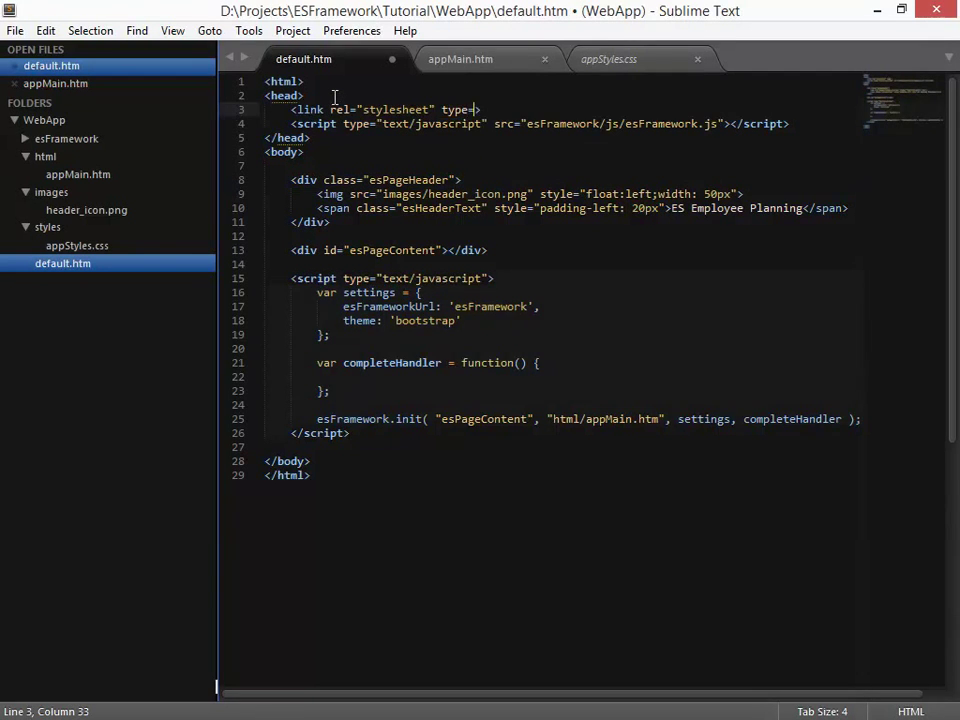
text(tex")
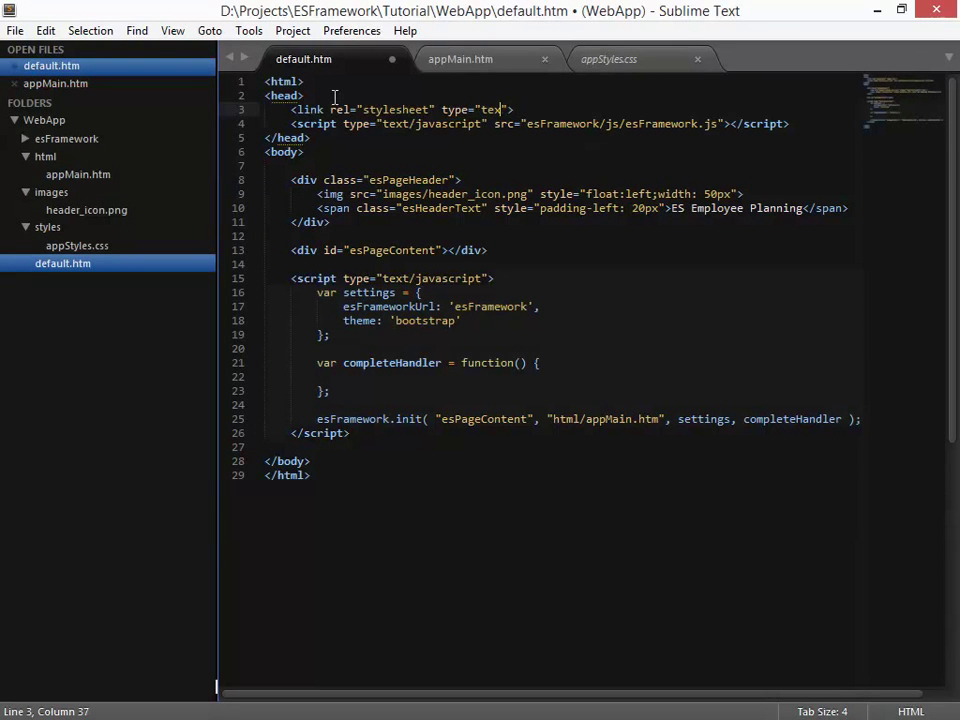
text(t/css)
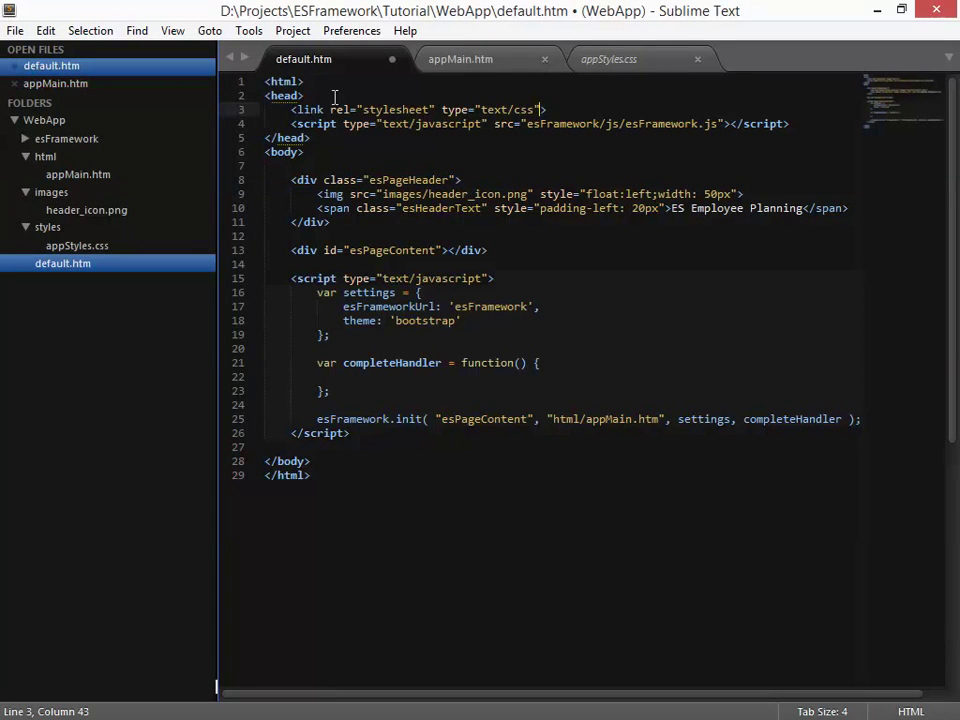
- Point the link's href at styles/appStyles.css
text(H)
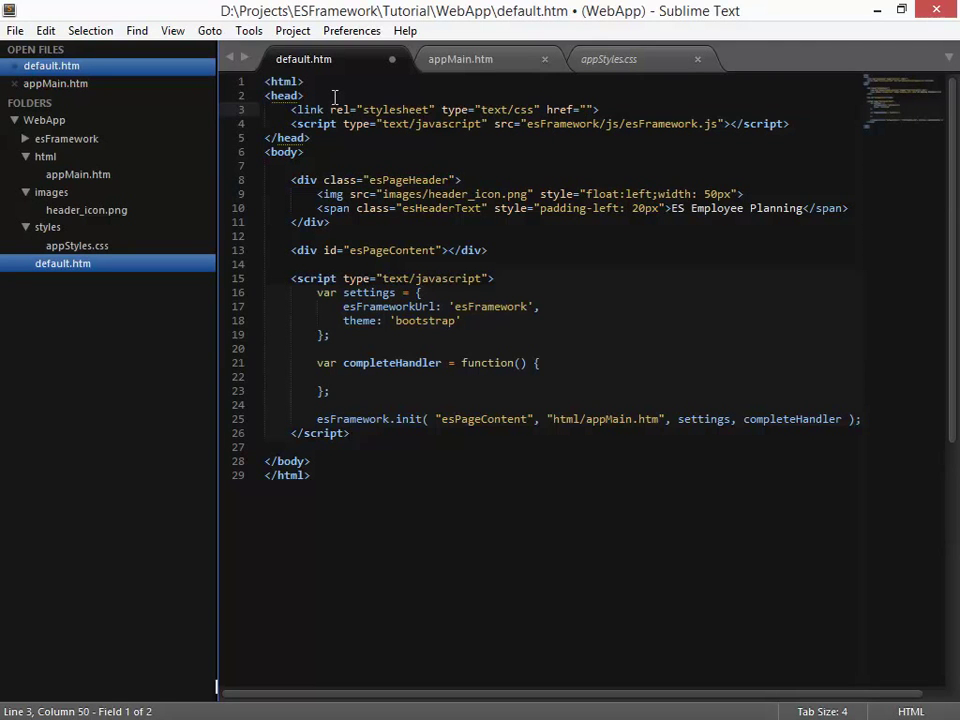
text(sytles)
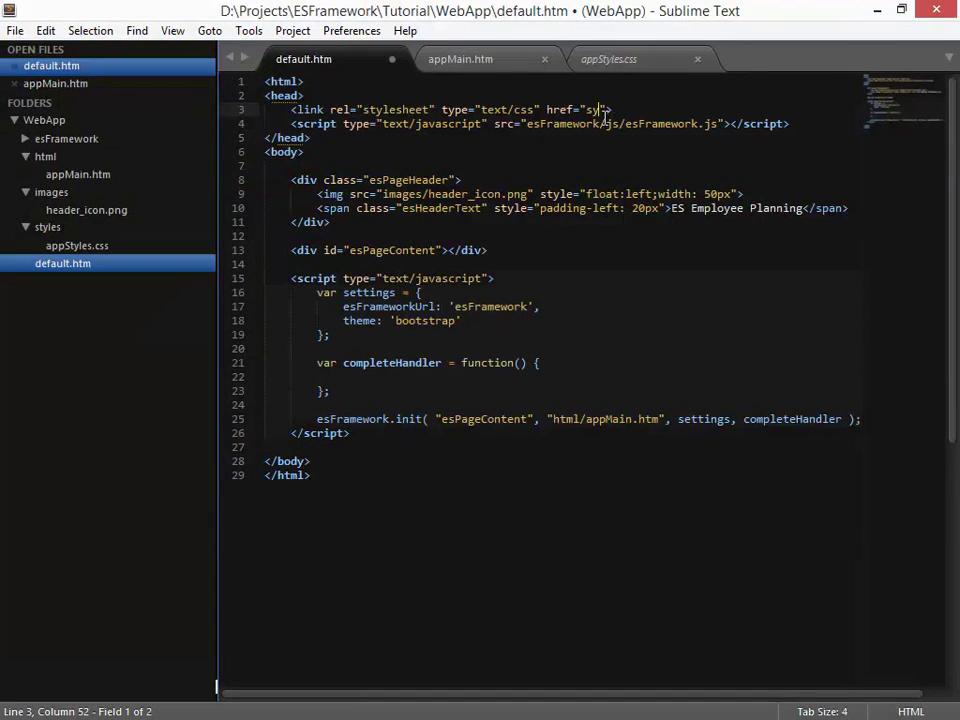
text(les.)
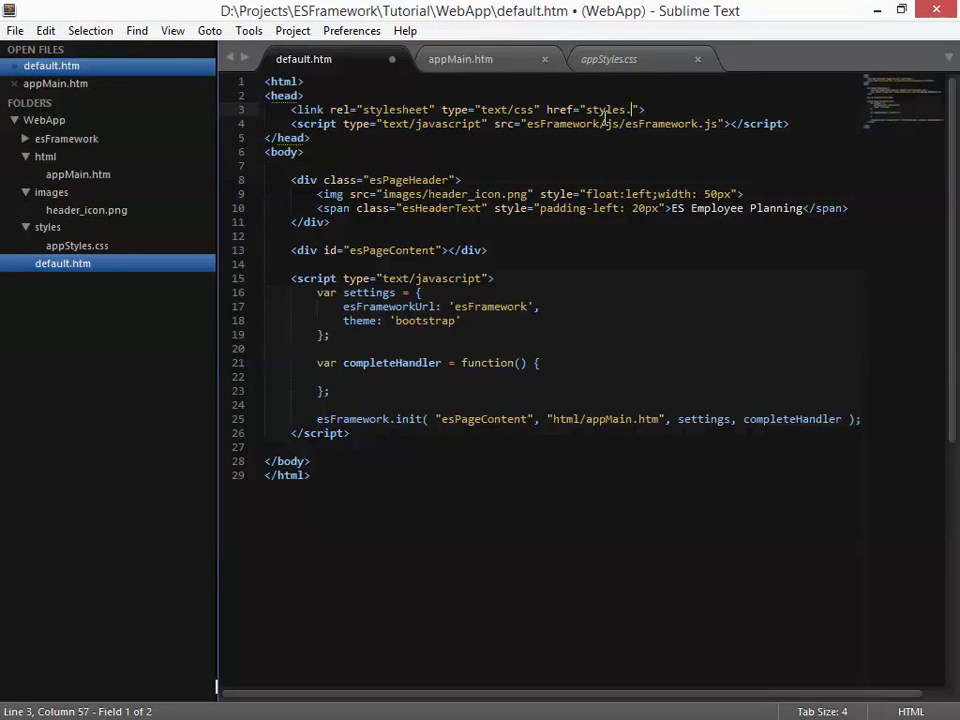
text(ap)
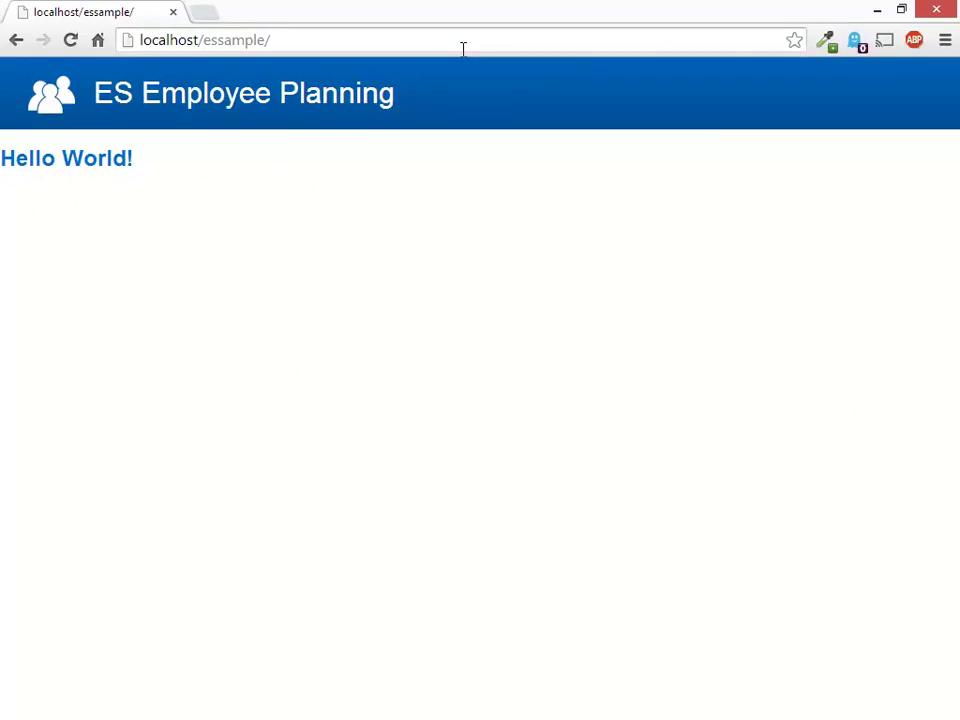
mouse_move(264, 198)
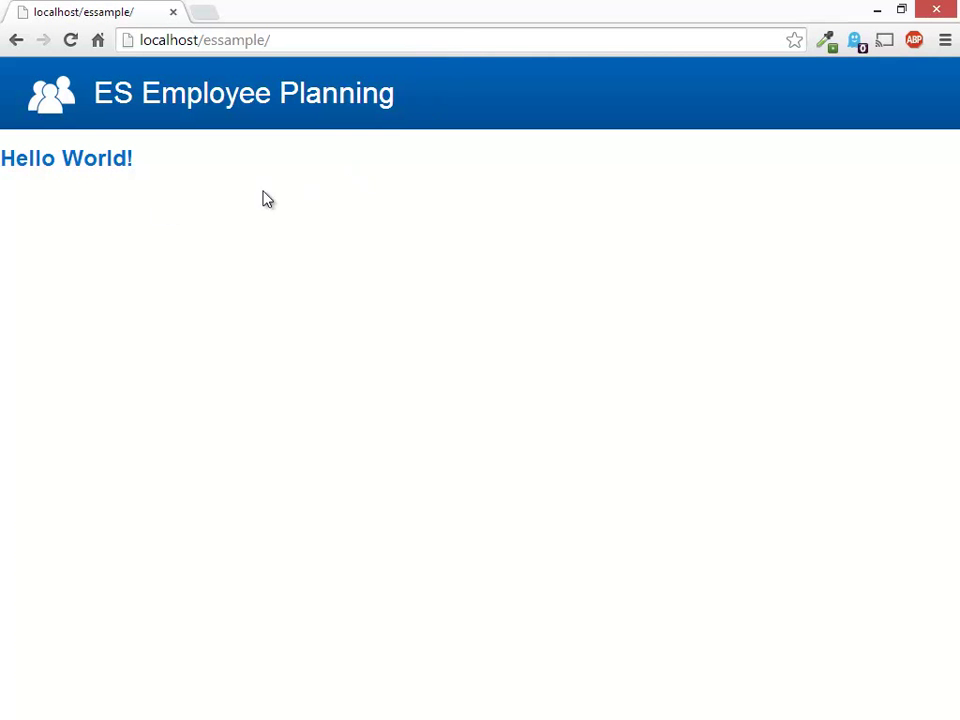
mouse_move(128, 182)
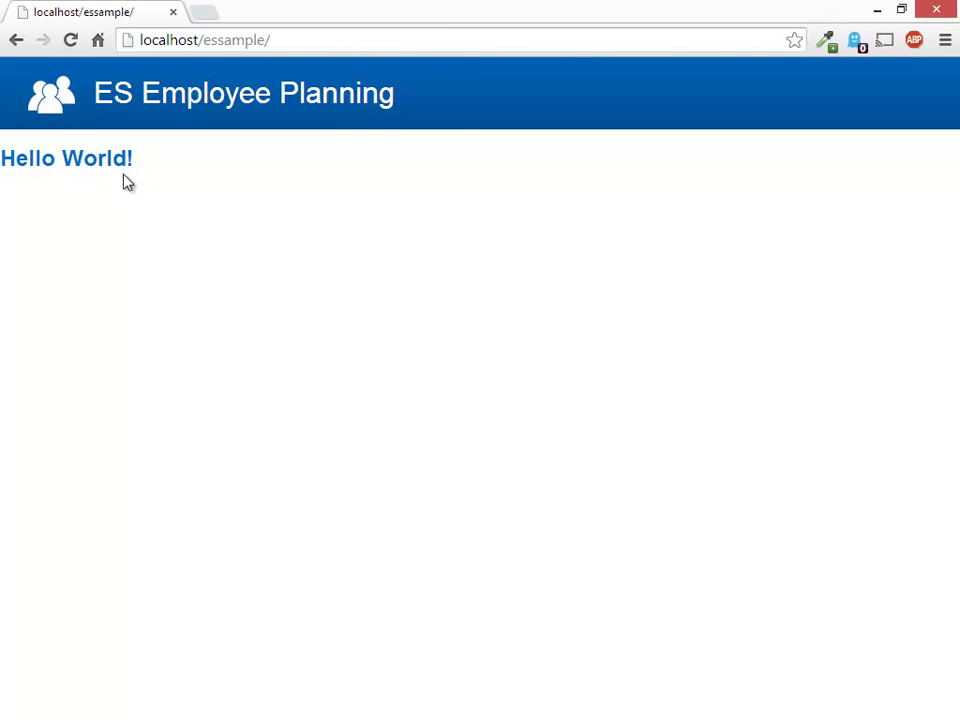